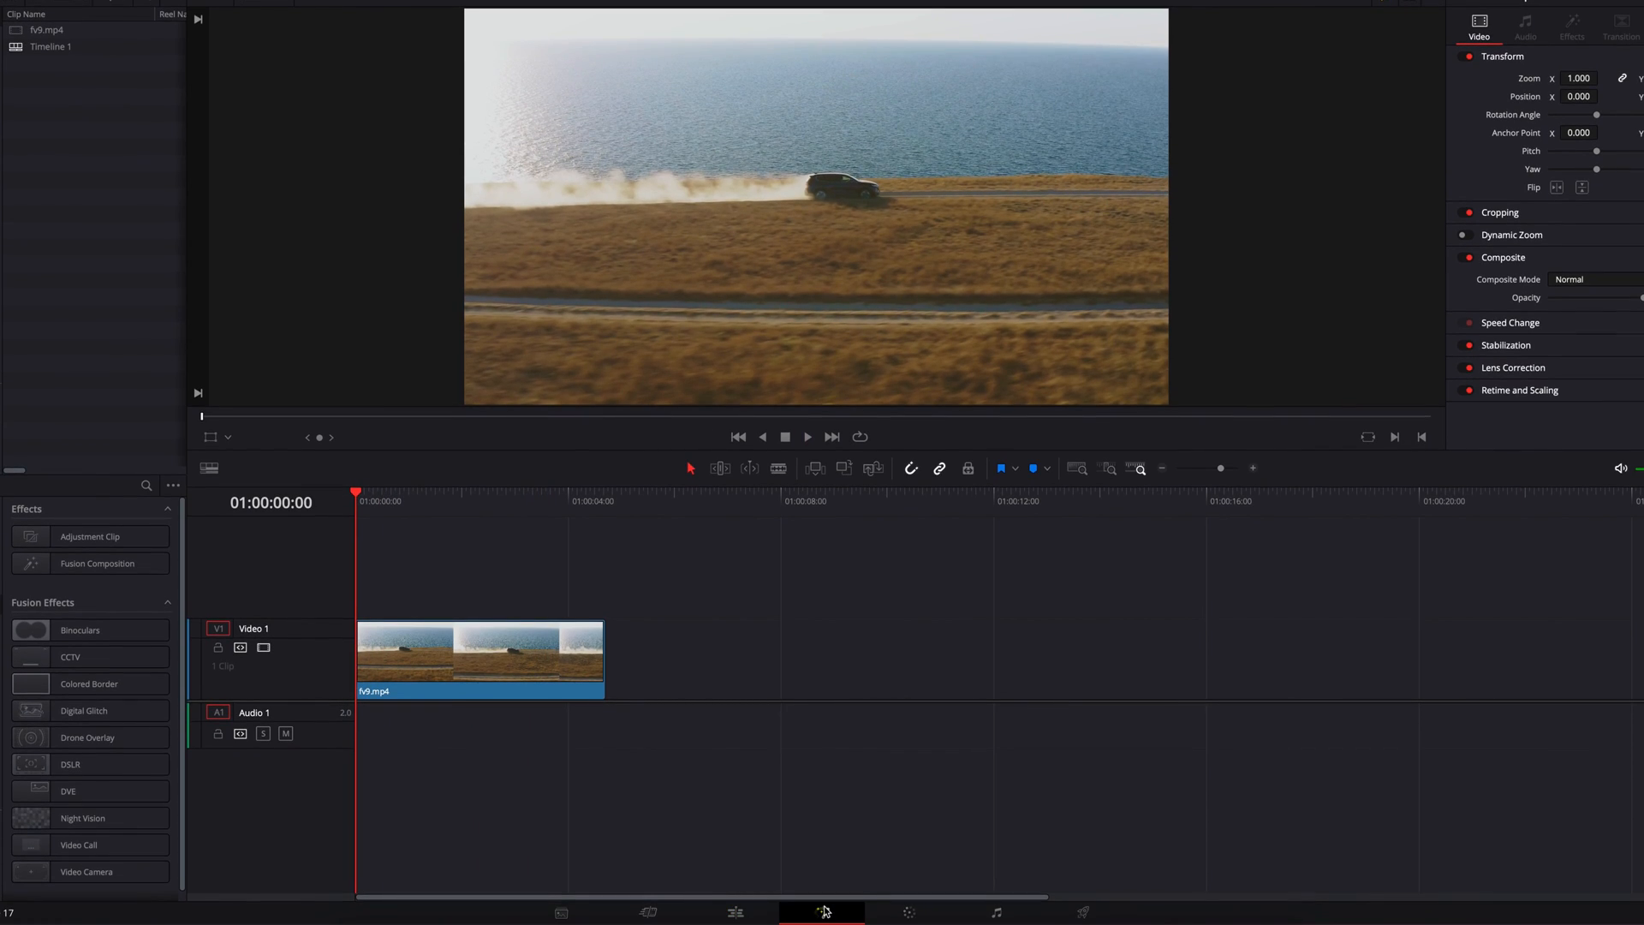
Switch to the Fusion page to composite the car-by-the-sea clip
{"action": "left_click", "coordinate": [822, 910]}
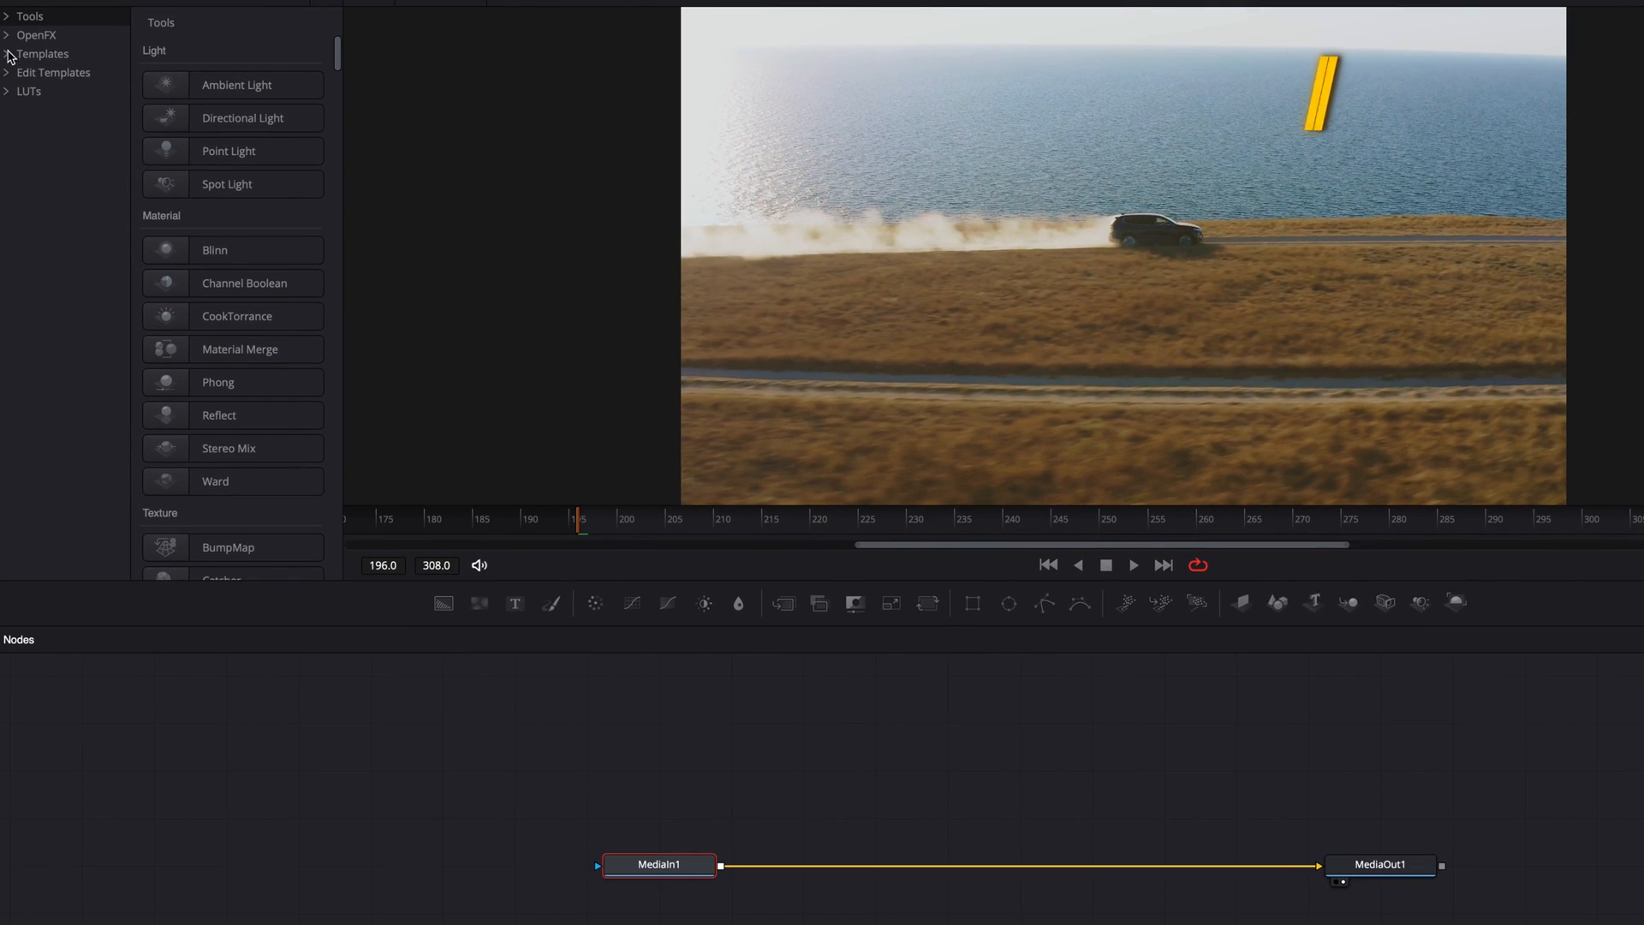
Expand the Tools library and show the Tracking tools
{"action": "left_click", "coordinate": [8, 15]}
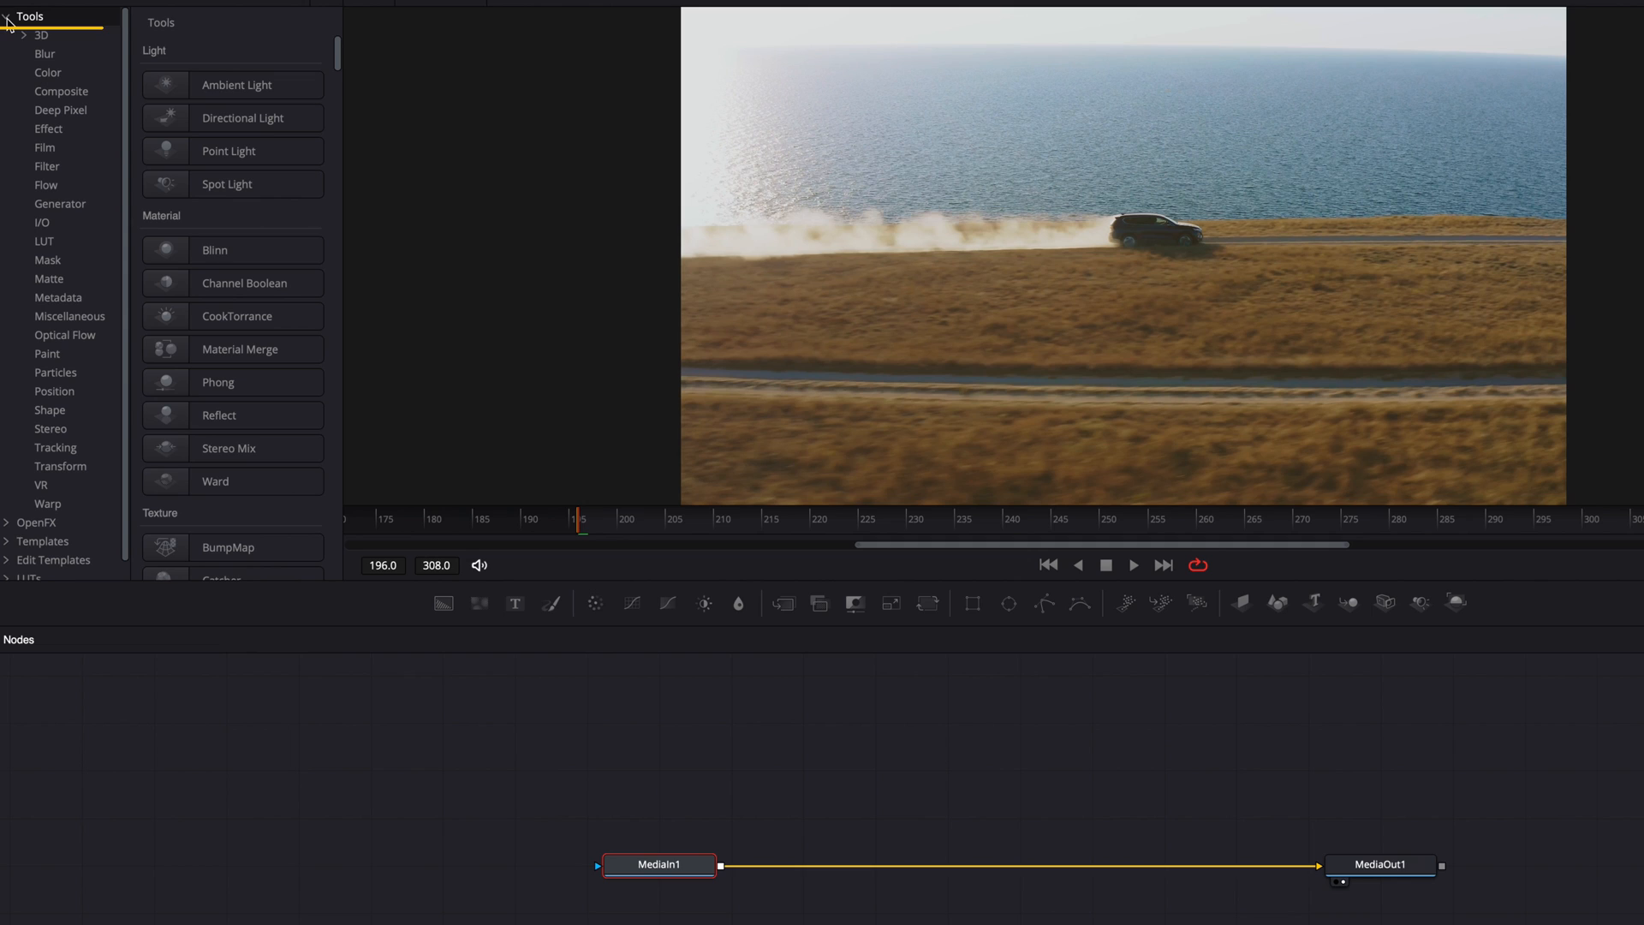
{"action": "left_click", "coordinate": [55, 448]}
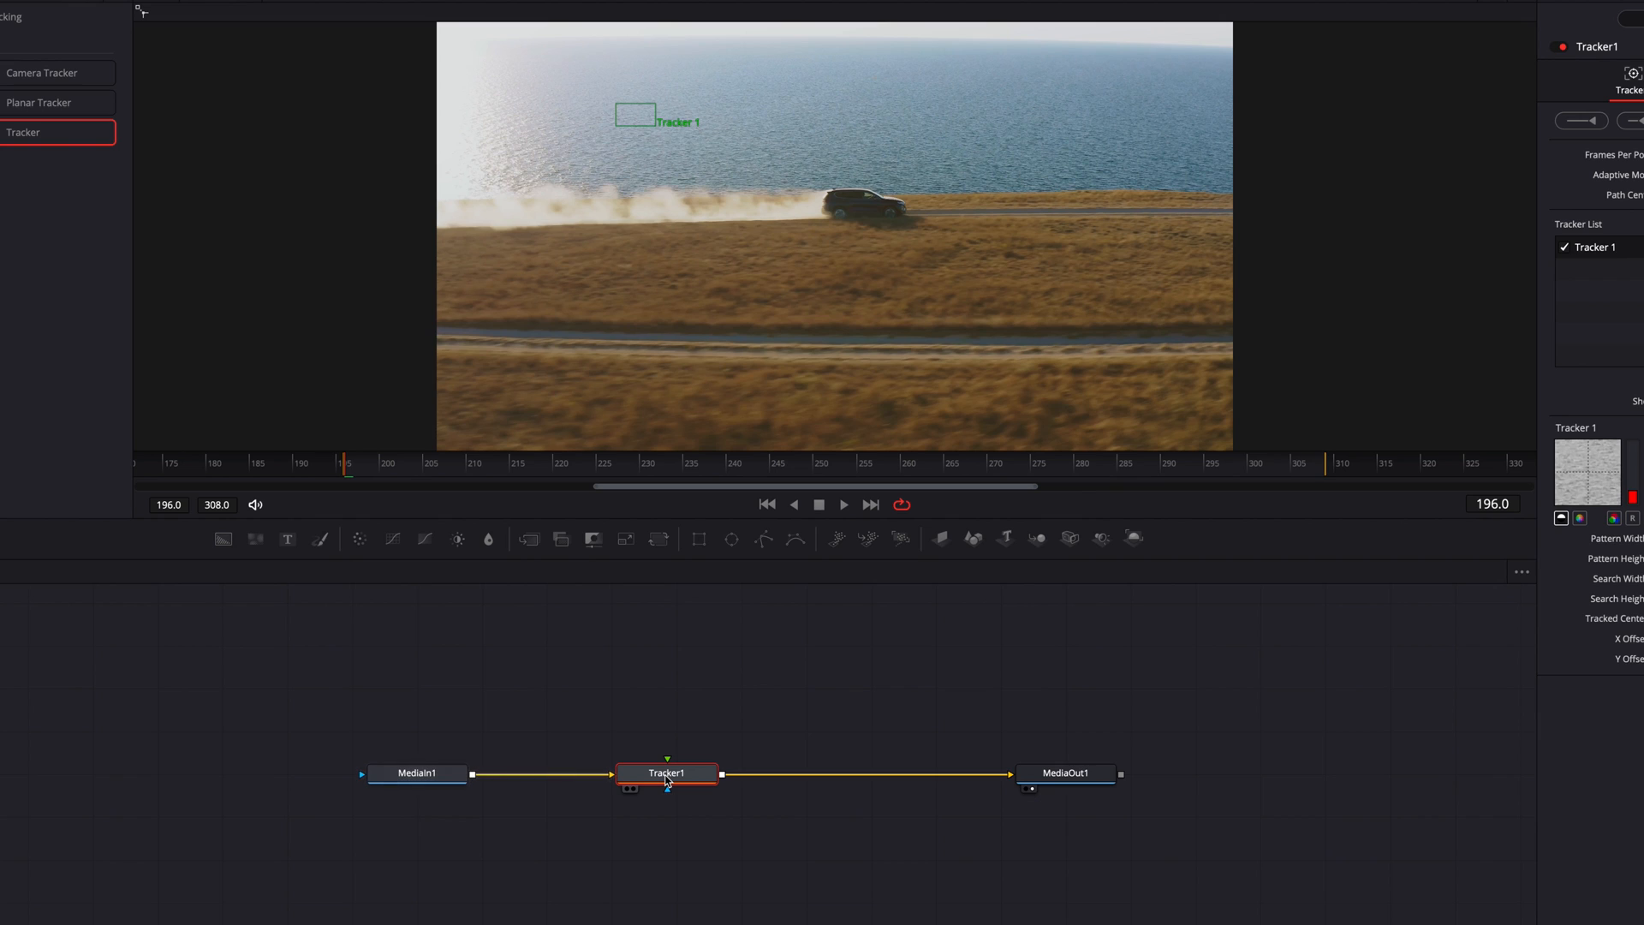
{"action": "mouse_move", "coordinate": [681, 840]}
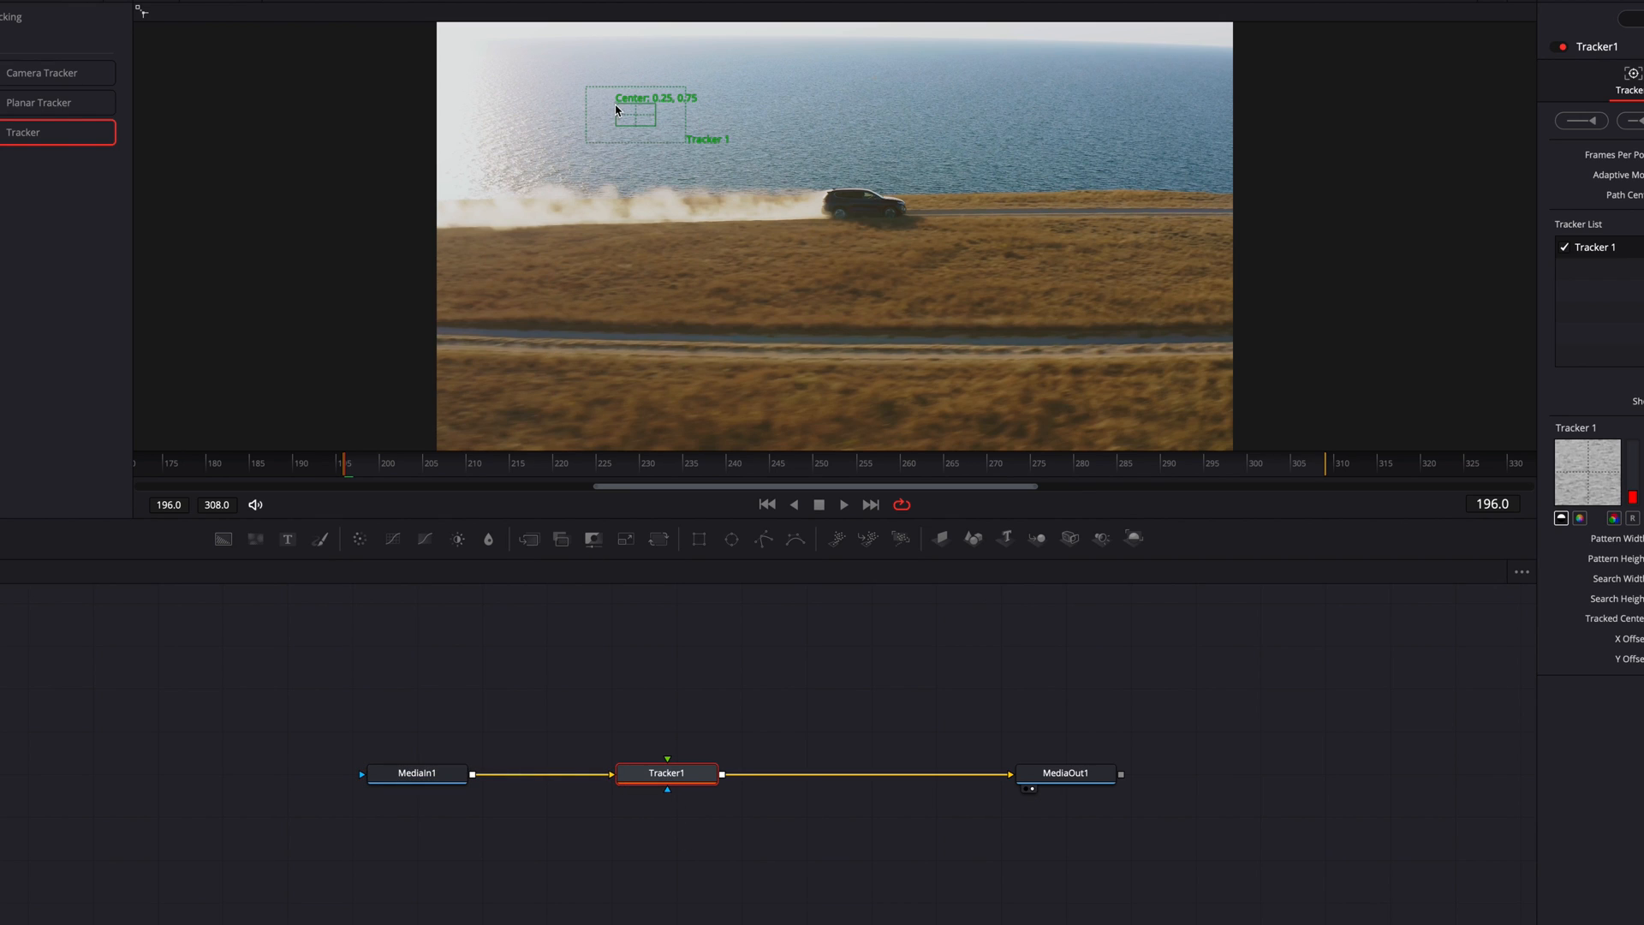
Drag Tracker1's pattern box onto the car and set Adaptive Mode to Best match
{"action": "left_click_drag", "start_coordinate": [629, 115], "coordinate": [886, 210]}
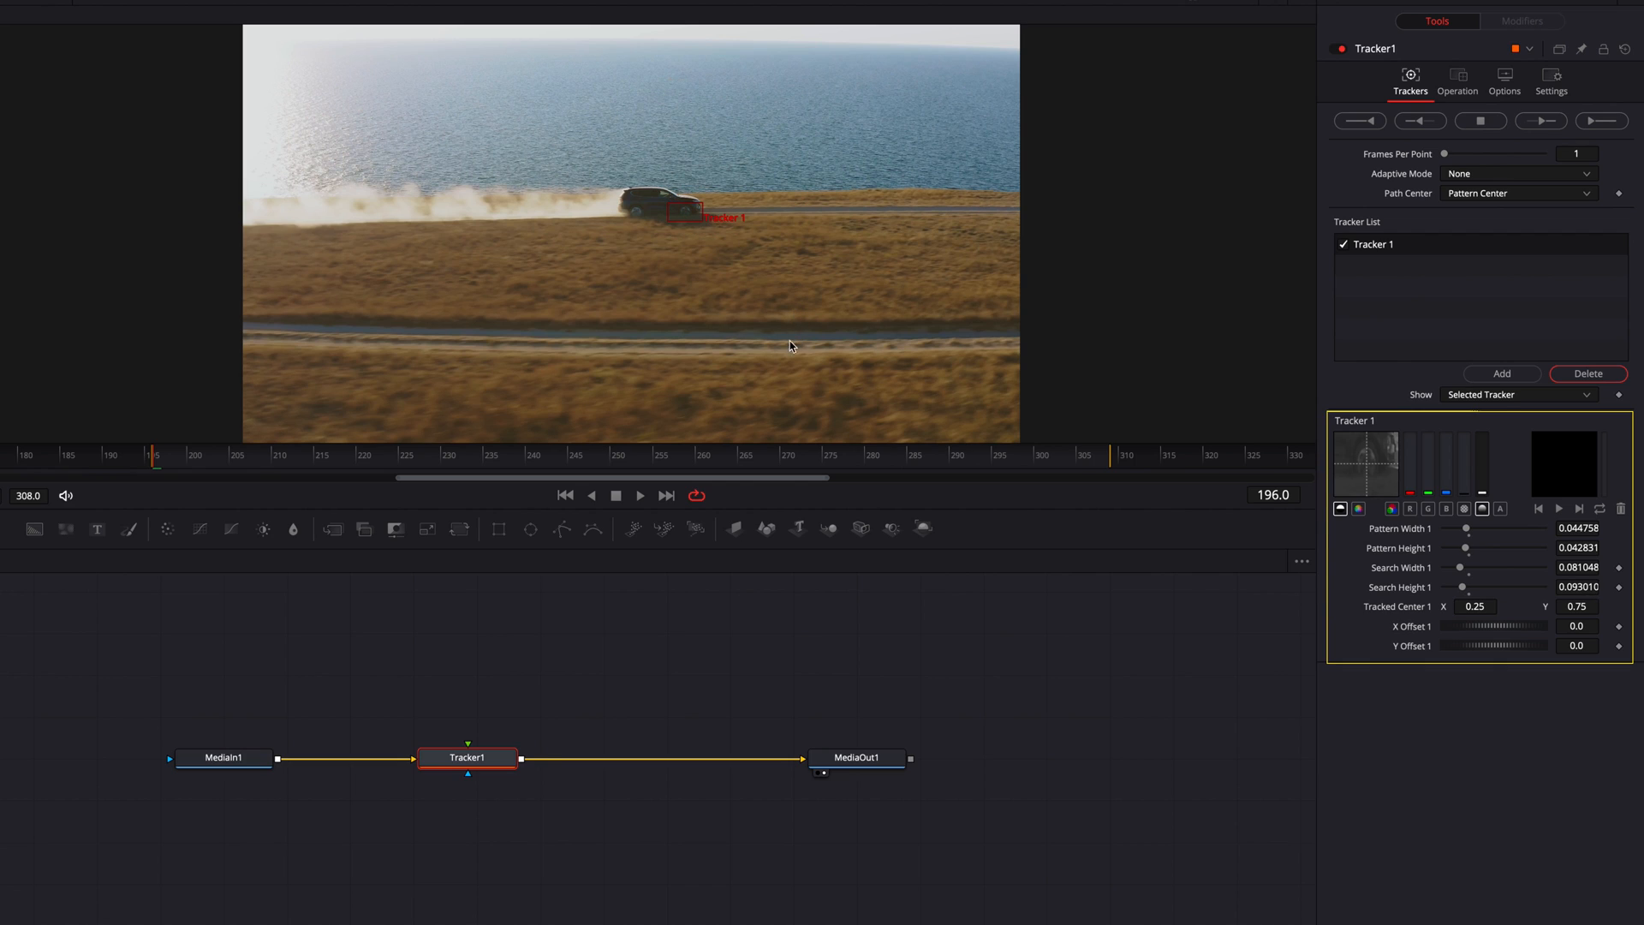
{"action": "mouse_move", "coordinate": [855, 659]}
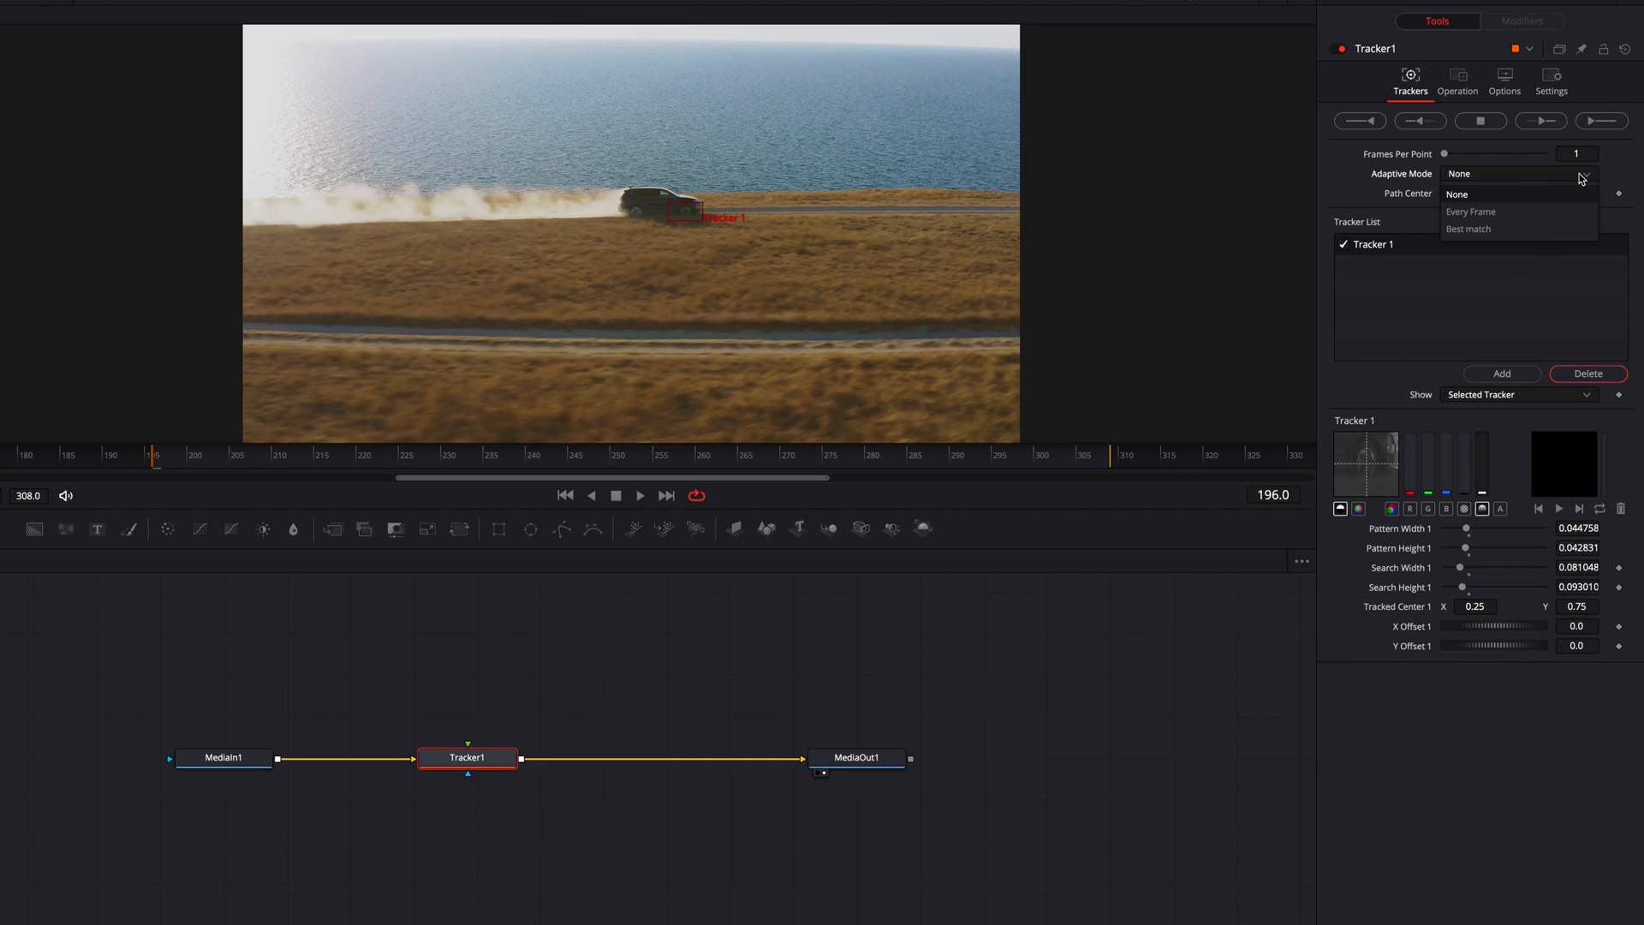
{"action": "left_click", "coordinate": [1466, 228]}
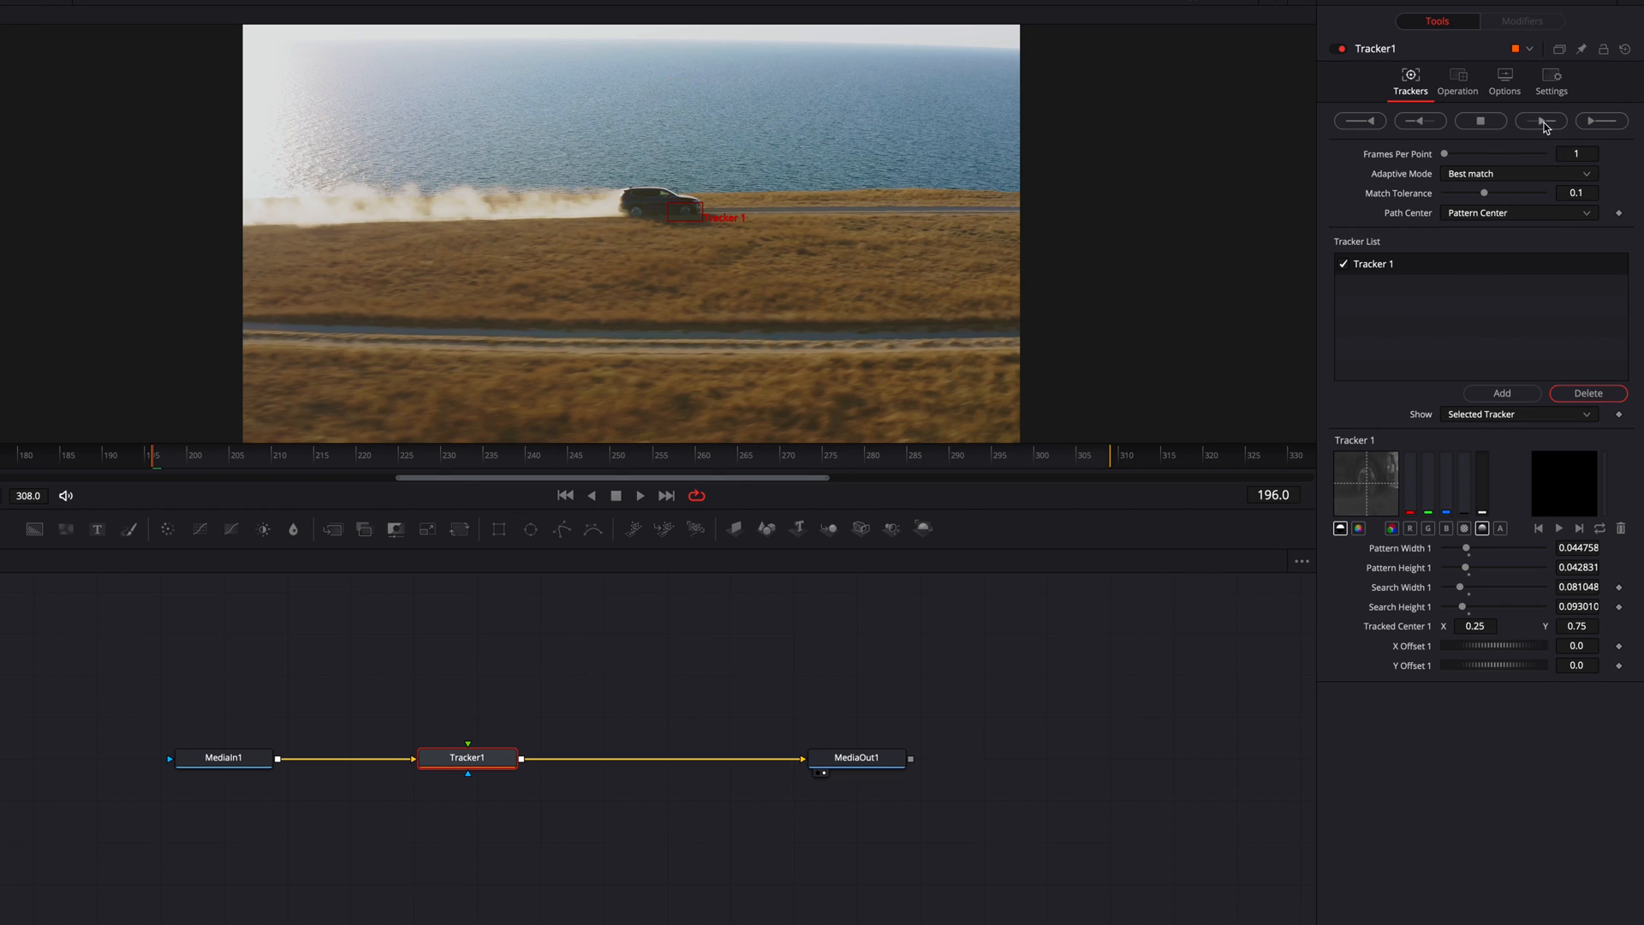
Track the car forward through frames 196–308 and dismiss the Render completed message
{"action": "left_click", "coordinate": [1540, 120]}
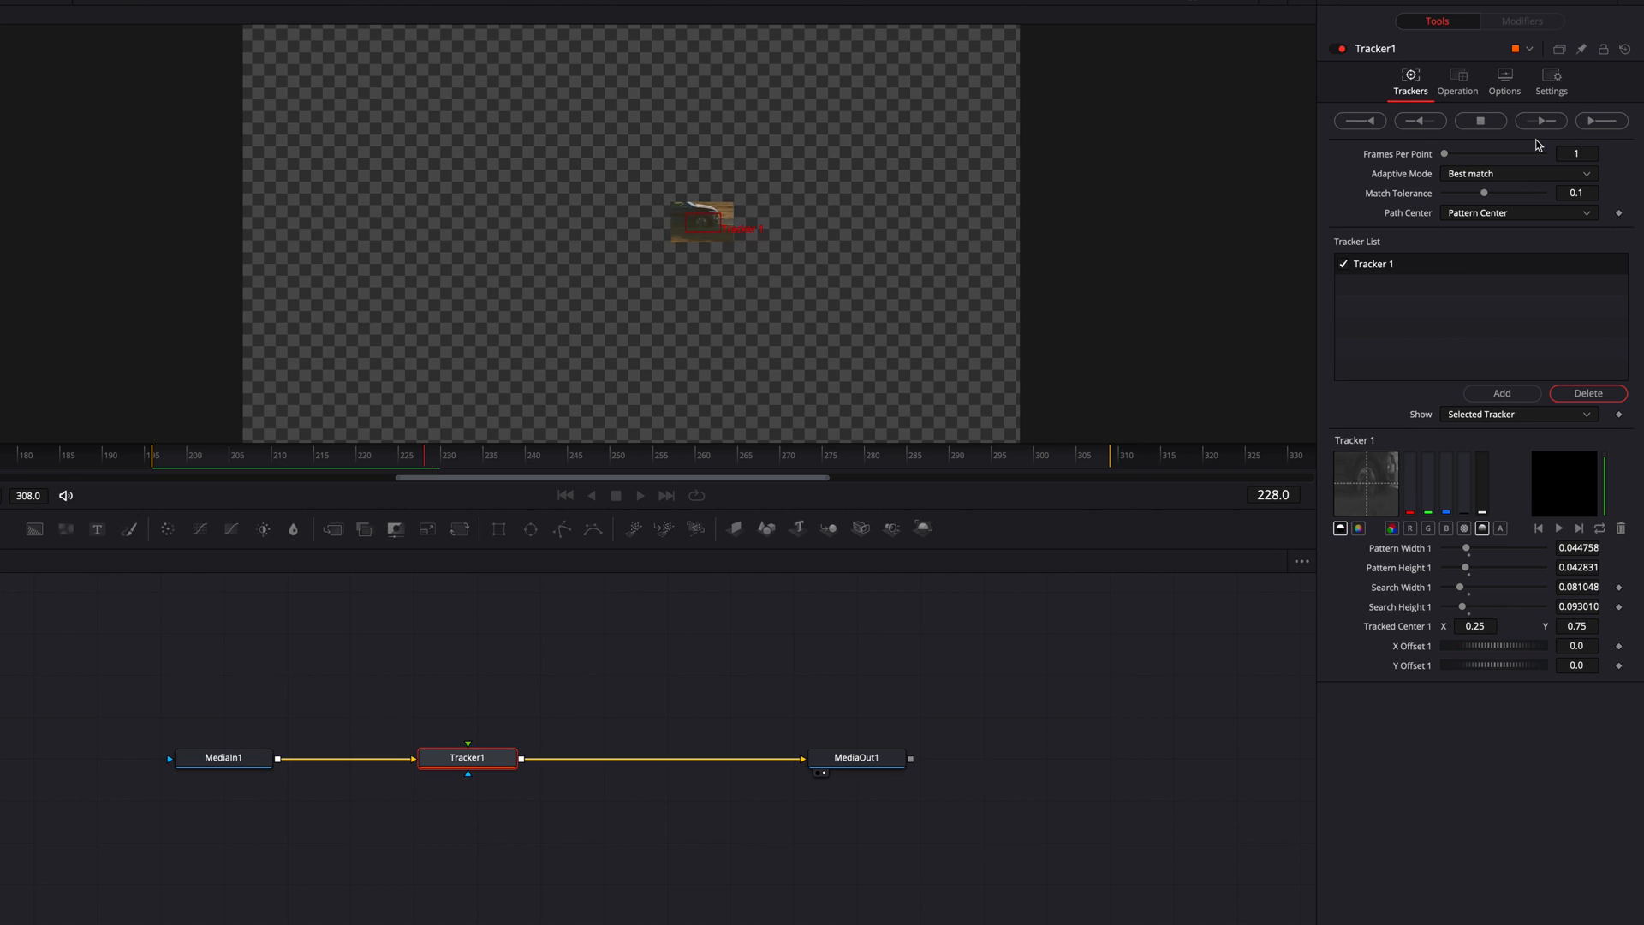
{"action": "left_click", "coordinate": [1540, 121]}
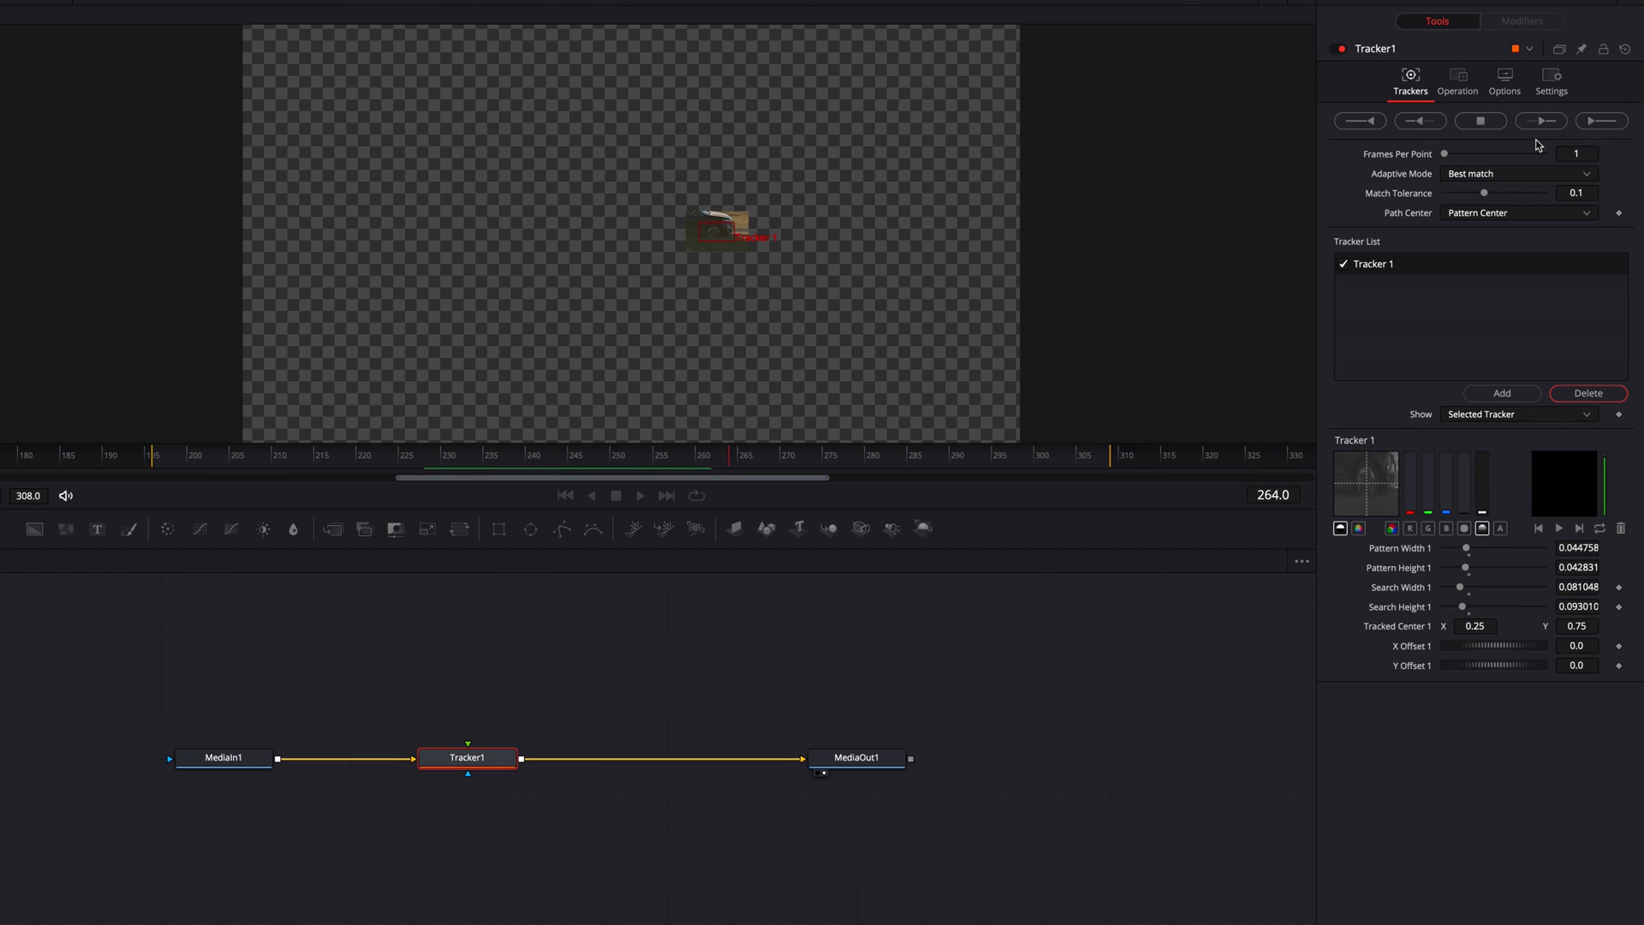
{"action": "left_click", "coordinate": [1539, 120]}
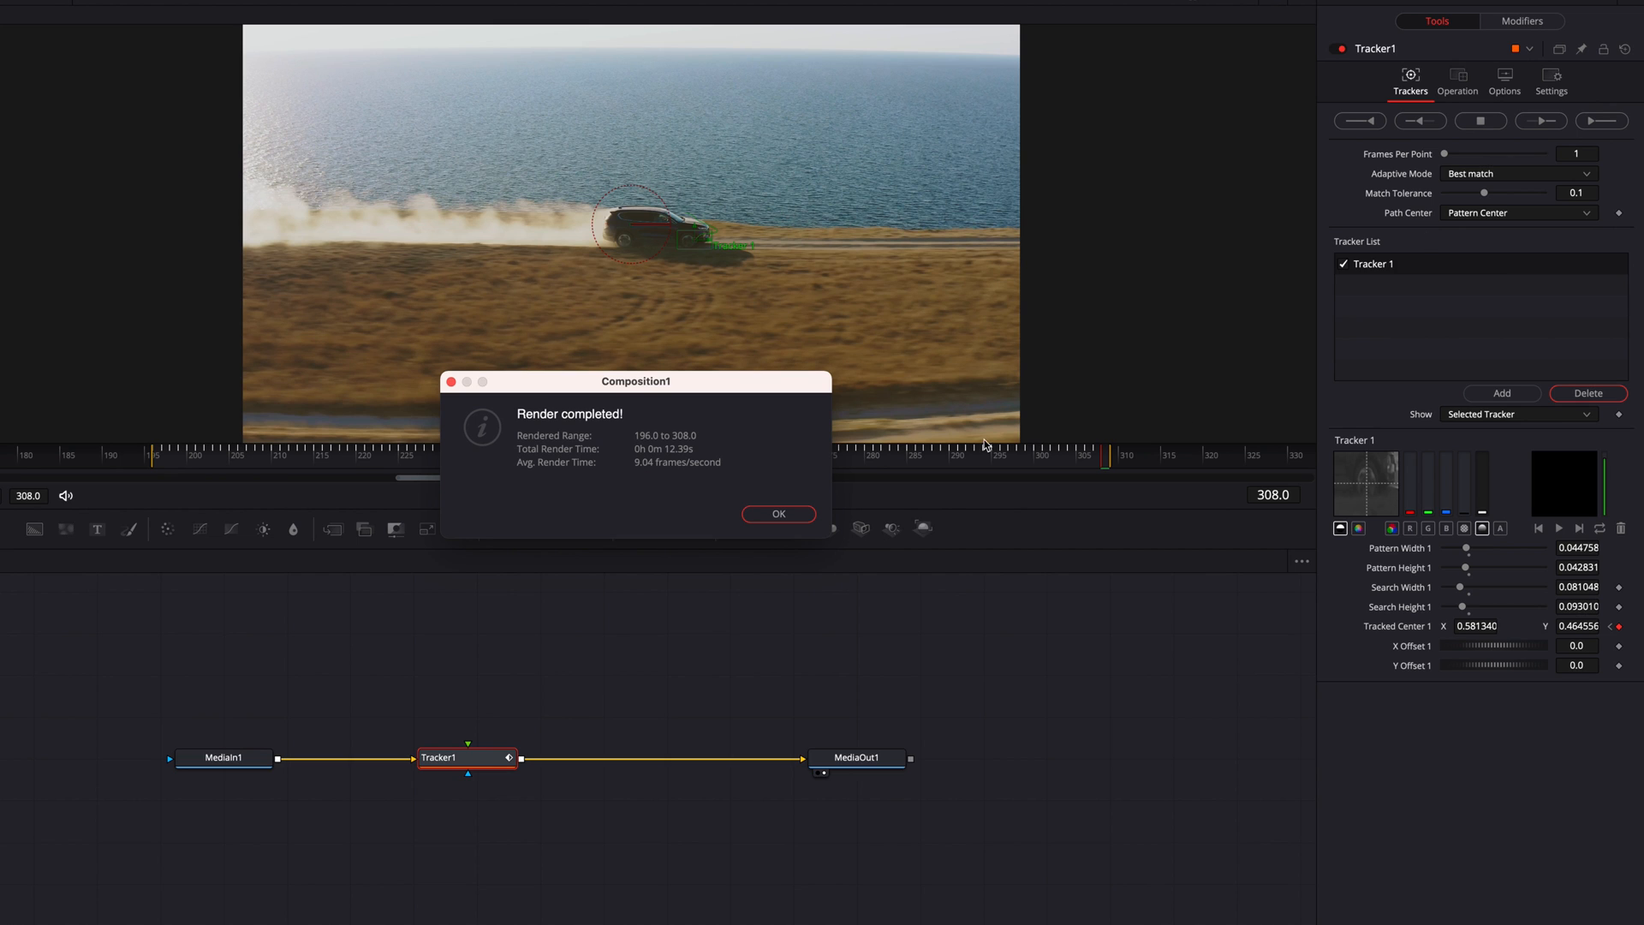
{"action": "left_click", "coordinate": [778, 514]}
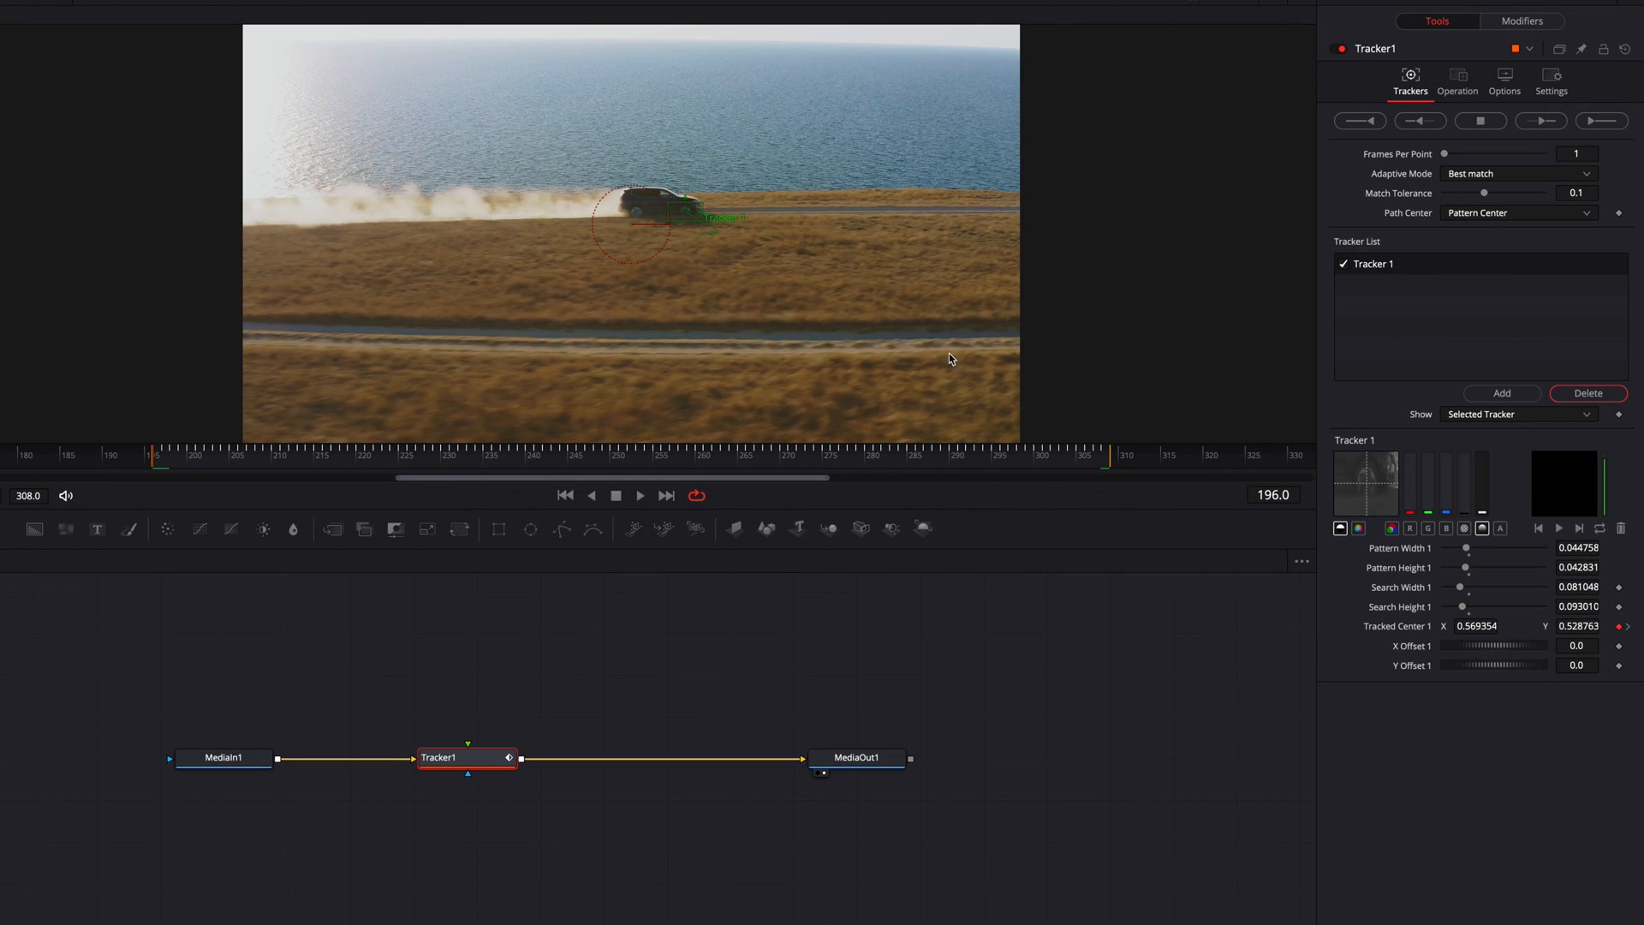
Set Tracker1's Operation to Match Move
{"action": "left_click", "coordinate": [1457, 82]}
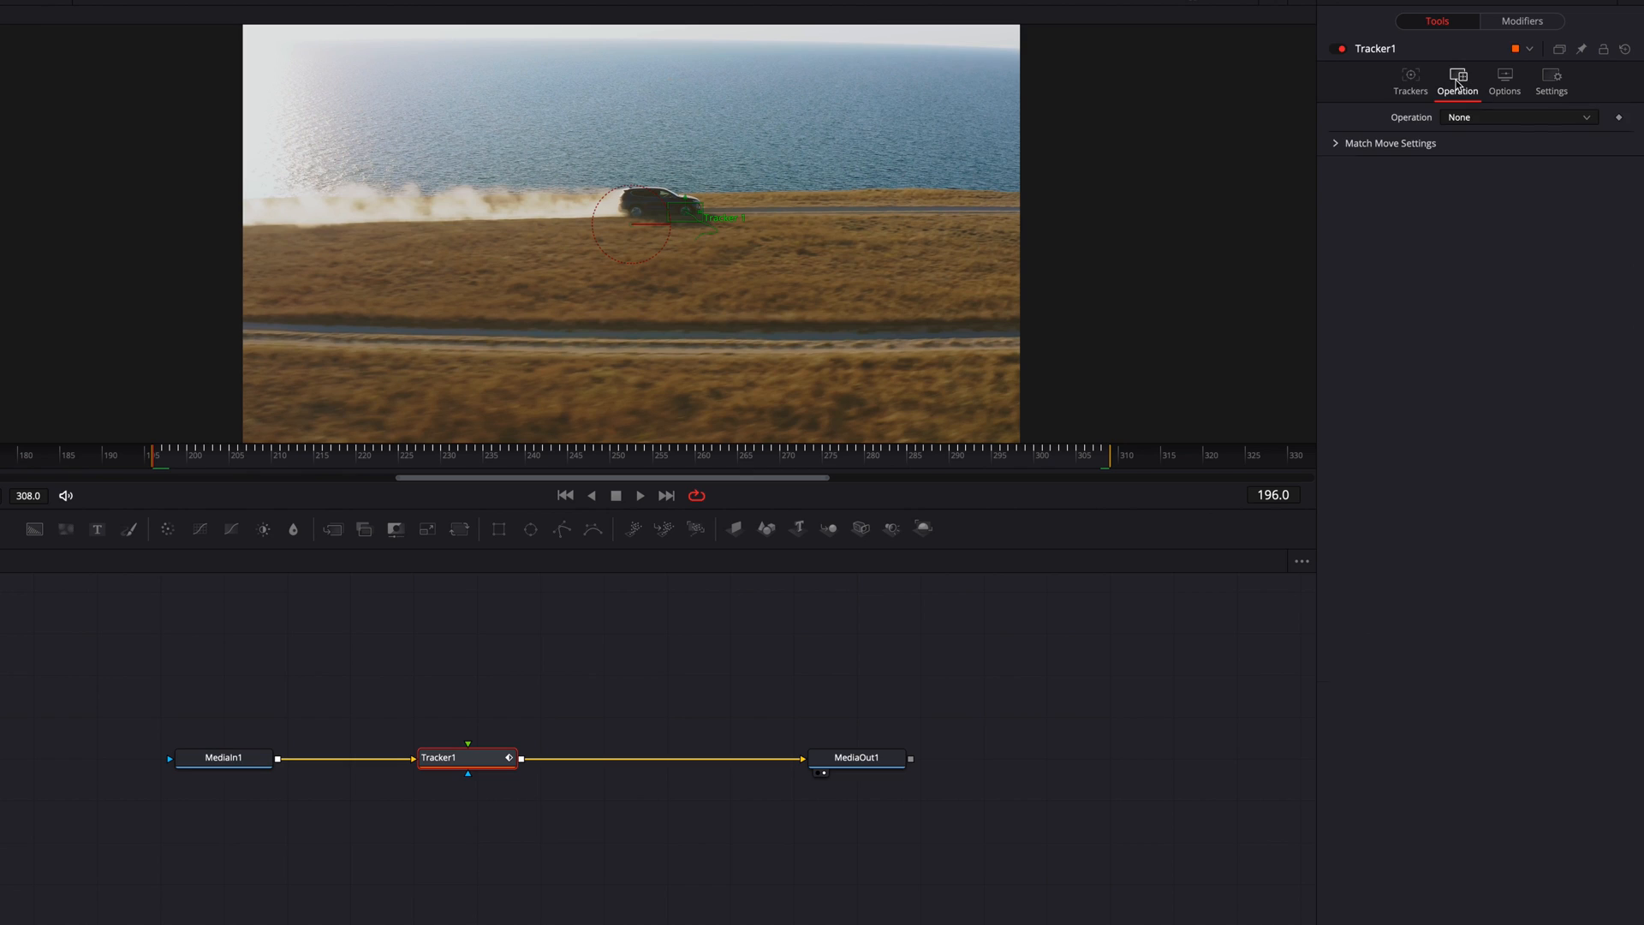
{"action": "left_click", "coordinate": [1518, 117]}
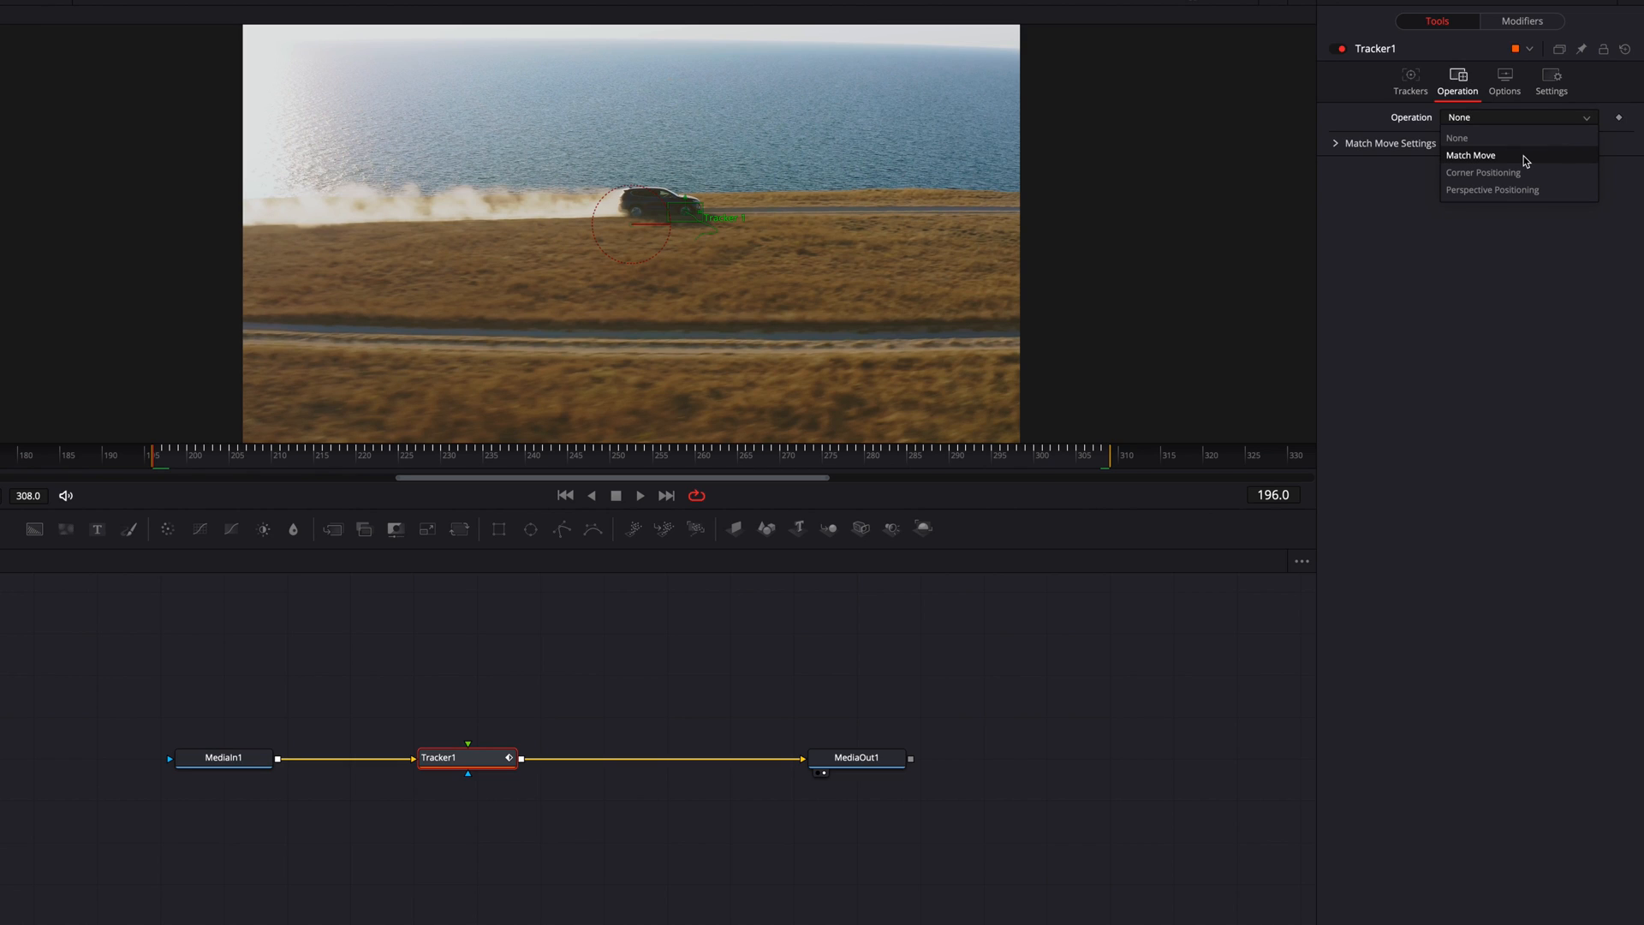
{"action": "left_click", "coordinate": [1470, 155]}
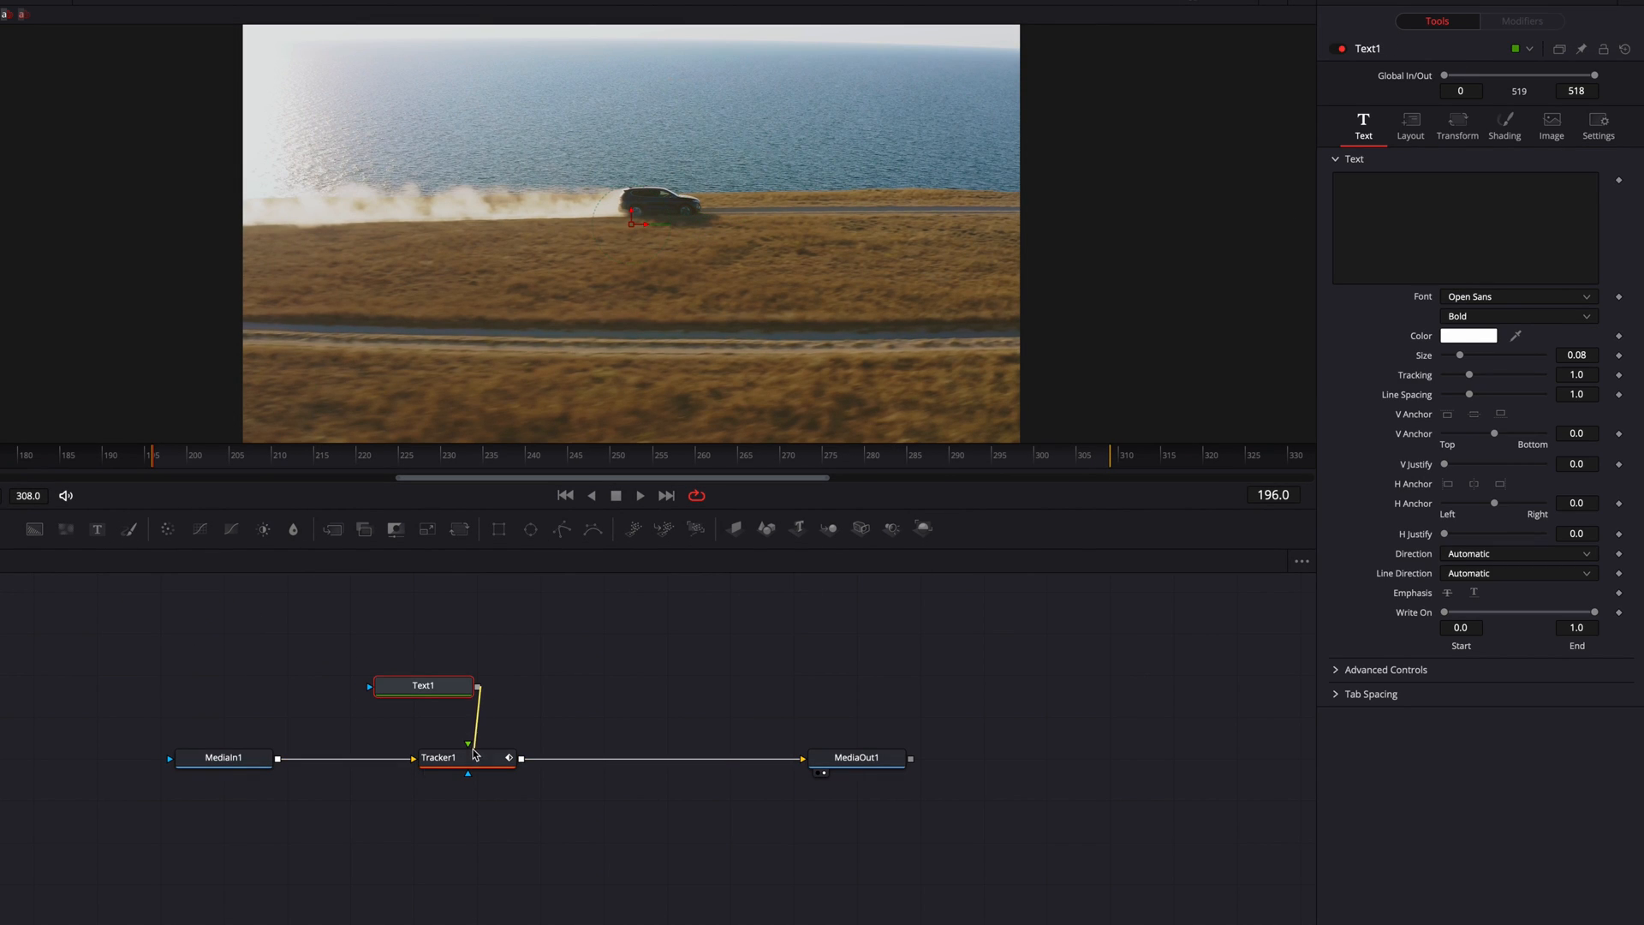
Enter '300 hp' as Text1's label, then select Tracker1 to view its settings
{"action": "left_click", "coordinate": [1463, 227]}
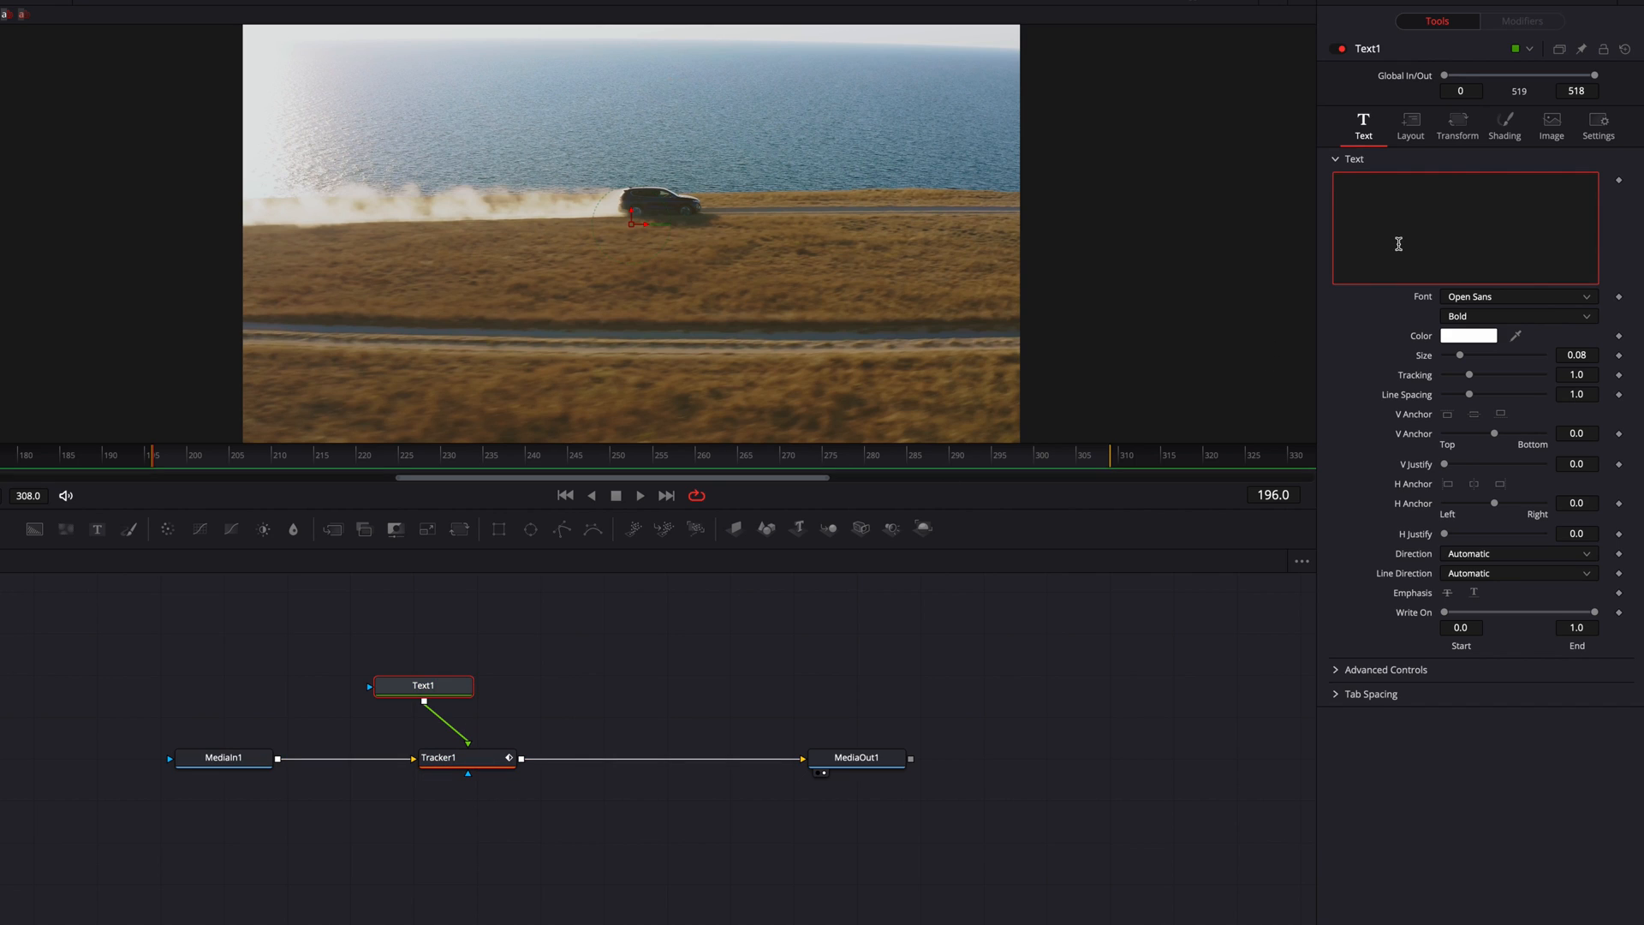
{"action": "type", "text": "300 hp"}
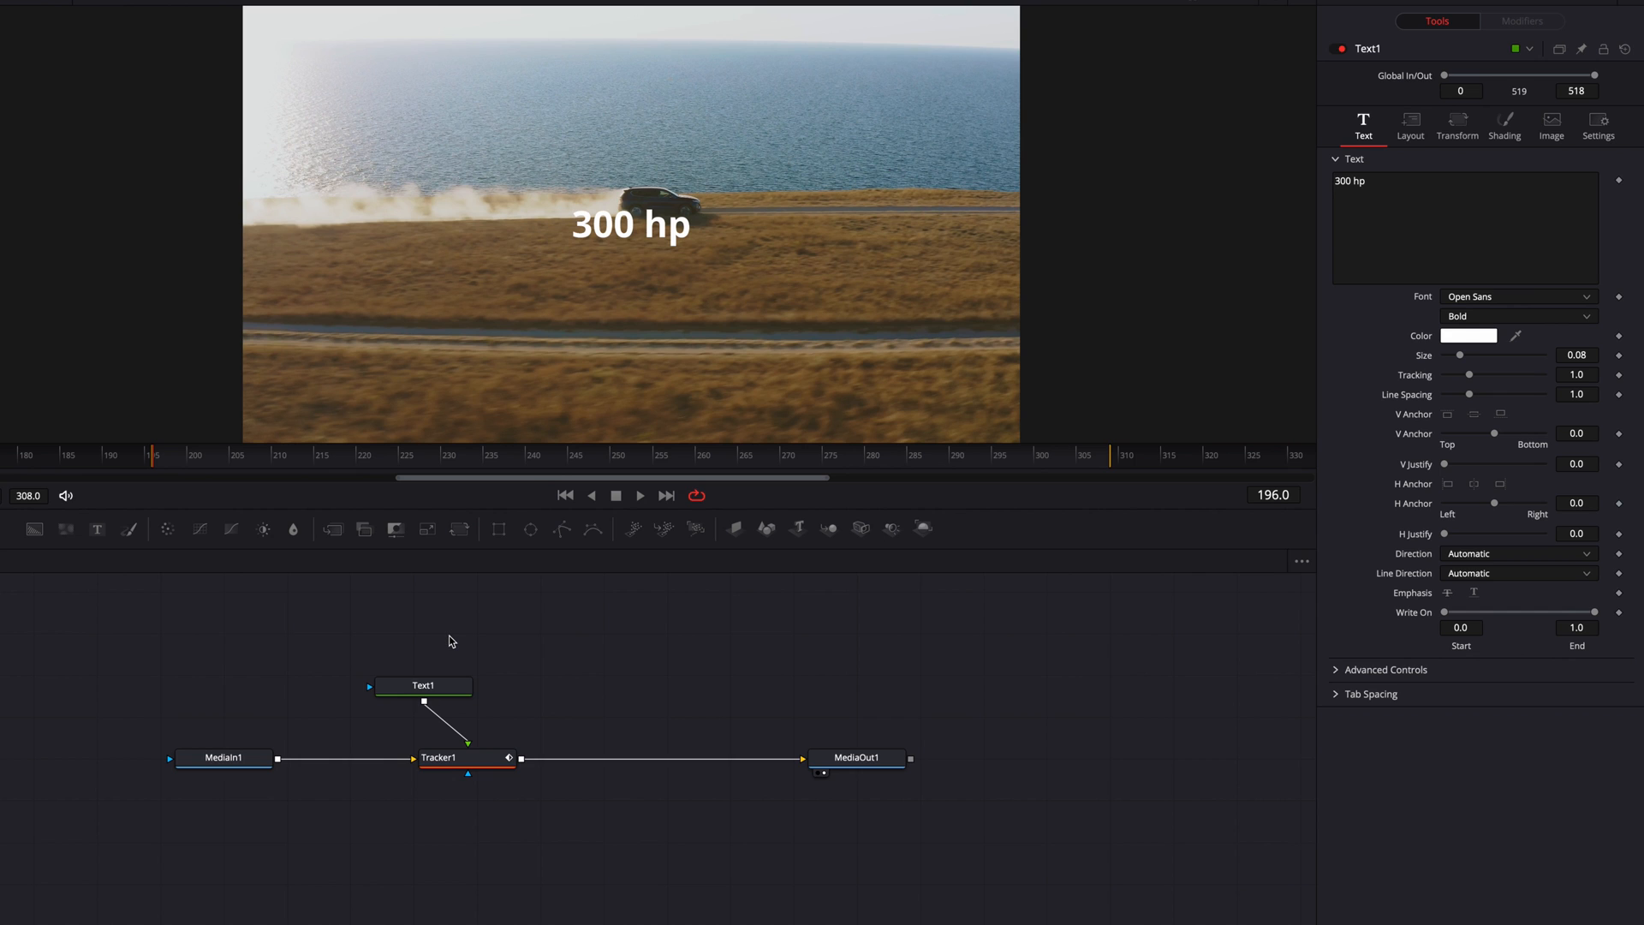
{"action": "left_click", "coordinate": [640, 495]}
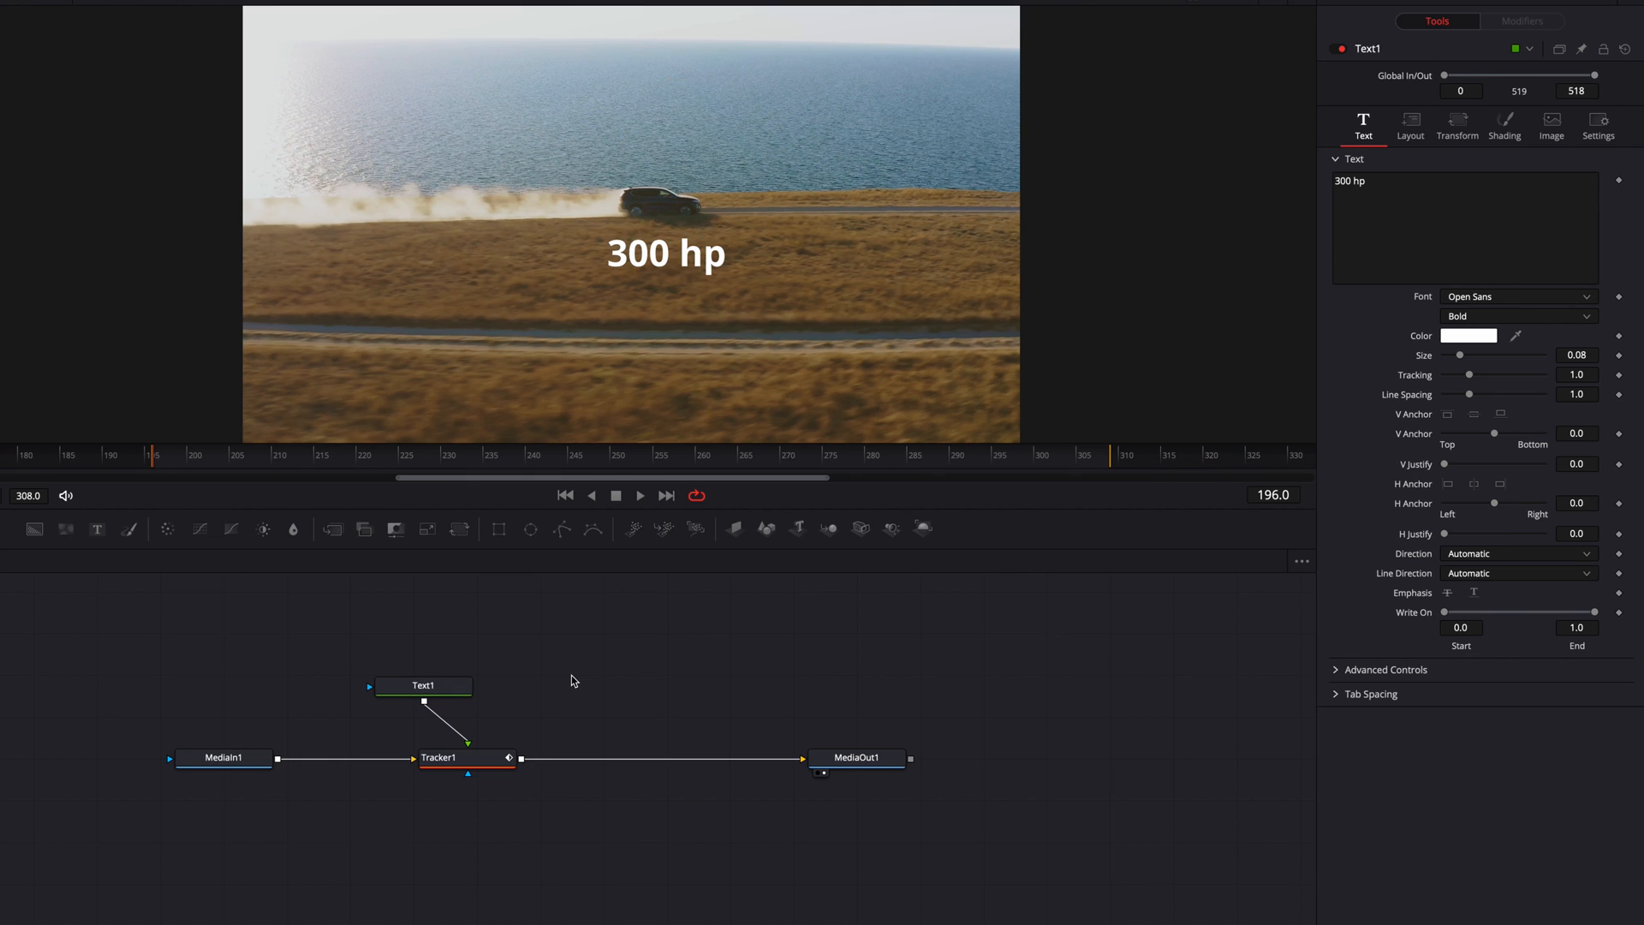
{"action": "left_click", "coordinate": [639, 495]}
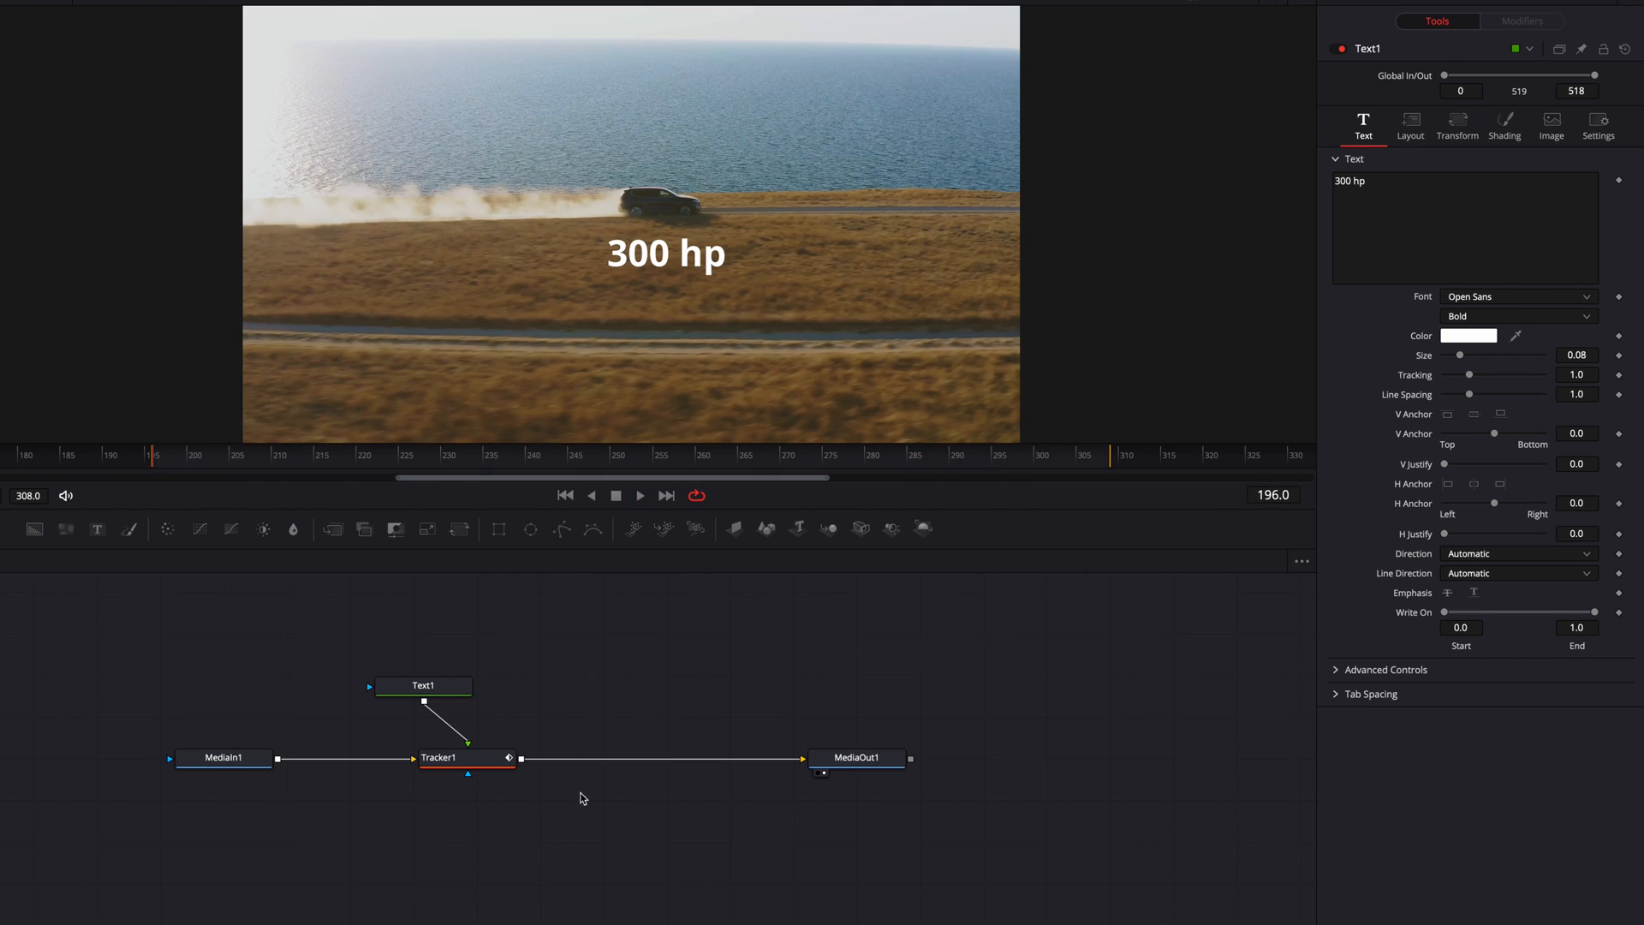
{"action": "left_click", "coordinate": [439, 756]}
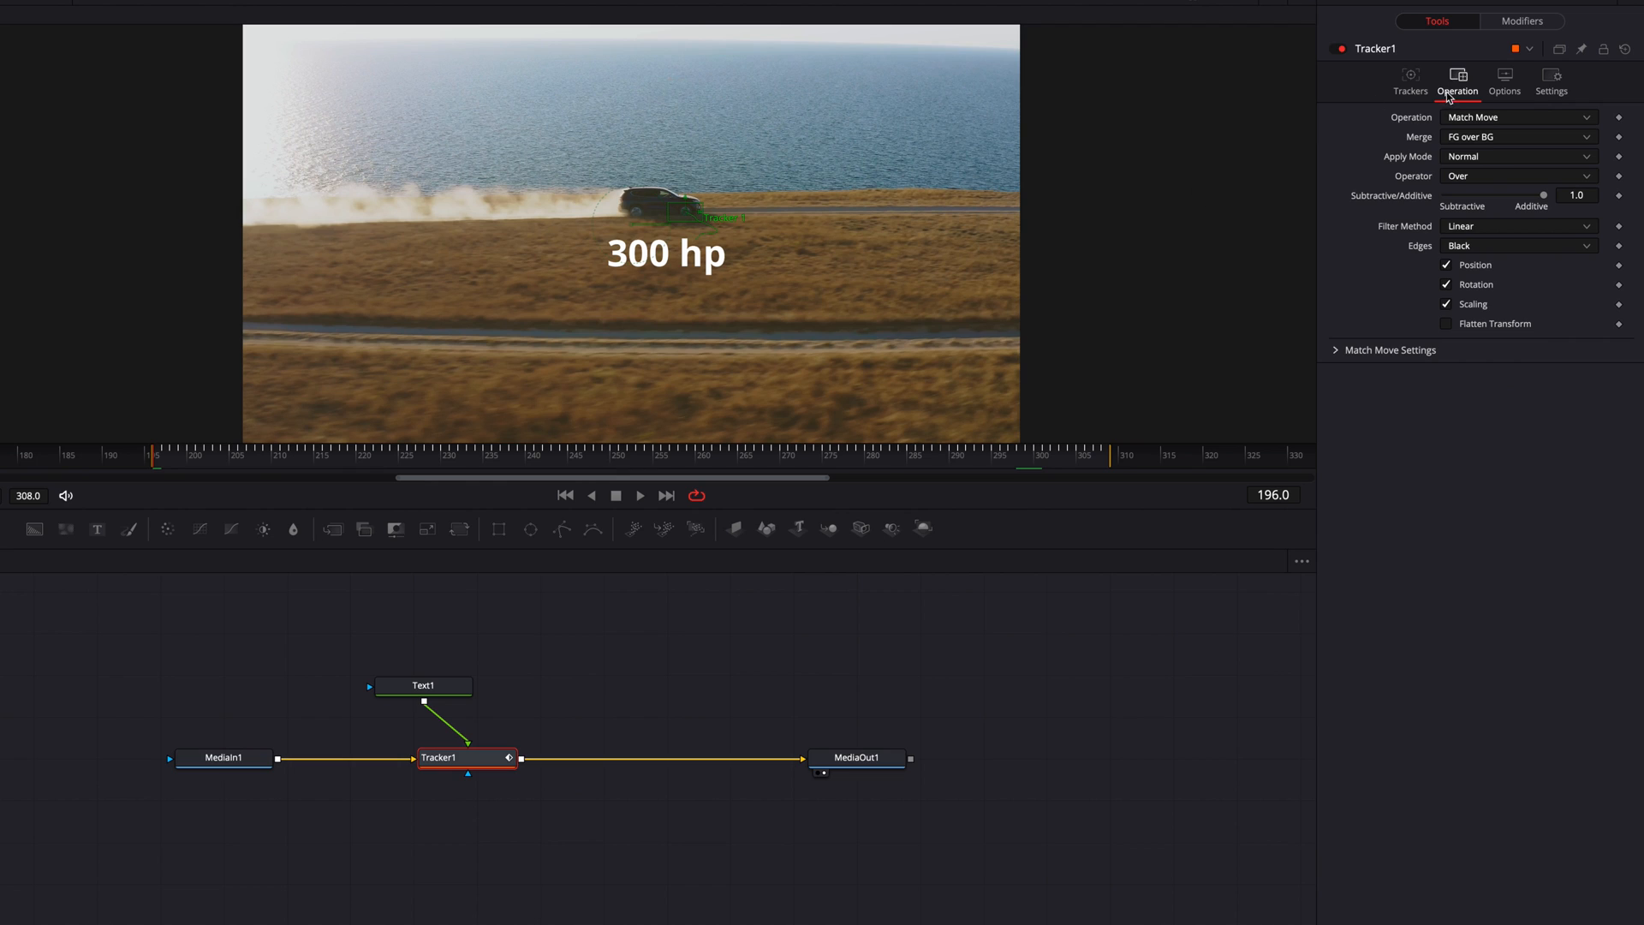
Remove the Text1 node and its text overlay from the node graph
{"action": "left_click", "coordinate": [1410, 82]}
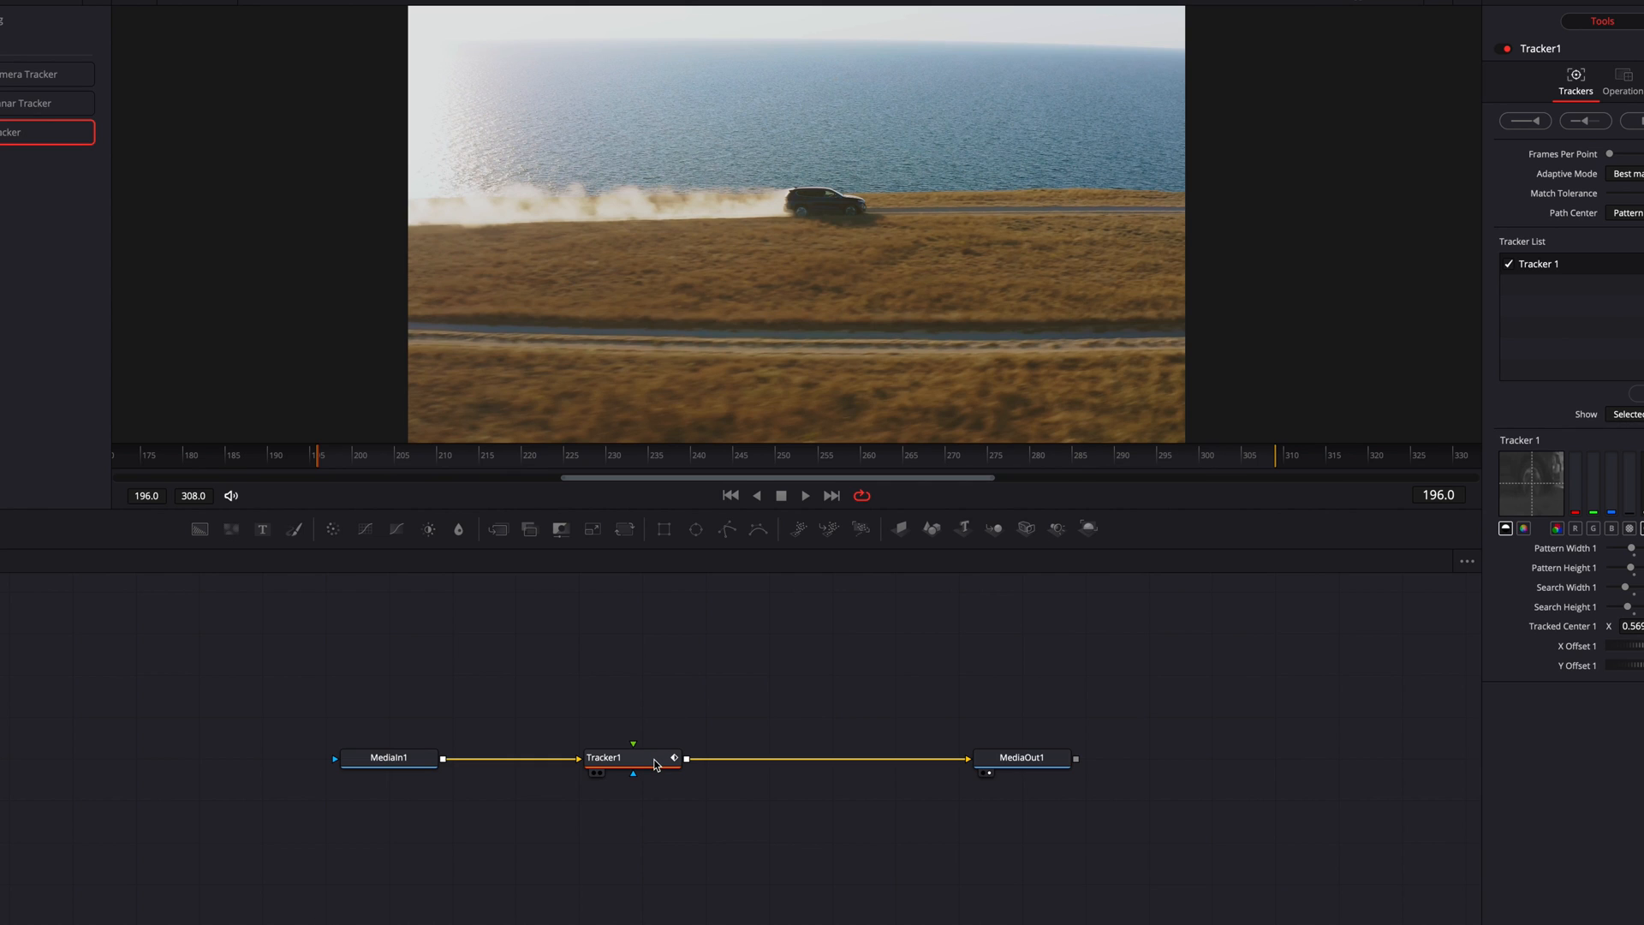
Add Merge1 after Tracker1 and type '300 hp' into the Text1 foreground node
{"action": "left_click", "coordinate": [1456, 82]}
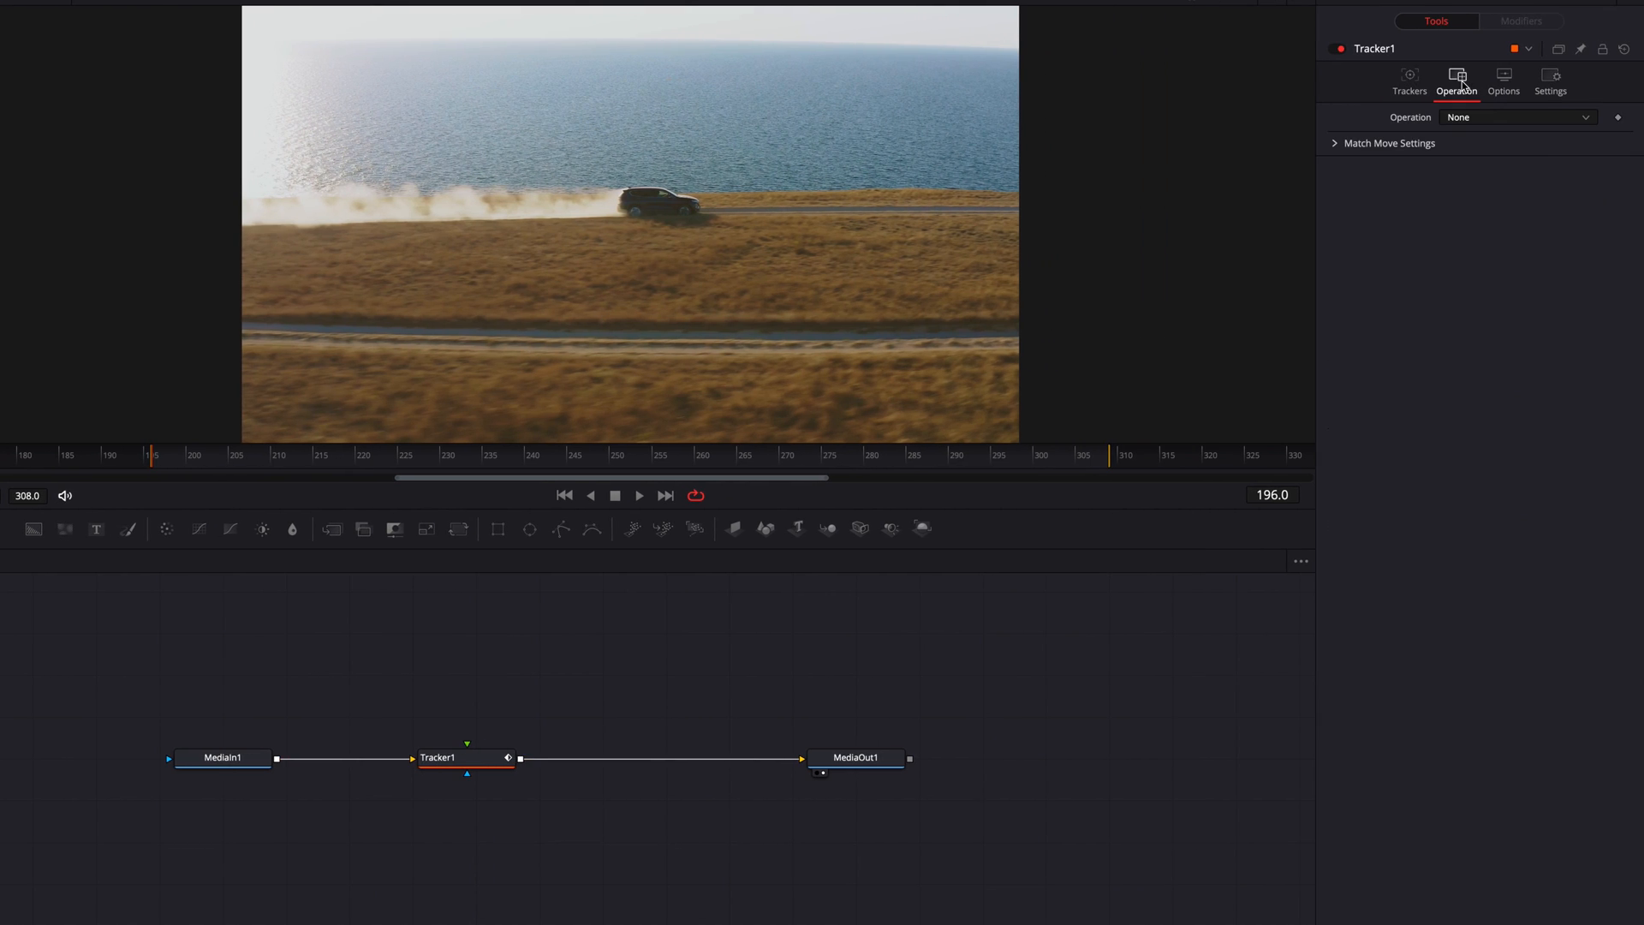
{"action": "left_click", "coordinate": [1410, 81]}
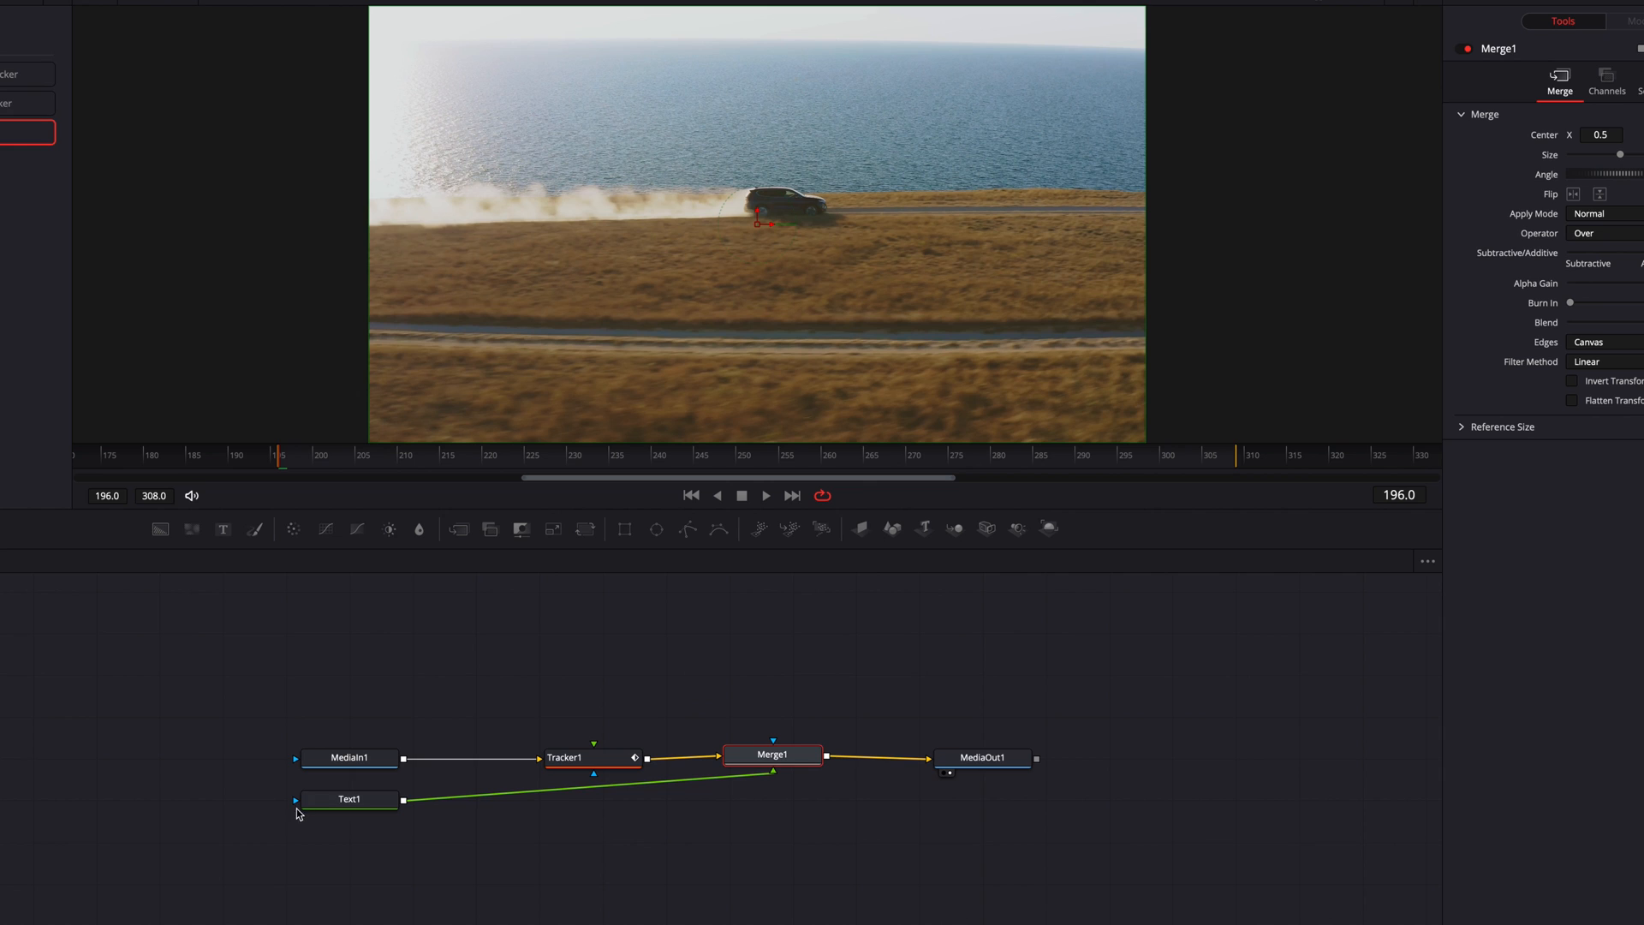
{"action": "left_click", "coordinate": [349, 799]}
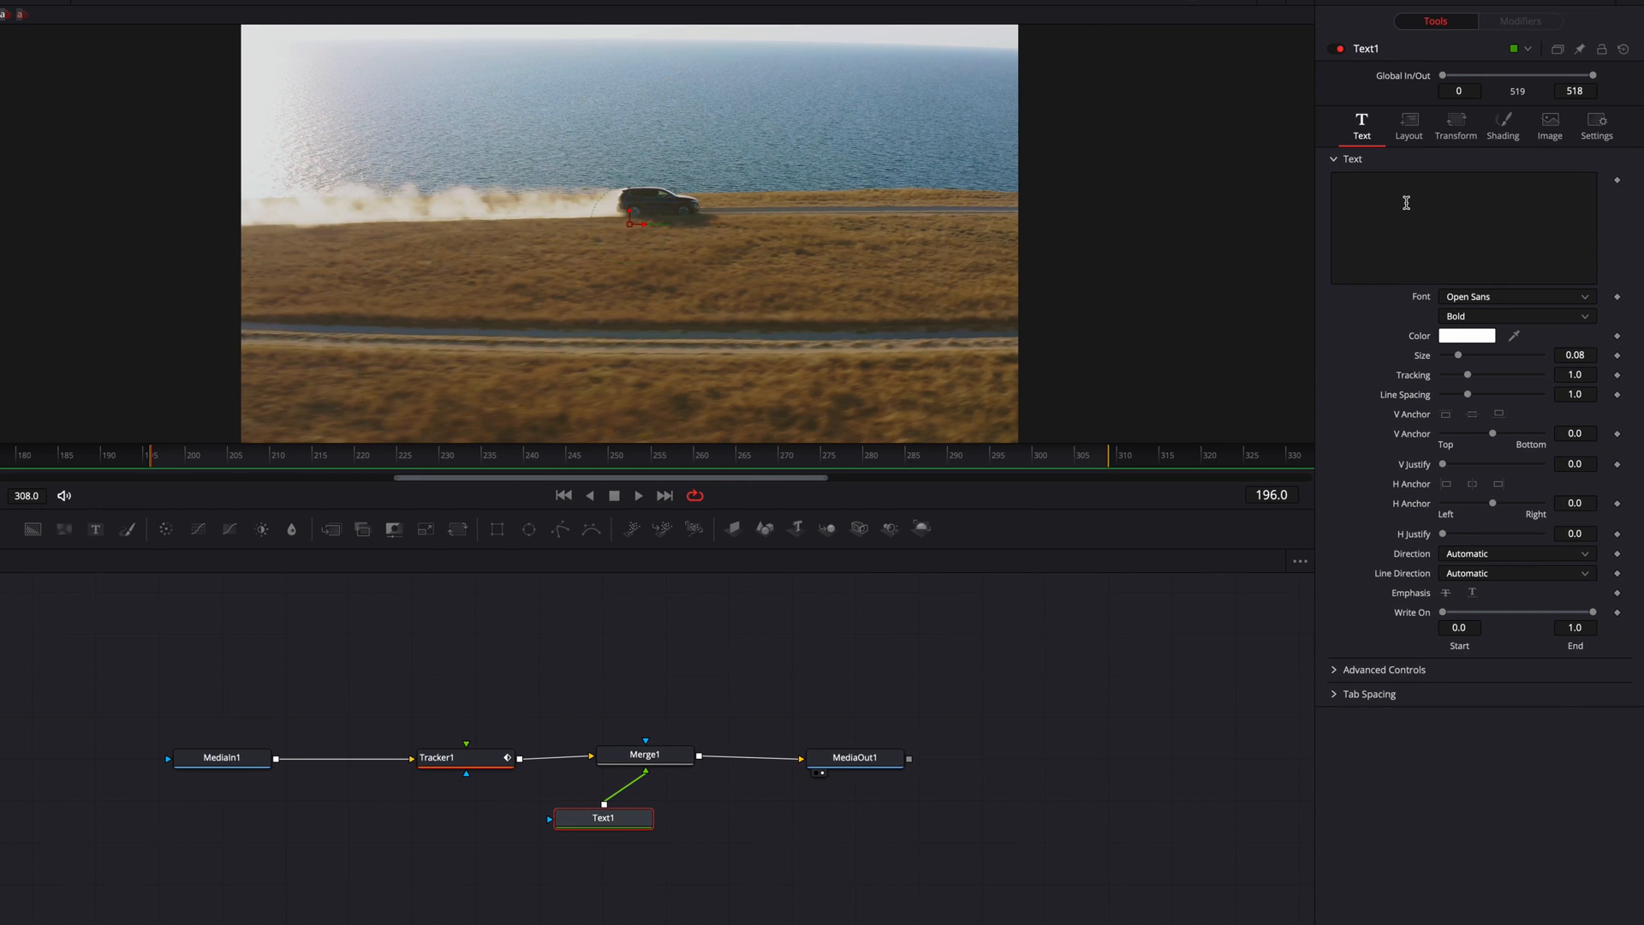
{"action": "type", "text": "300 hp"}
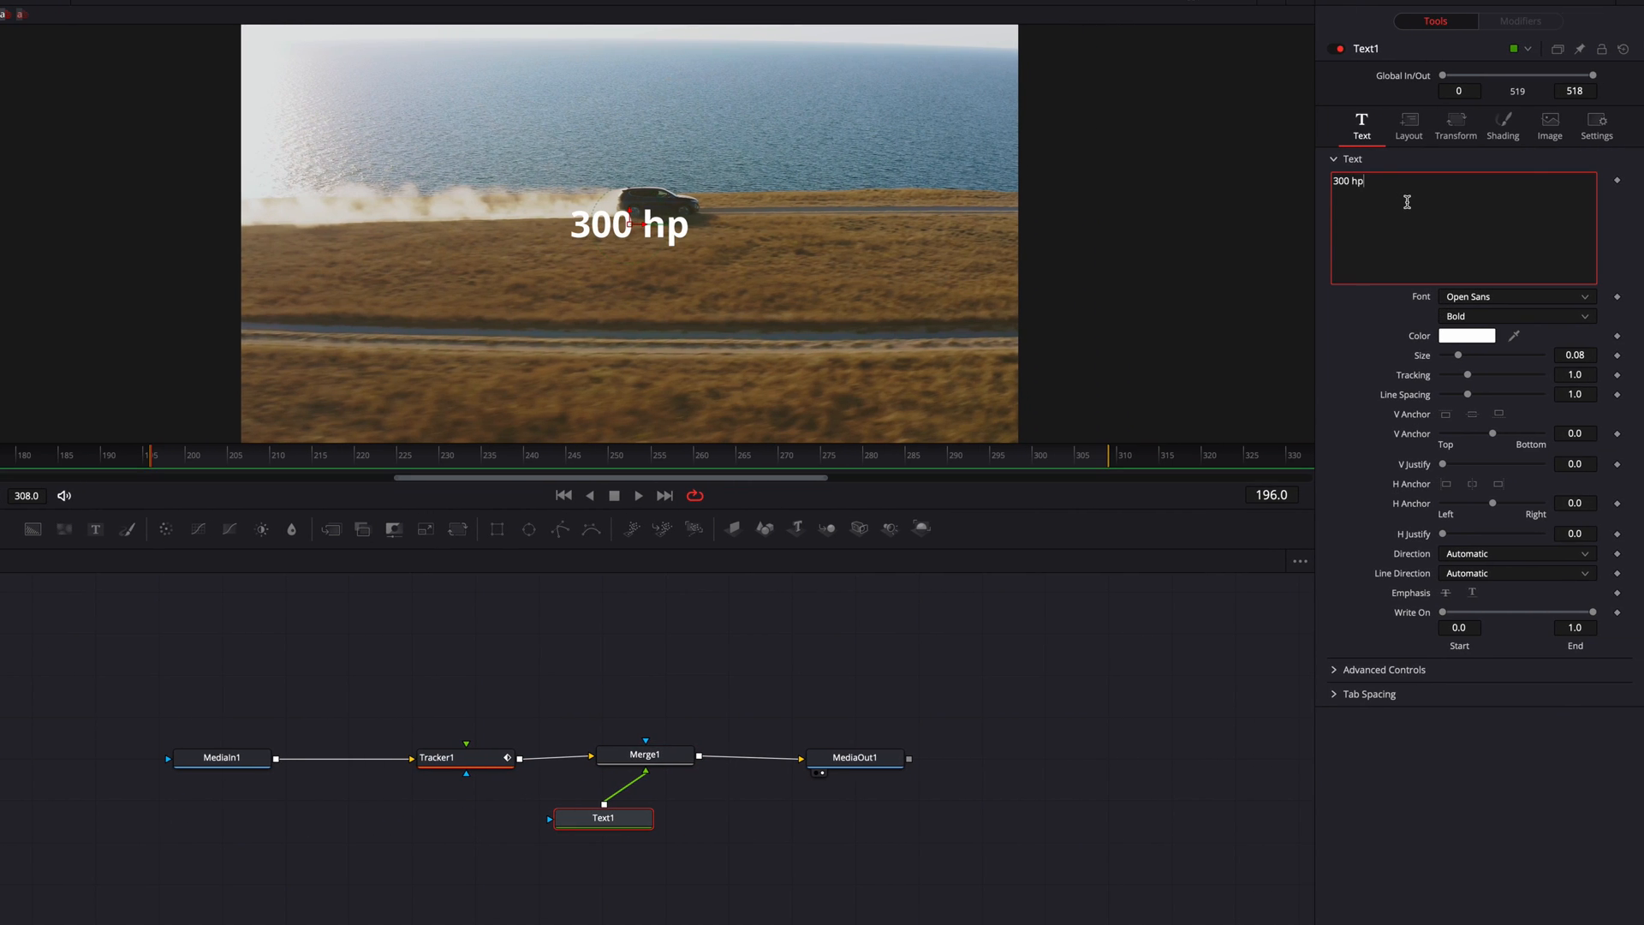
{"action": "mouse_move", "coordinate": [1407, 123]}
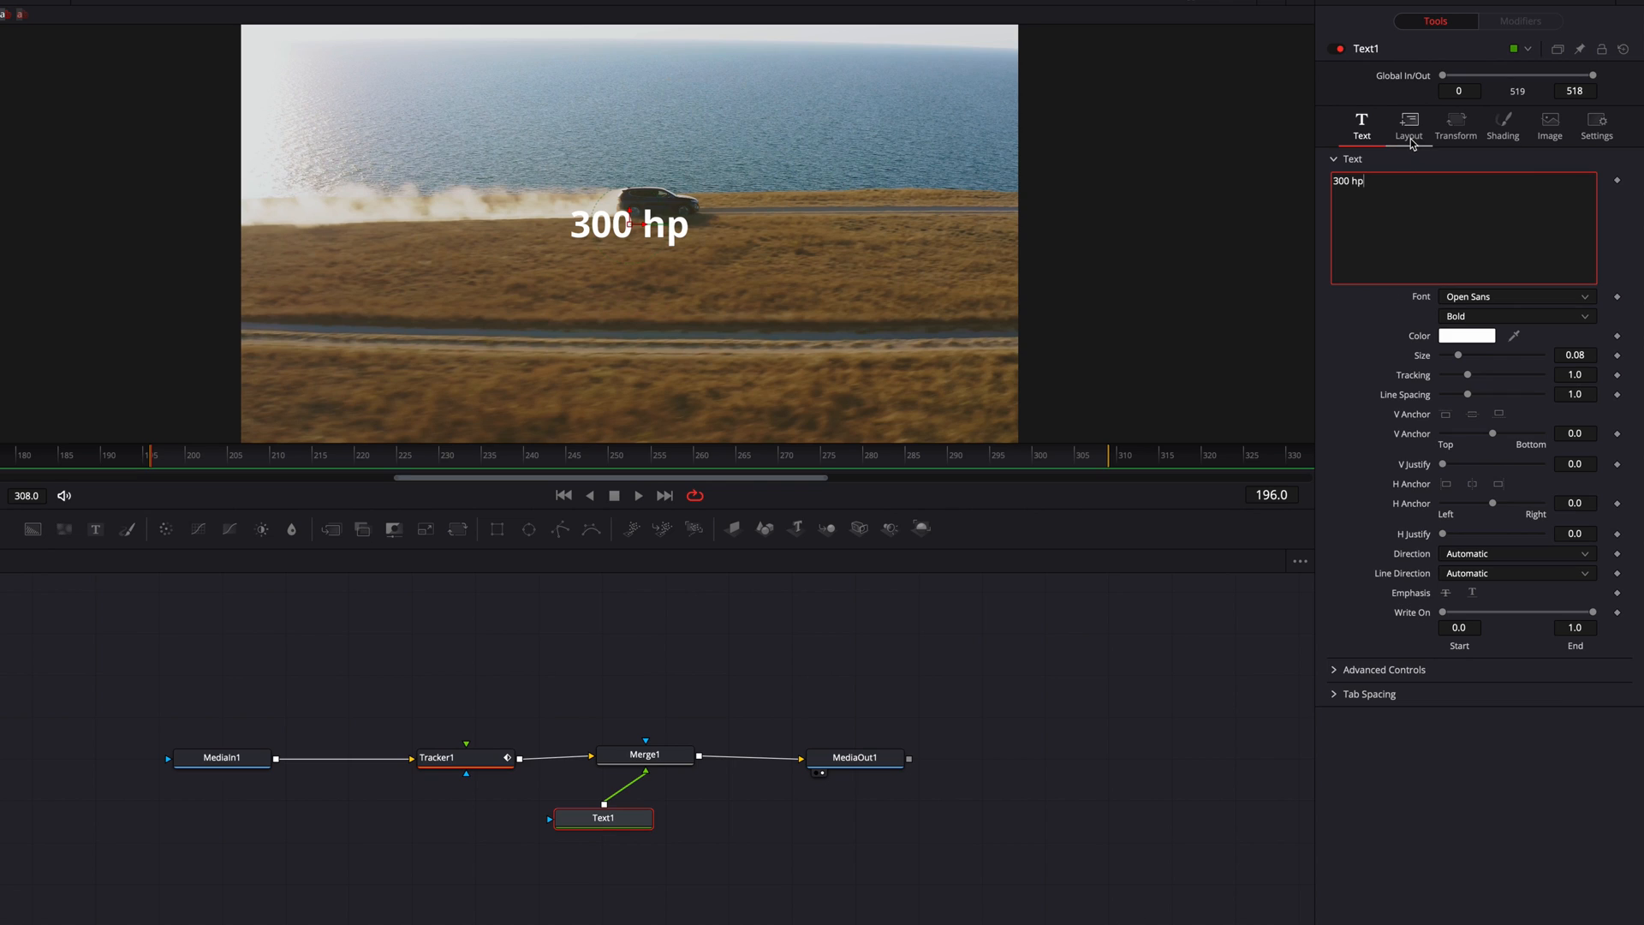
Link Text1's centre to Tracker1's offset position and play back to check
{"action": "left_click", "coordinate": [1408, 125]}
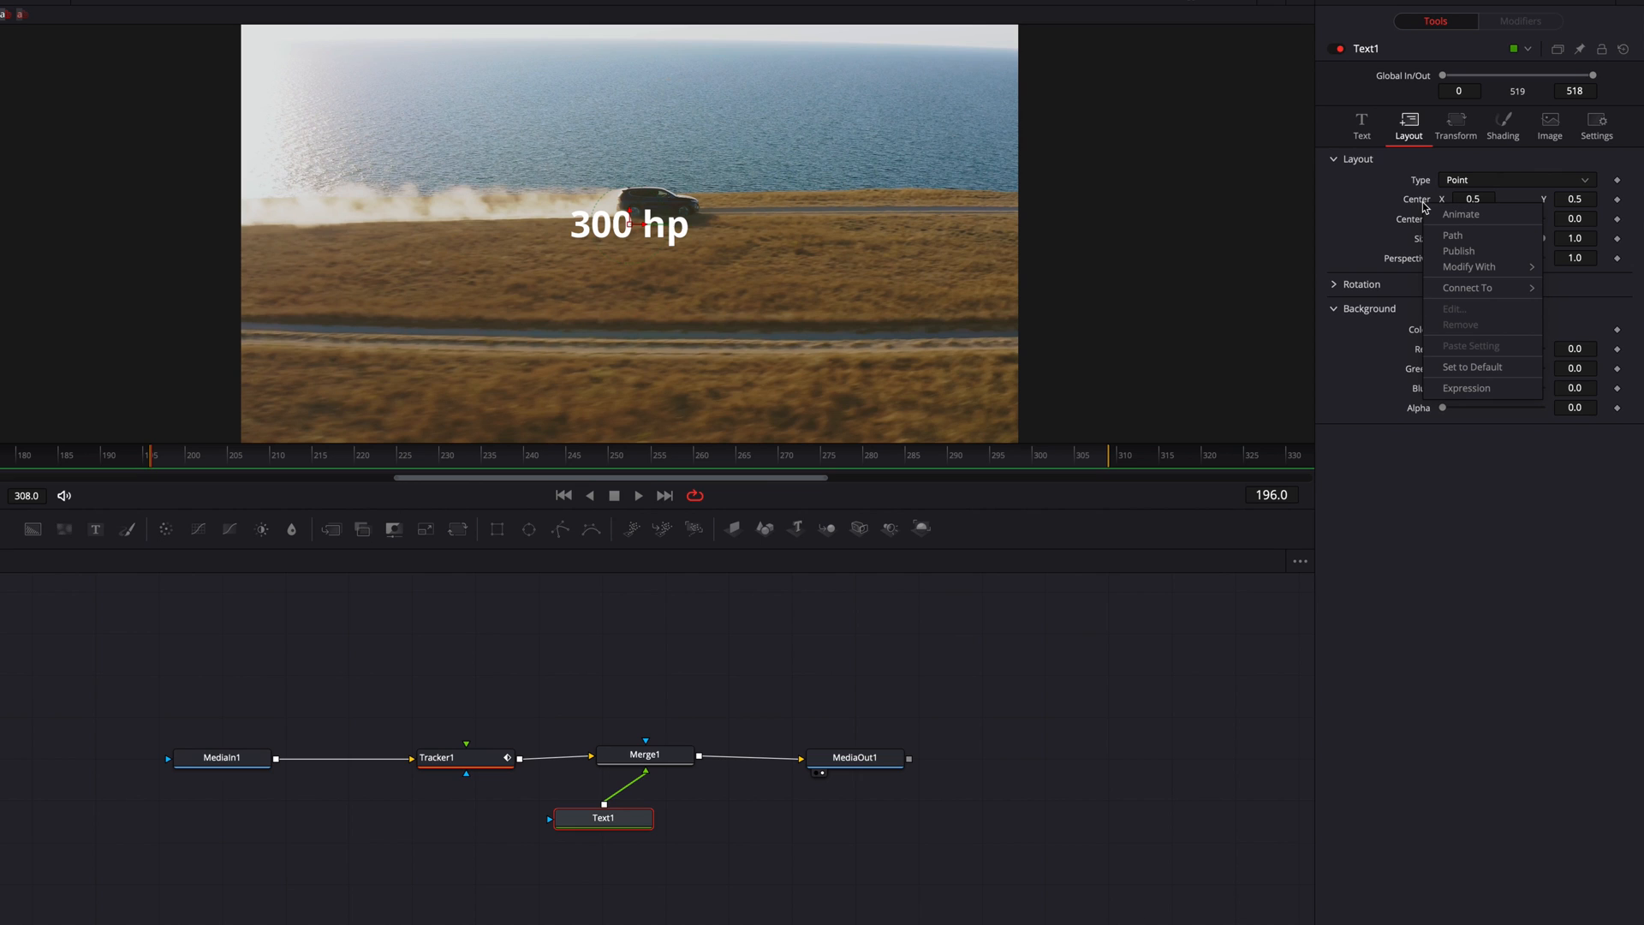
{"action": "mouse_move", "coordinate": [1470, 287]}
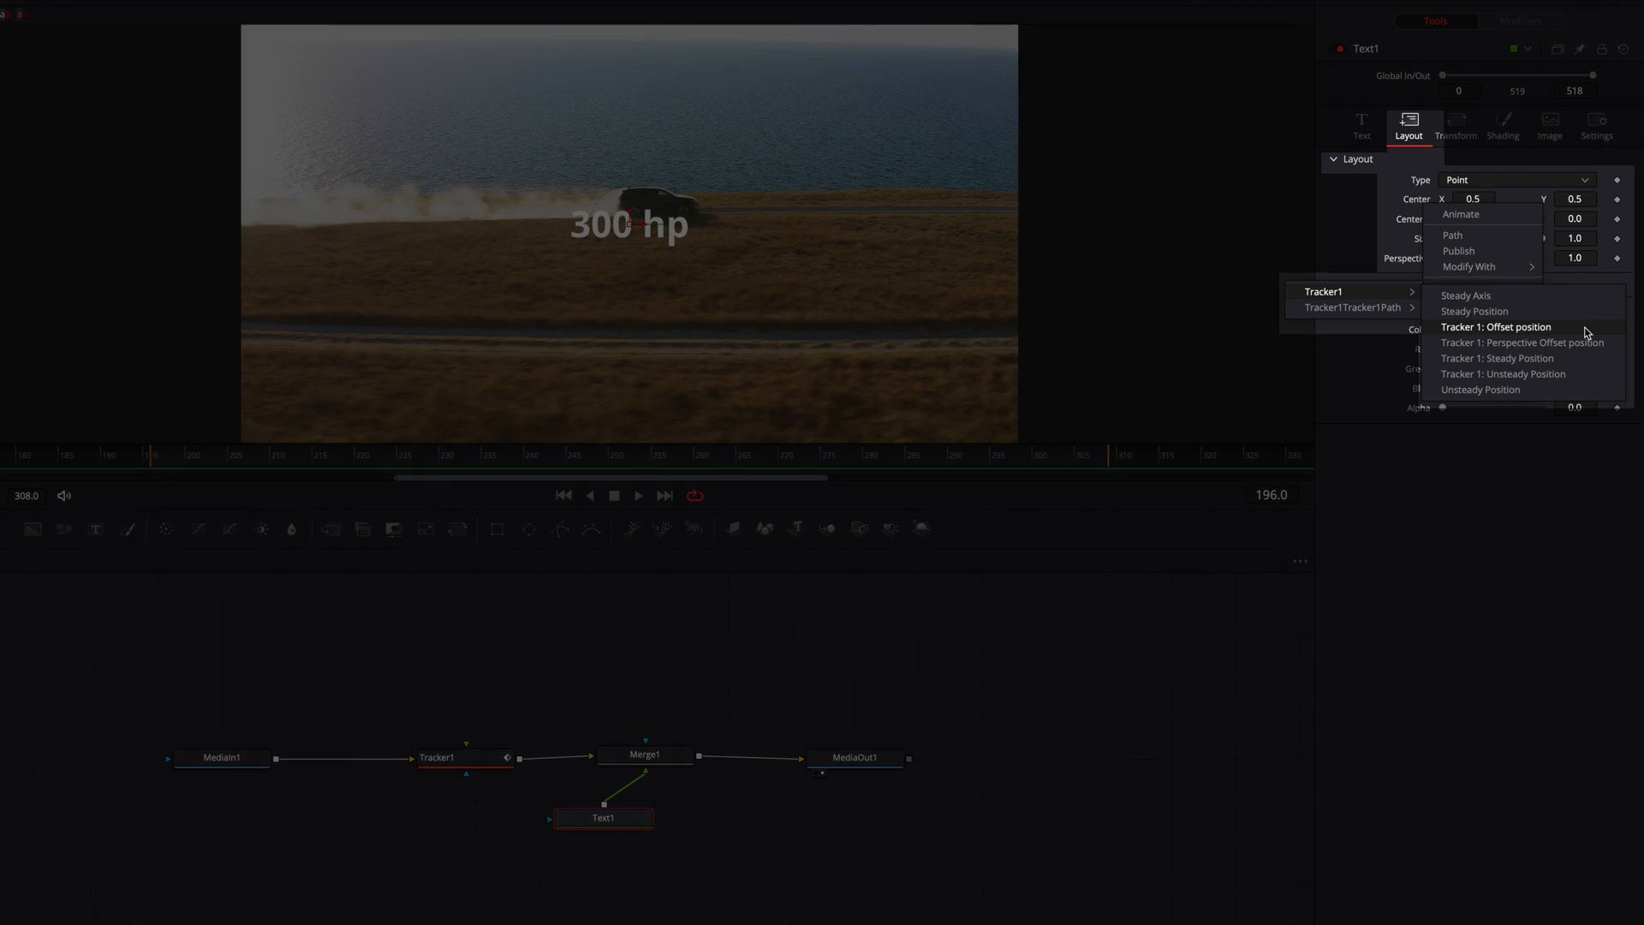
{"action": "left_click", "coordinate": [1496, 326]}
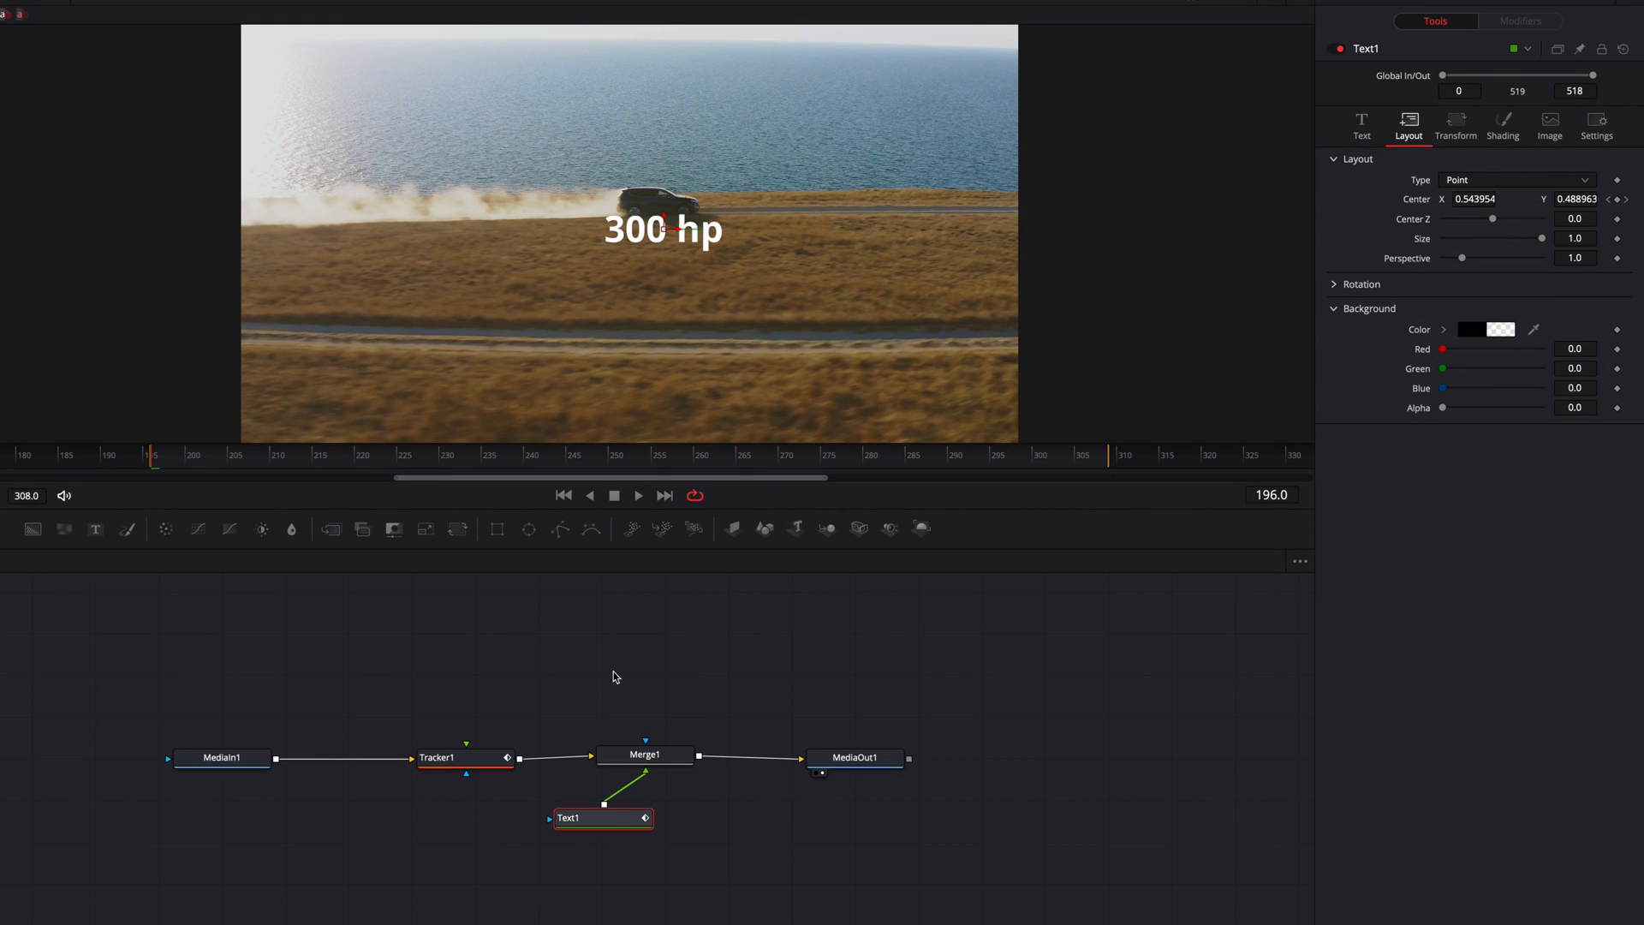
{"action": "left_click", "coordinate": [637, 495]}
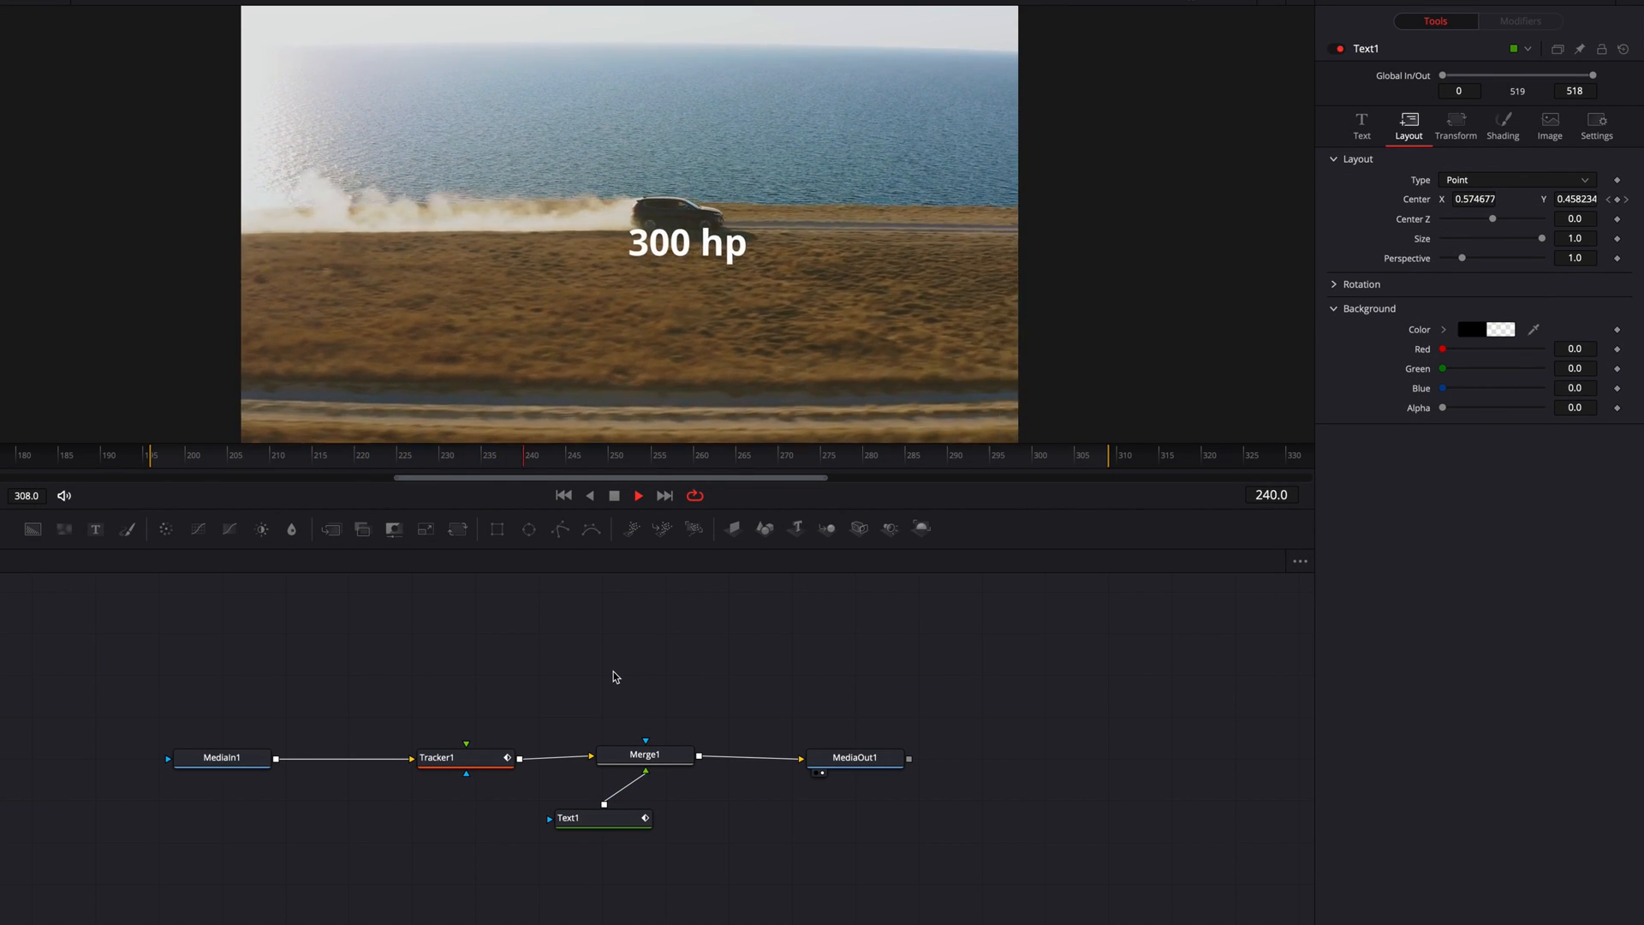
In Shading, set the label's position offset to -0.144 to drop it below the car
{"action": "left_click", "coordinate": [160, 453]}
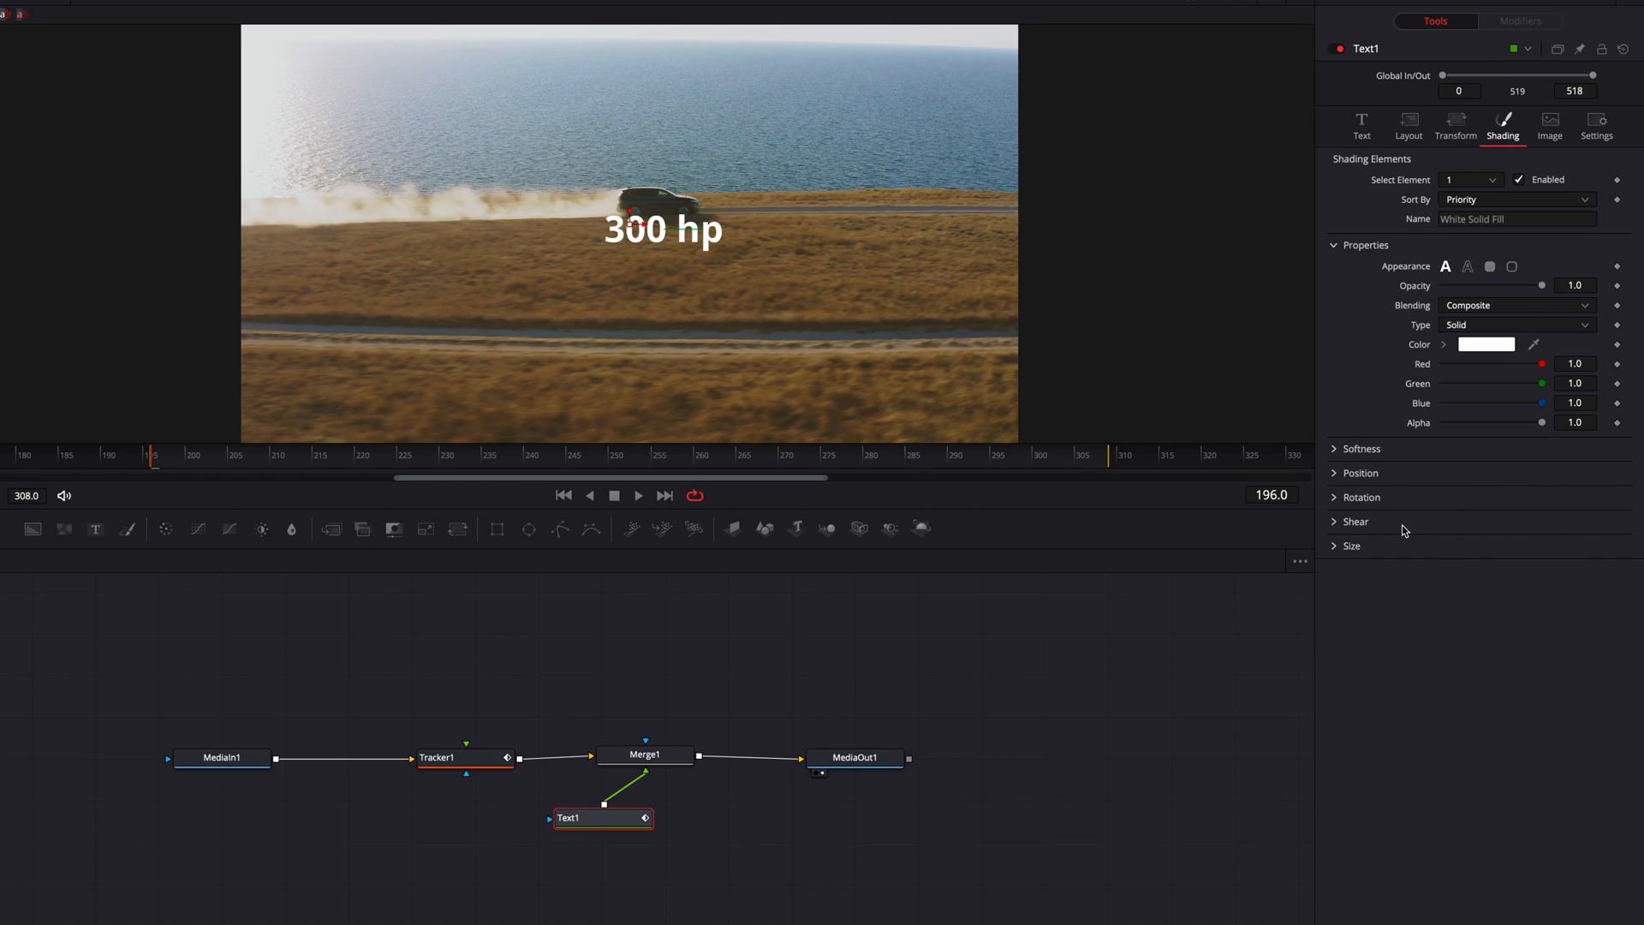
{"action": "left_click", "coordinate": [1359, 472]}
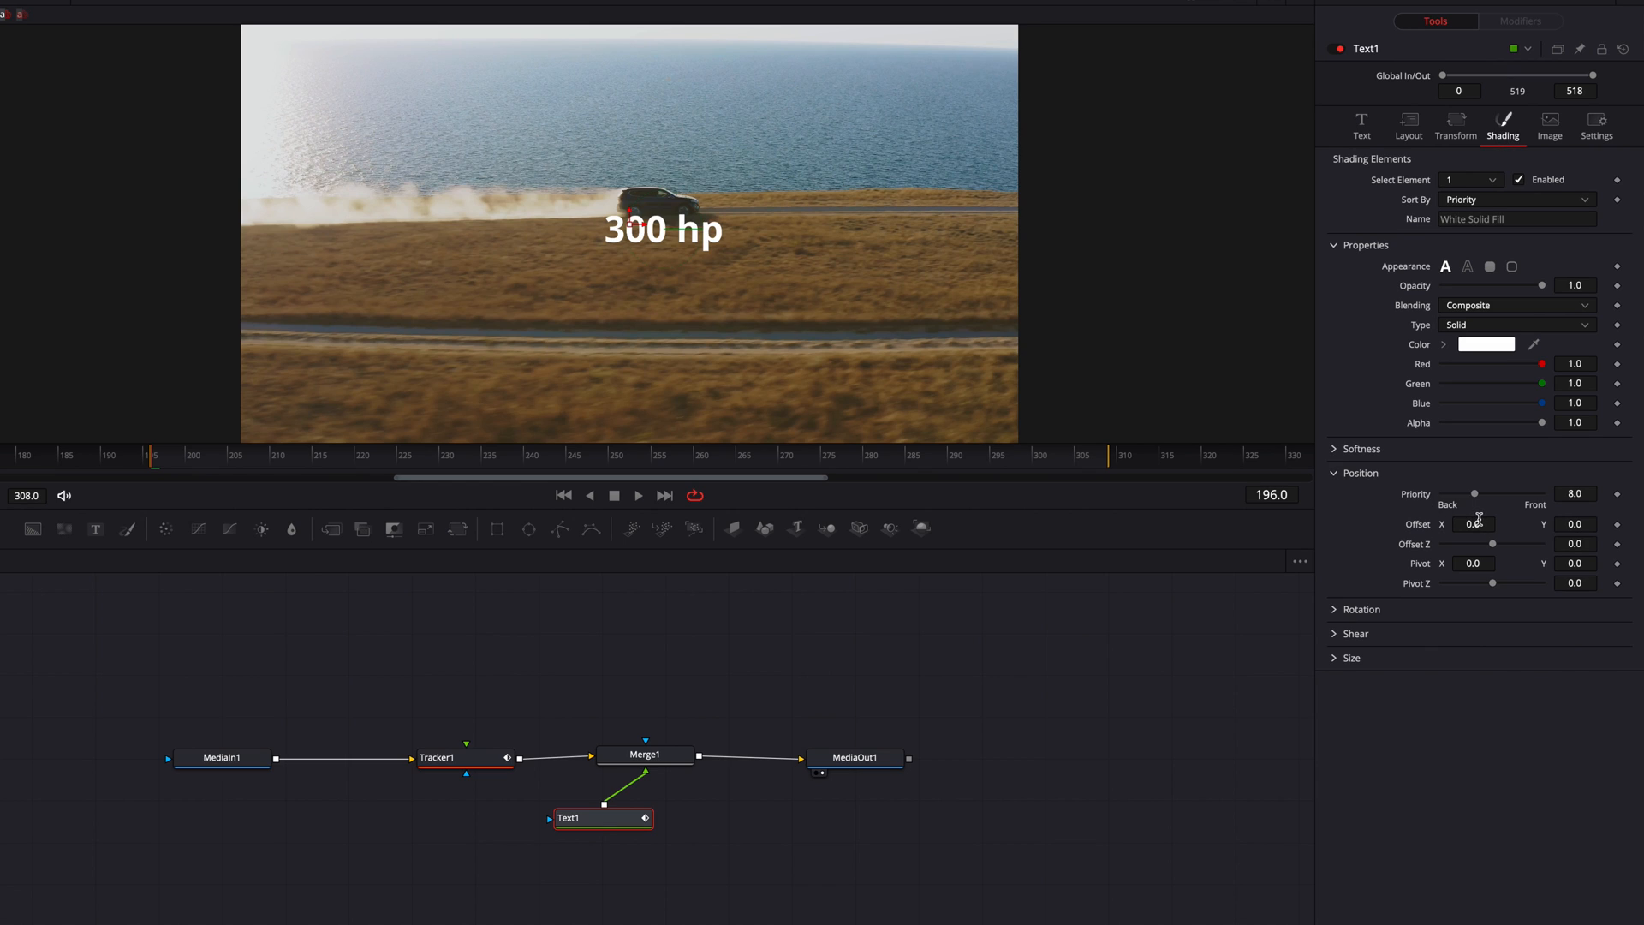
{"action": "type", "text": "-0.144"}
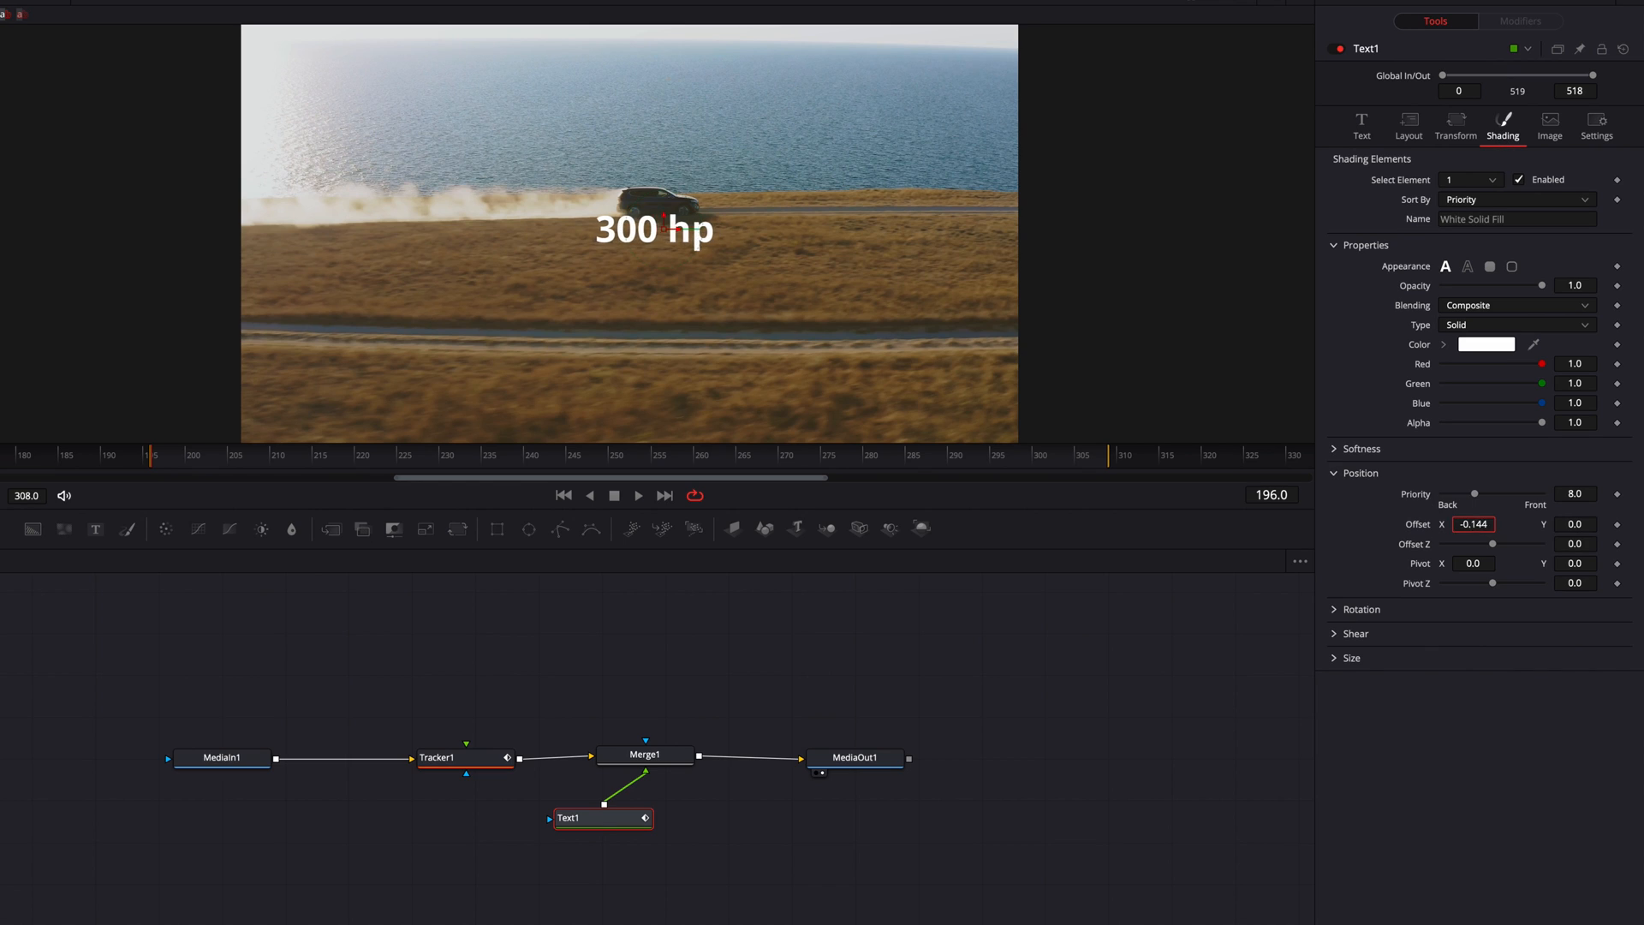
{"action": "left_click", "coordinate": [637, 495]}
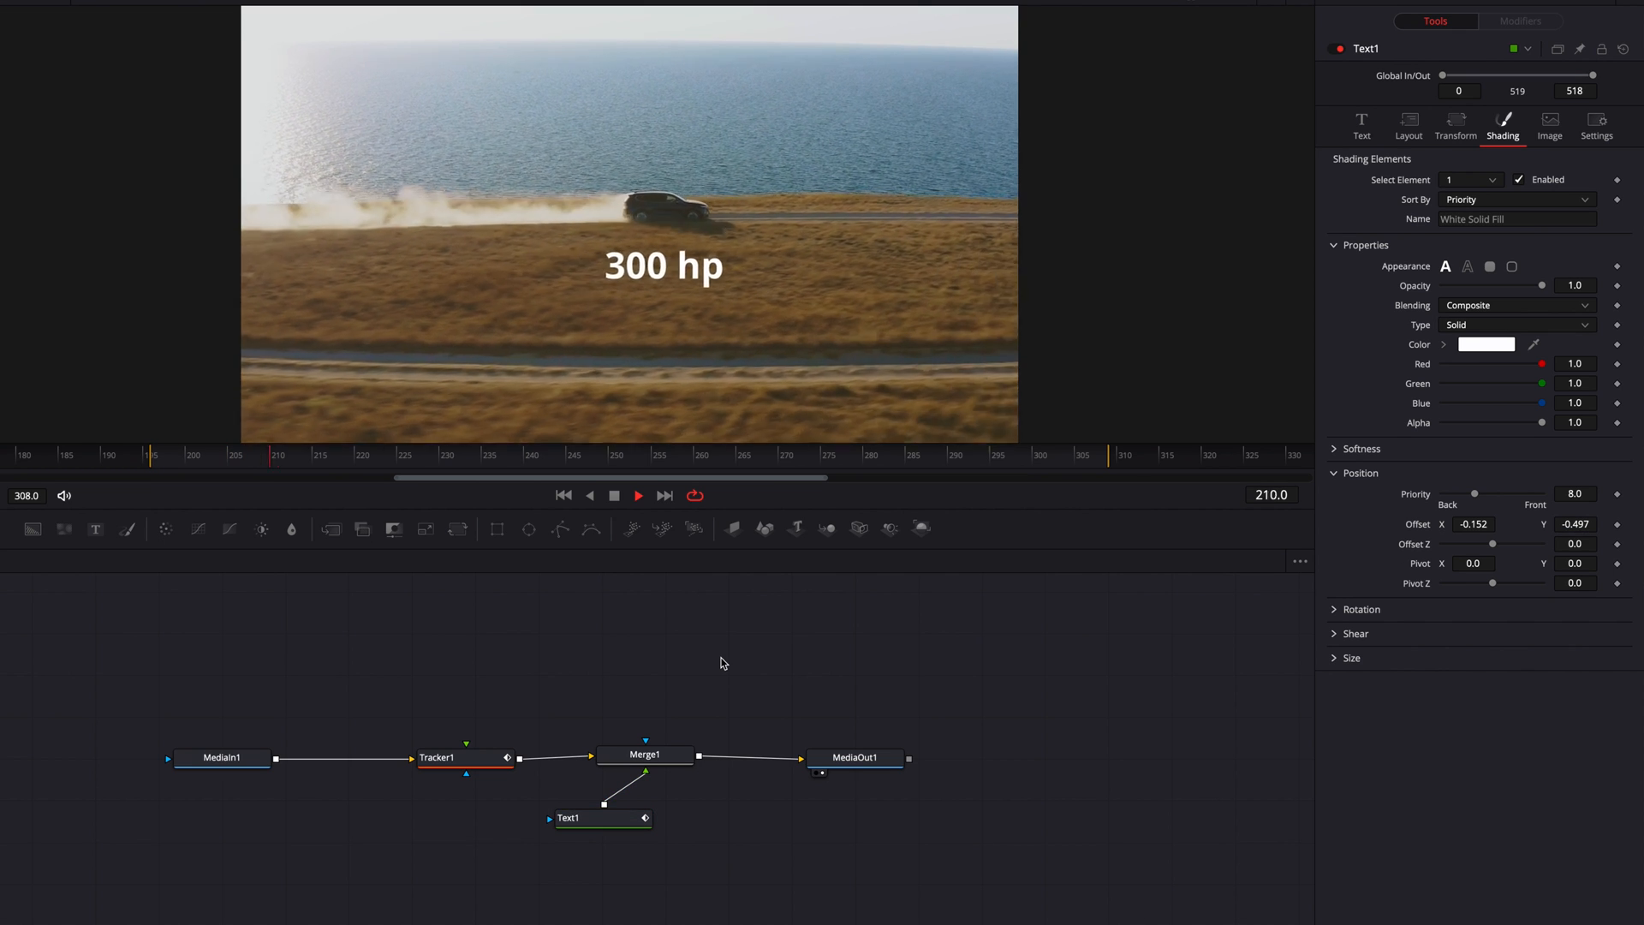
{"action": "left_click", "coordinate": [637, 495]}
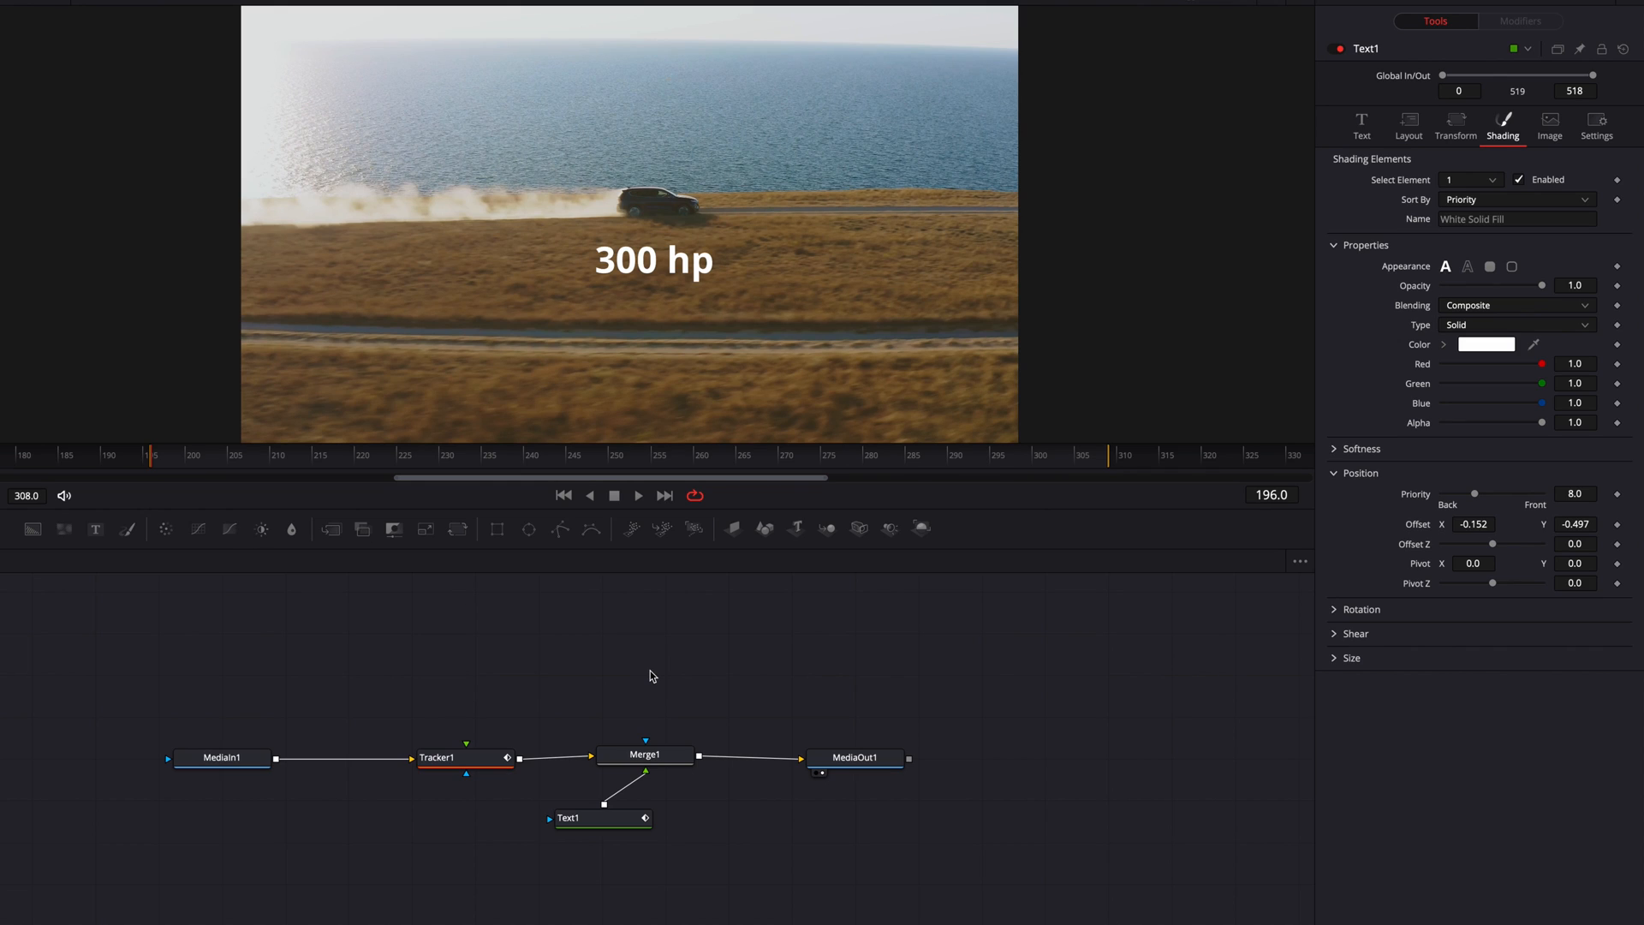
{"action": "mouse_move", "coordinate": [769, 709]}
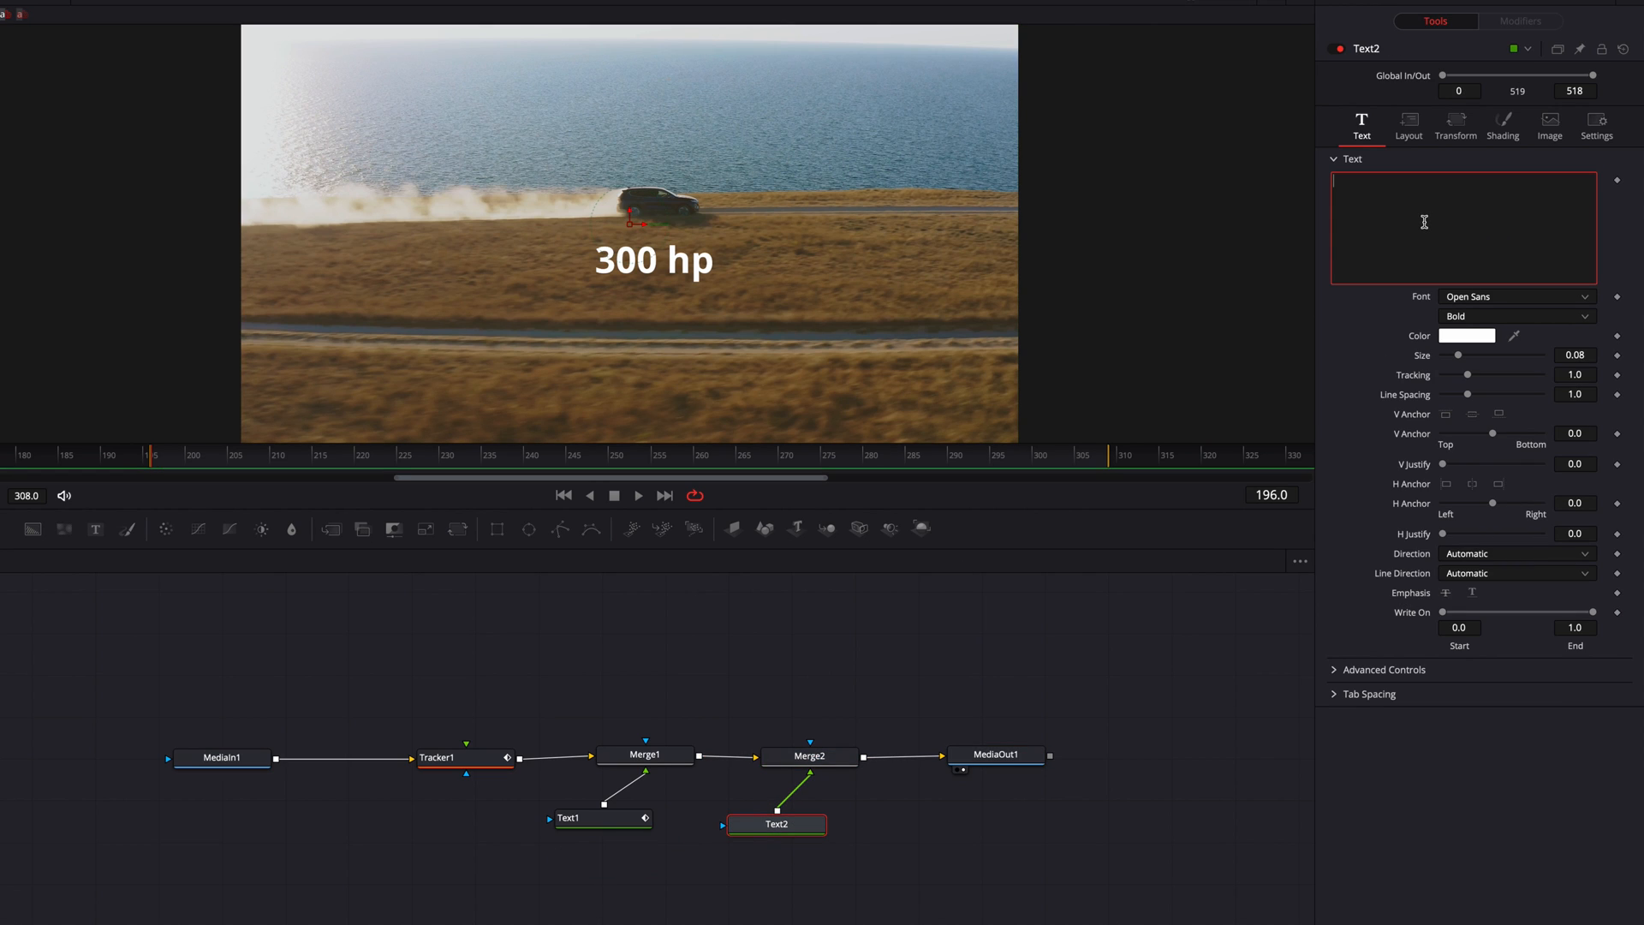
Type '400 lb-ft' into Text2, offset it above the car, and play back
{"action": "type", "text": "400 lb-ft"}
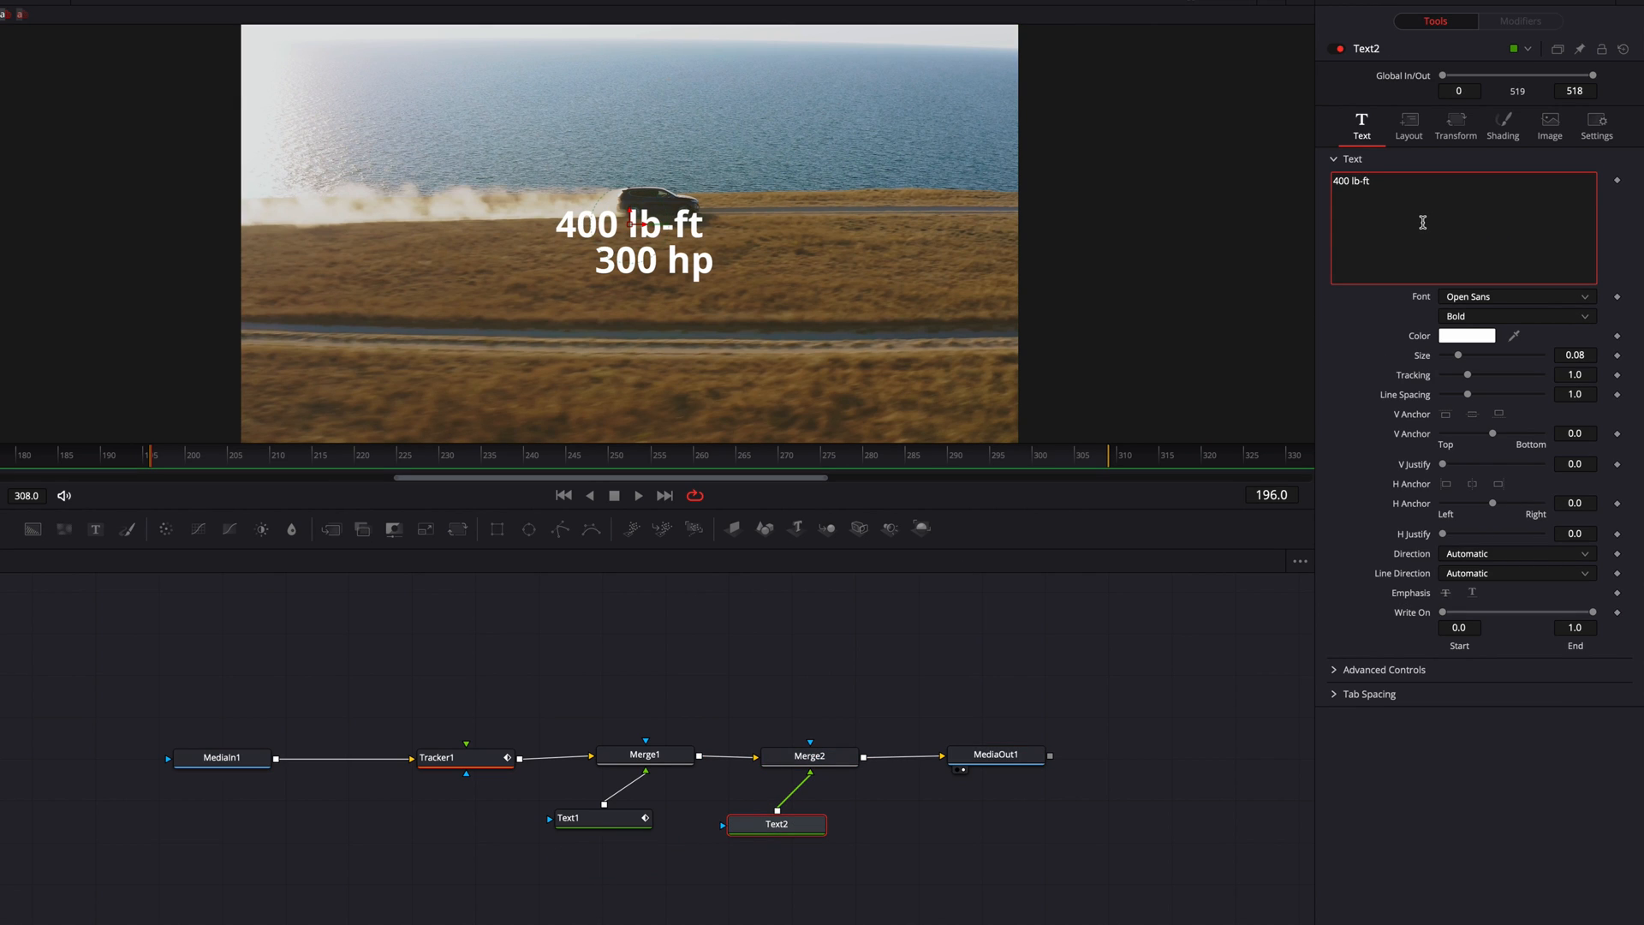
{"action": "left_click", "coordinate": [1408, 126]}
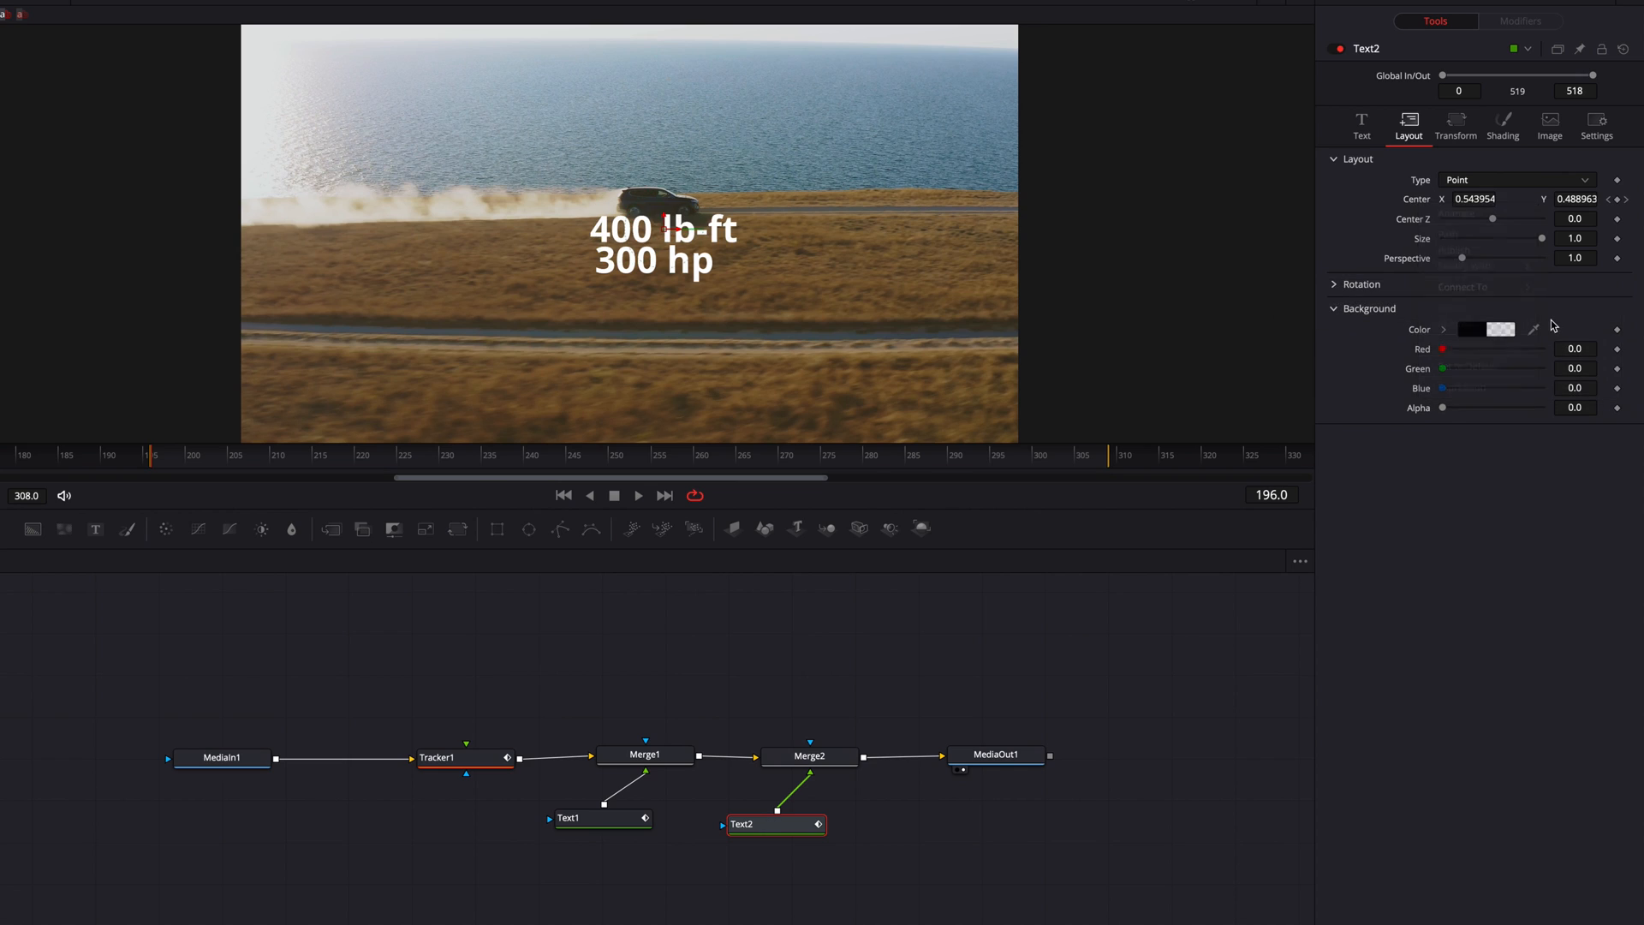
{"action": "left_click", "coordinate": [1502, 127]}
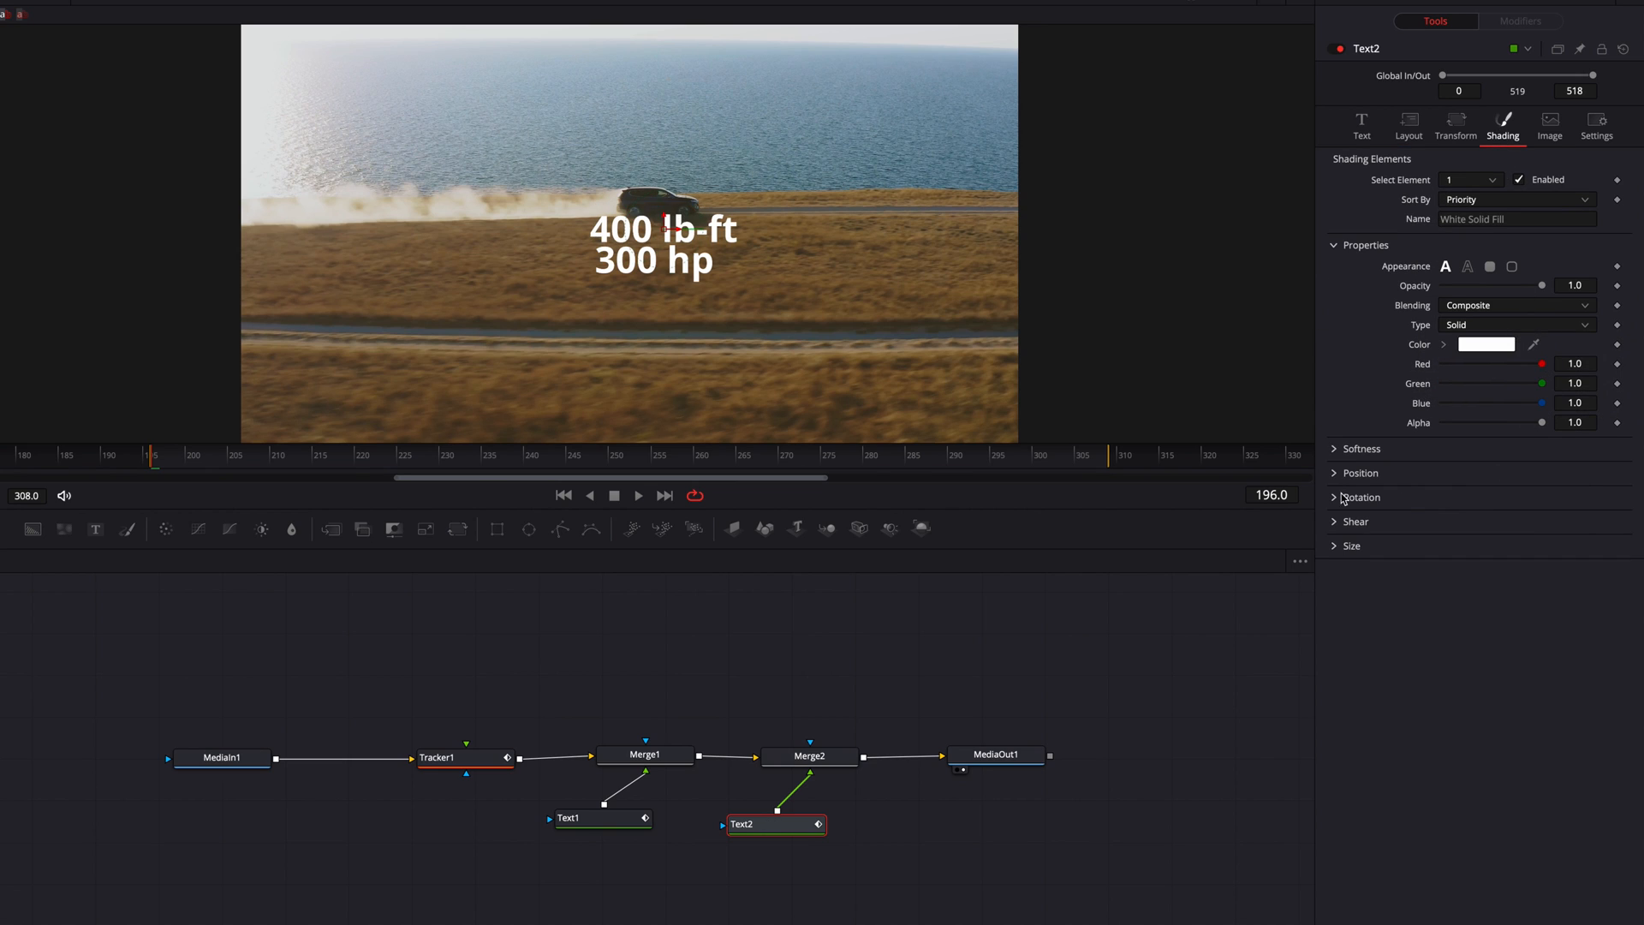
{"action": "left_click", "coordinate": [1361, 473]}
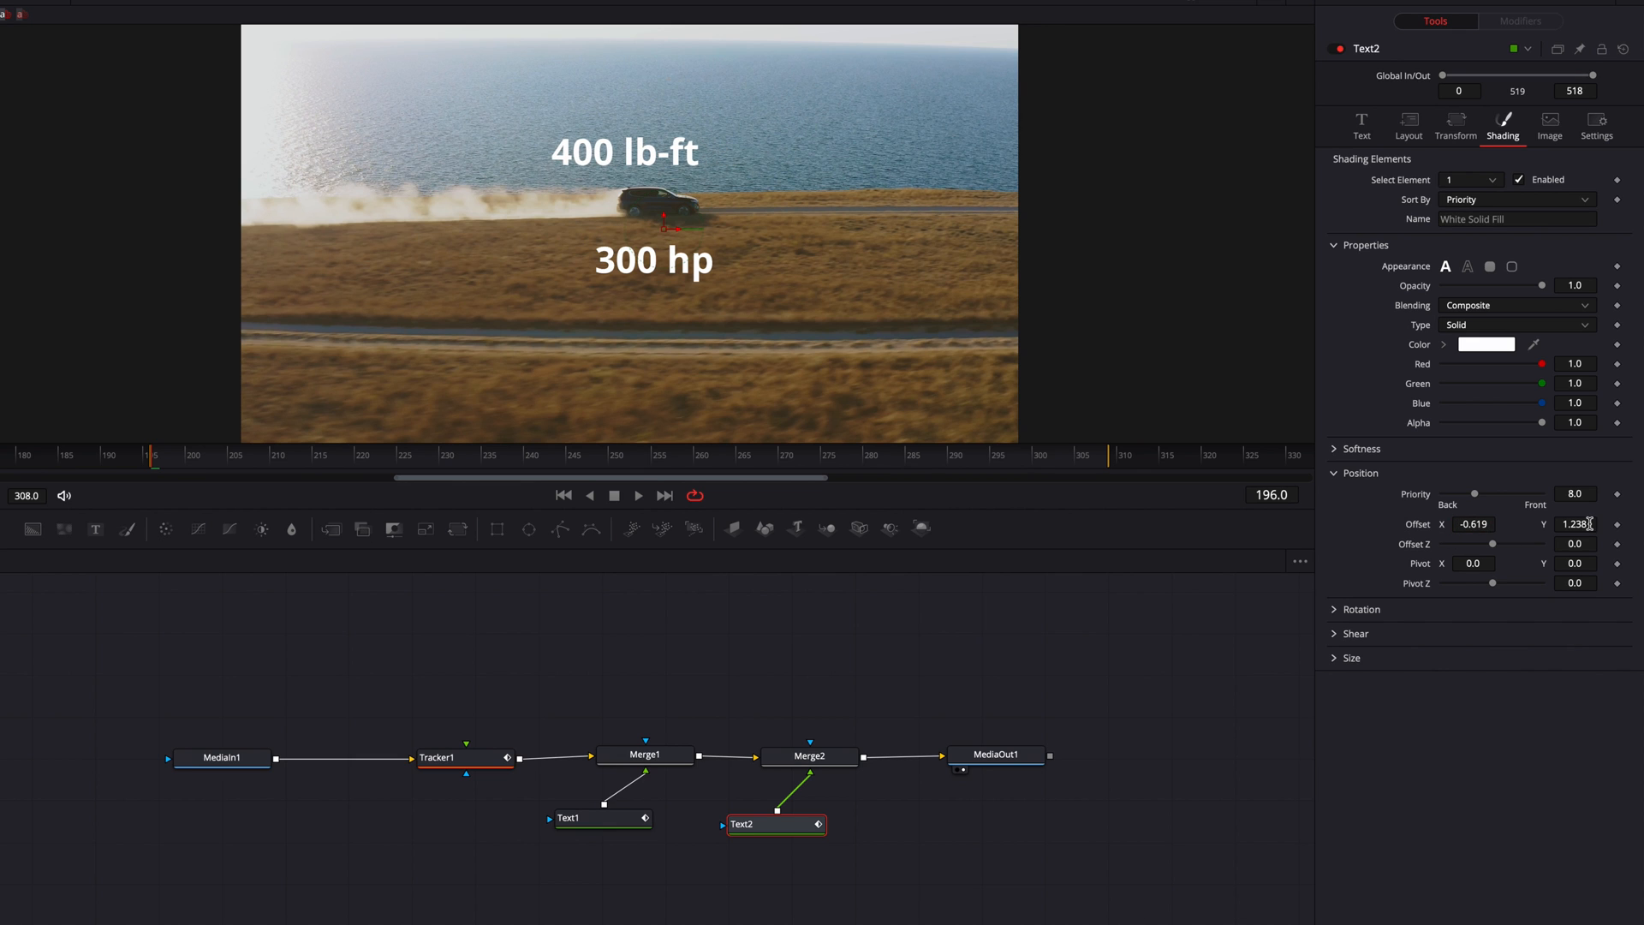
{"action": "left_click", "coordinate": [637, 494]}
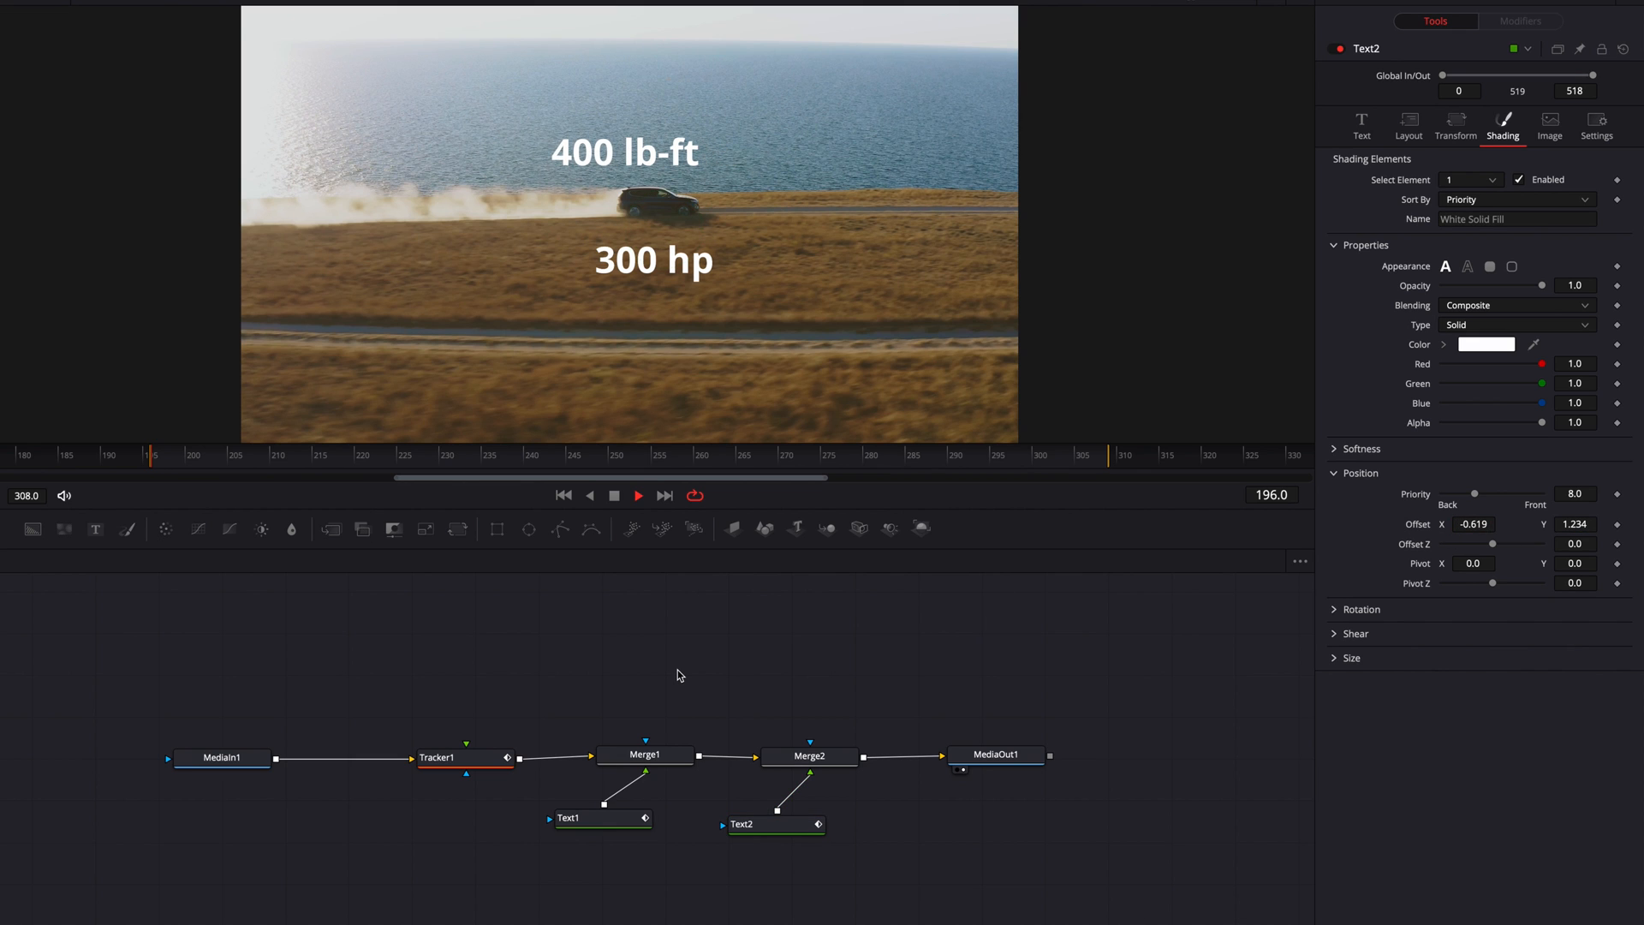
{"action": "left_click", "coordinate": [637, 495]}
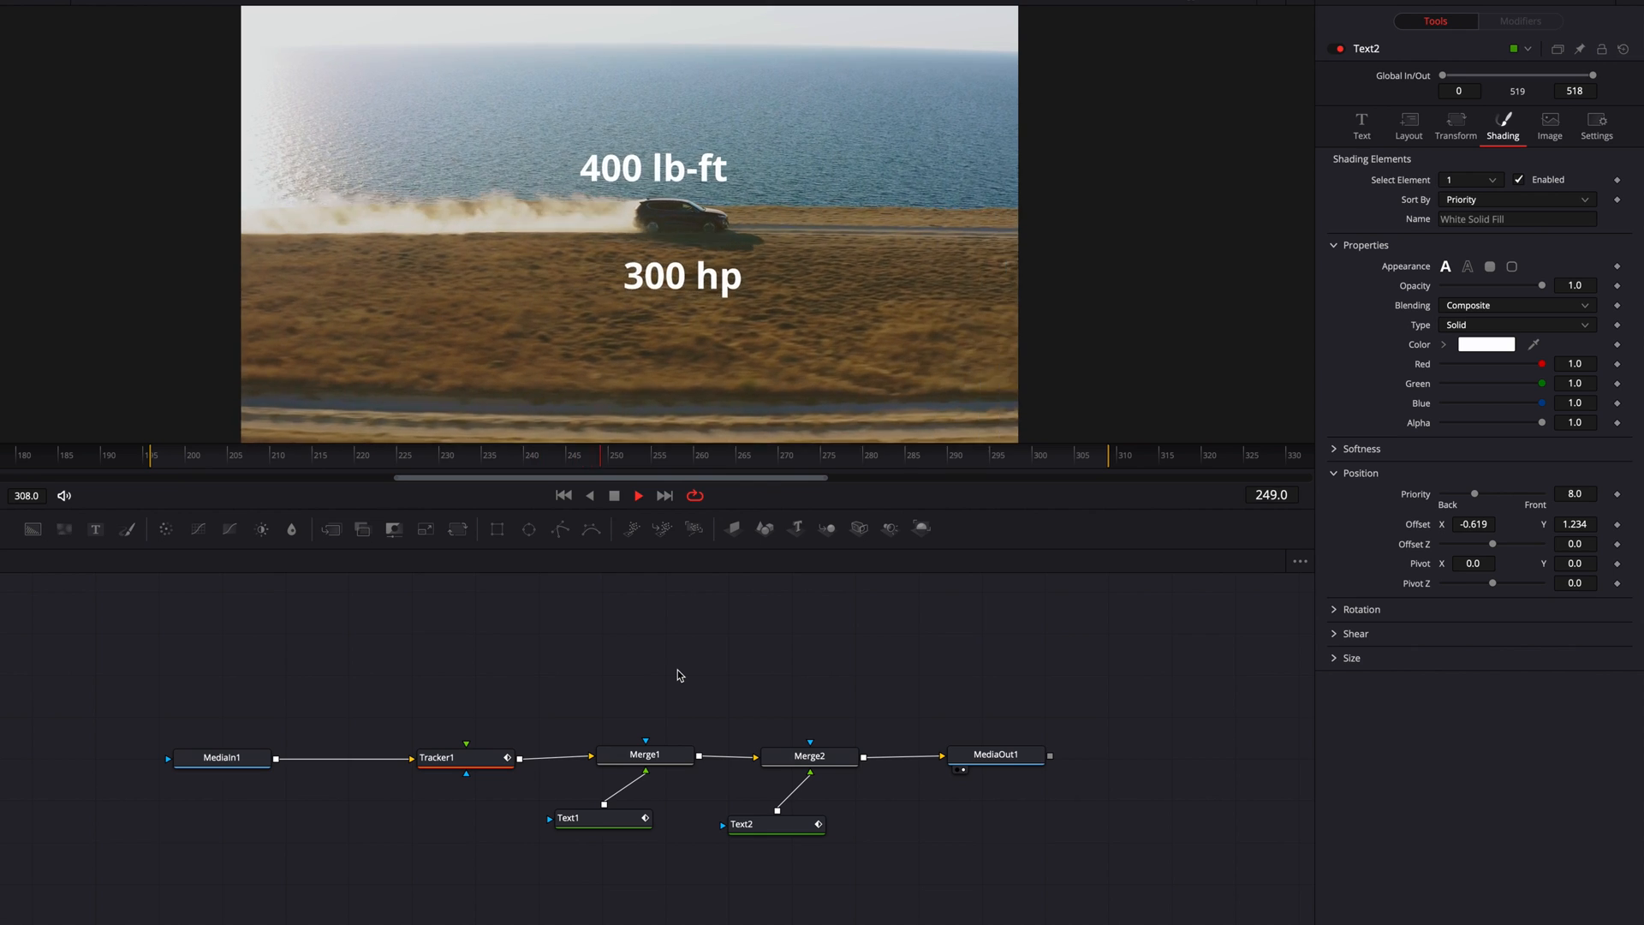
{"action": "left_click", "coordinate": [637, 495]}
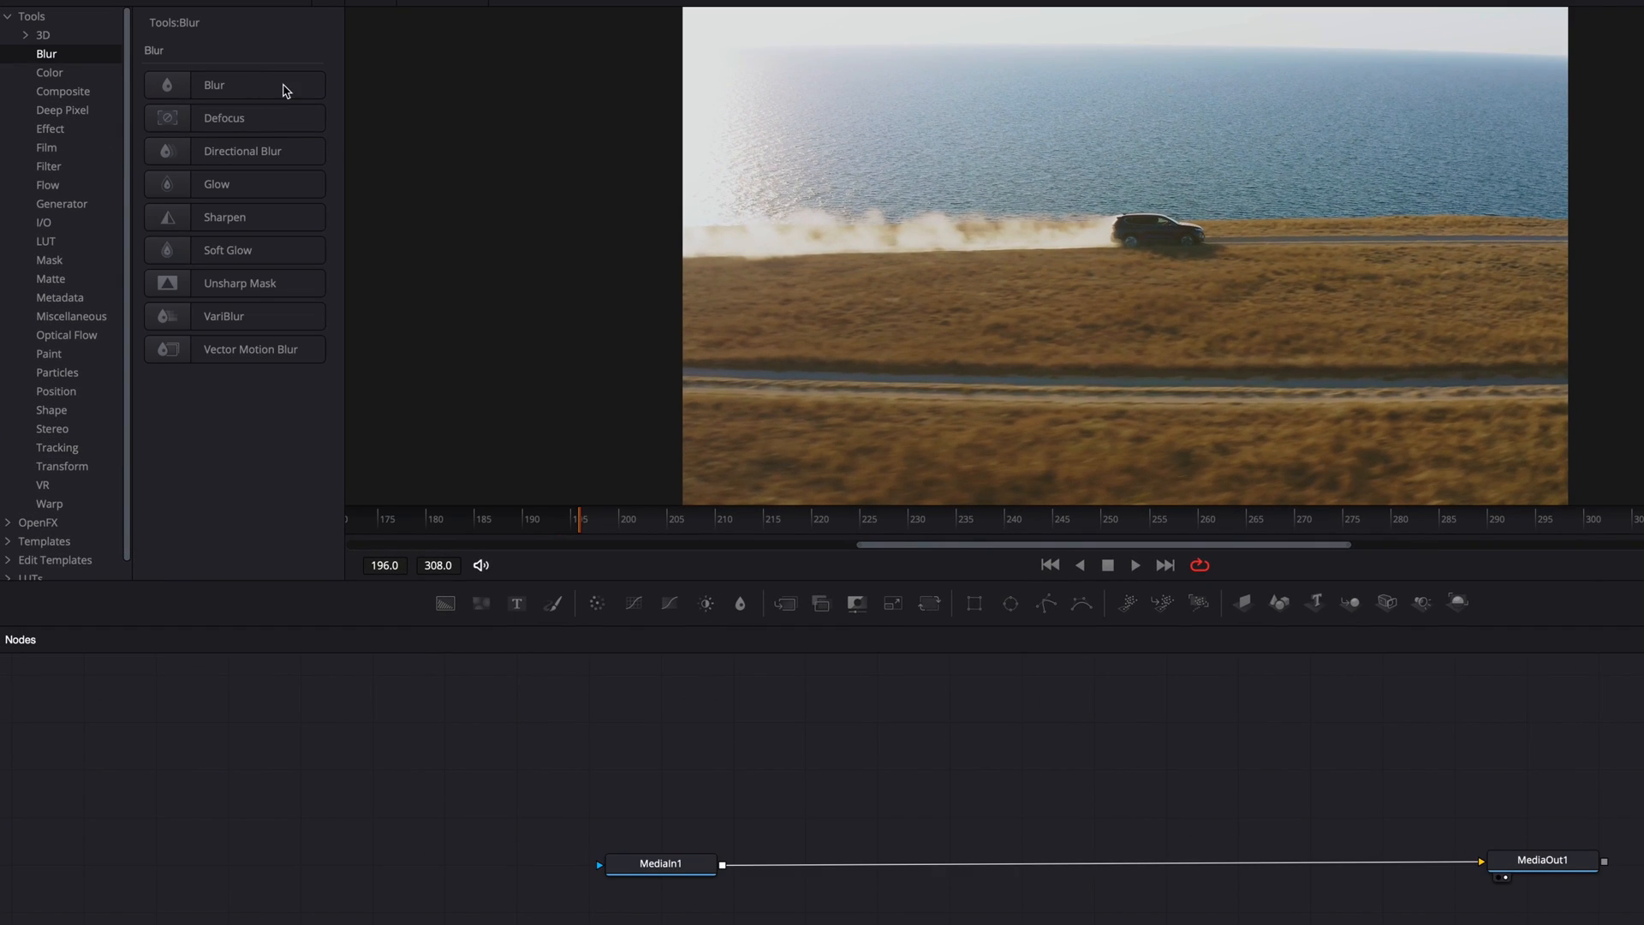
Insert Blur1 between MediaIn1 and MediaOut1, masked by Rectangle1, with Blur Size 22
{"action": "left_click_drag", "start_coordinate": [214, 85], "coordinate": [985, 867]}
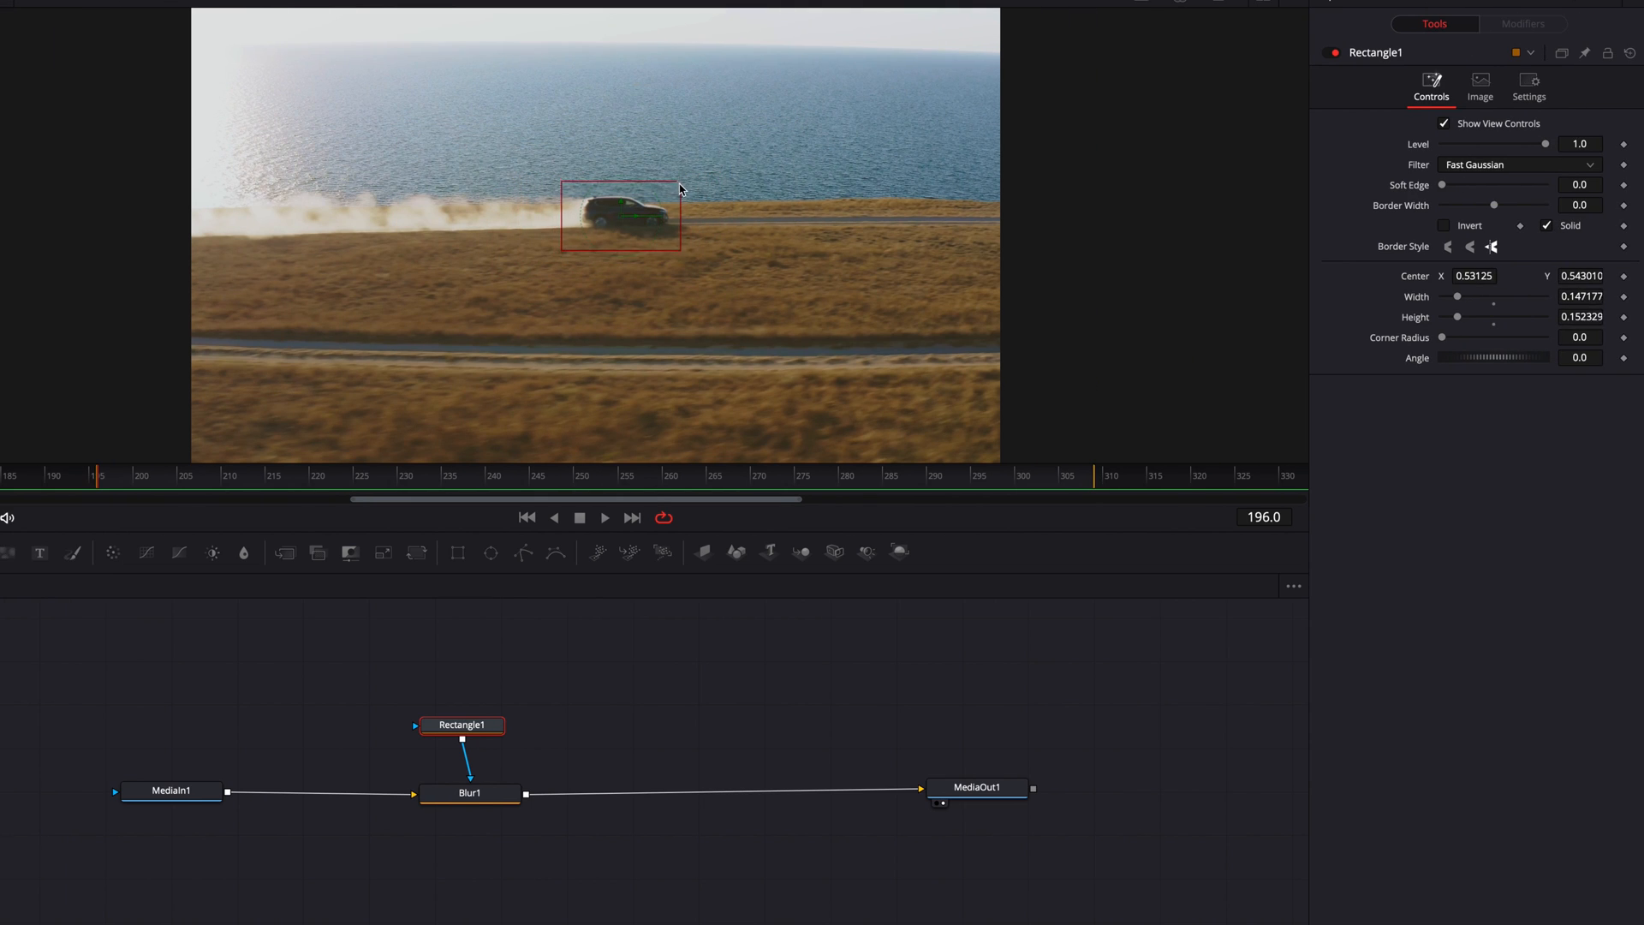
{"action": "left_click", "coordinate": [470, 793]}
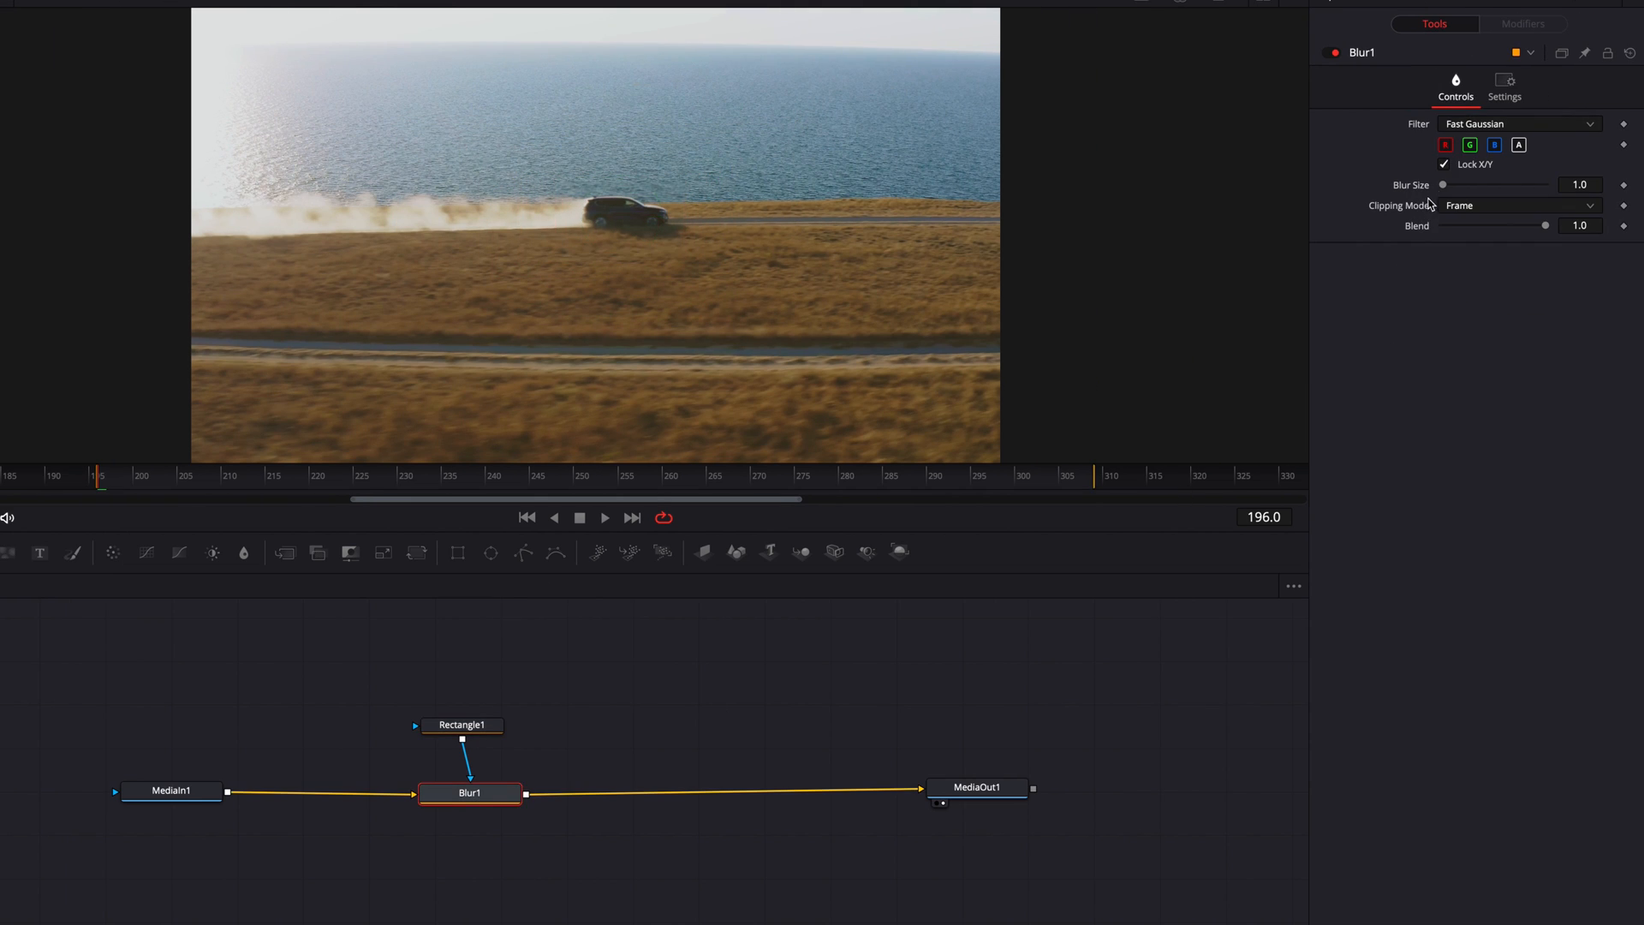
{"action": "left_click_drag", "start_coordinate": [1444, 185], "coordinate": [1465, 185]}
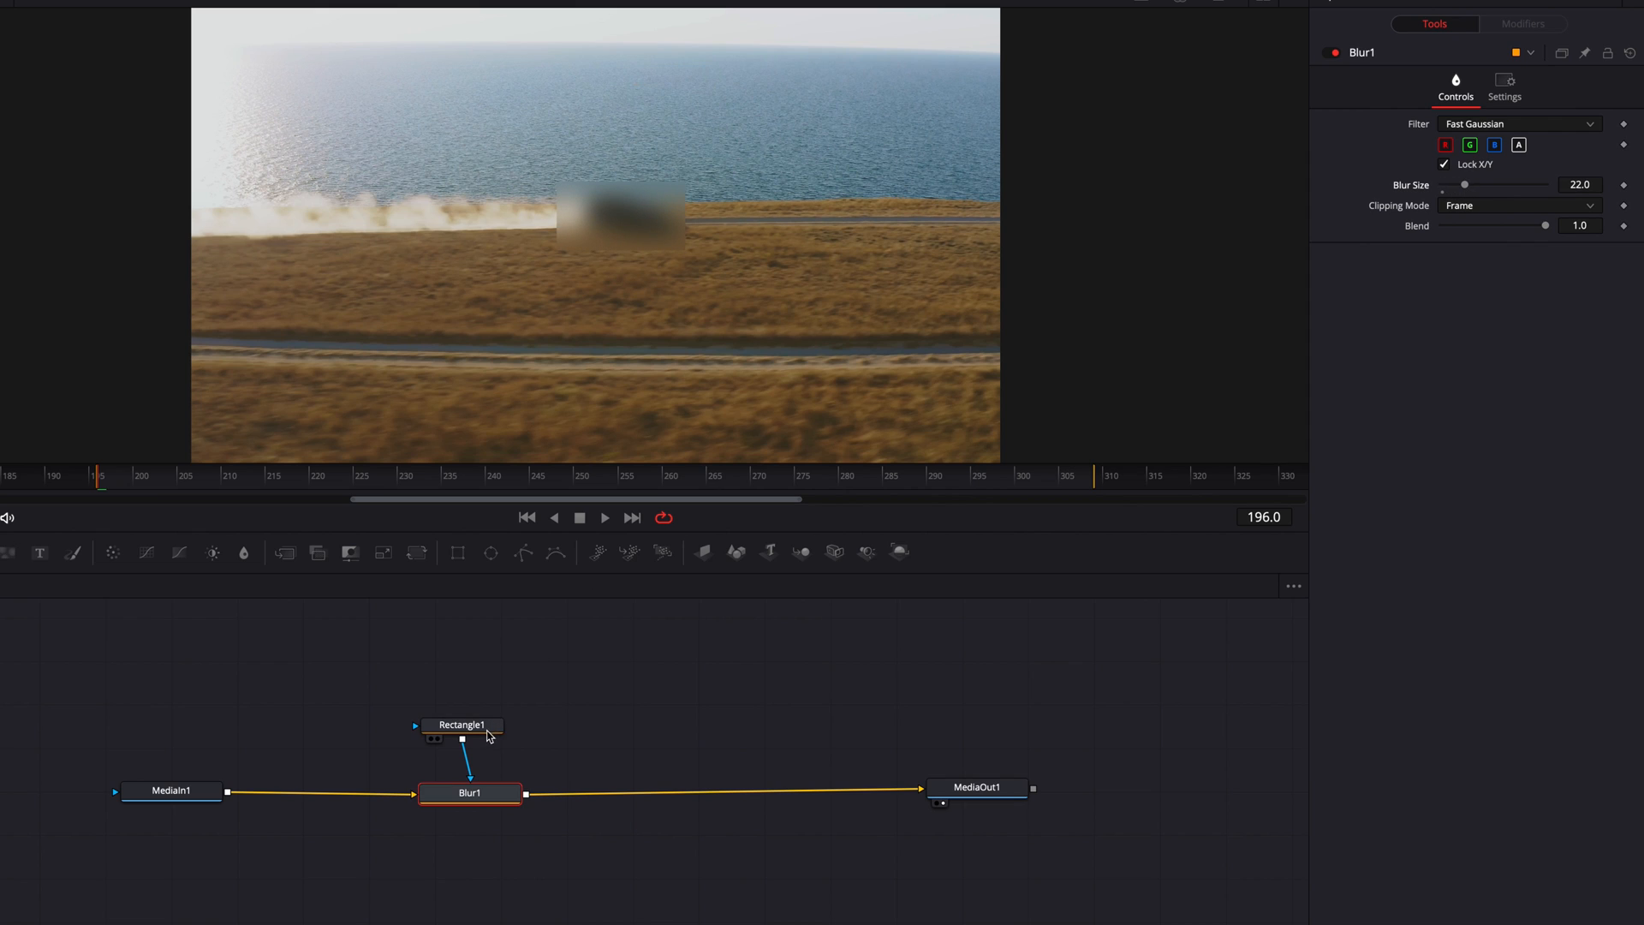
{"action": "left_click", "coordinate": [462, 724]}
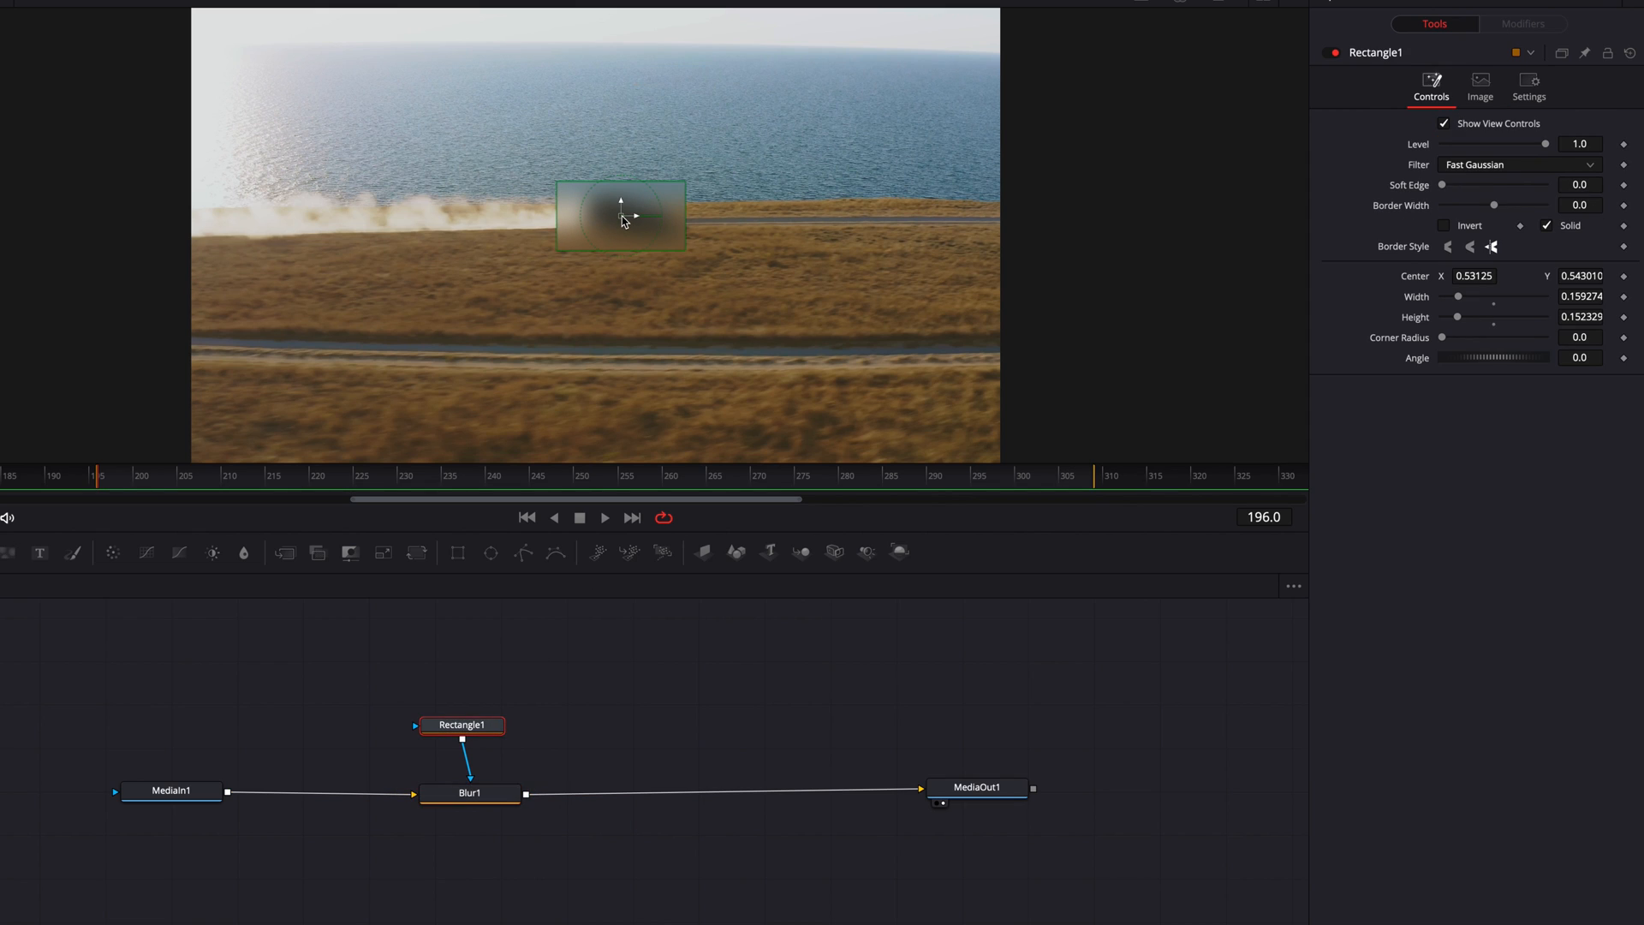
Drive Rectangle1's center with a new Track1 tracker-position modifier and view its settings
{"action": "right_click", "coordinate": [621, 219]}
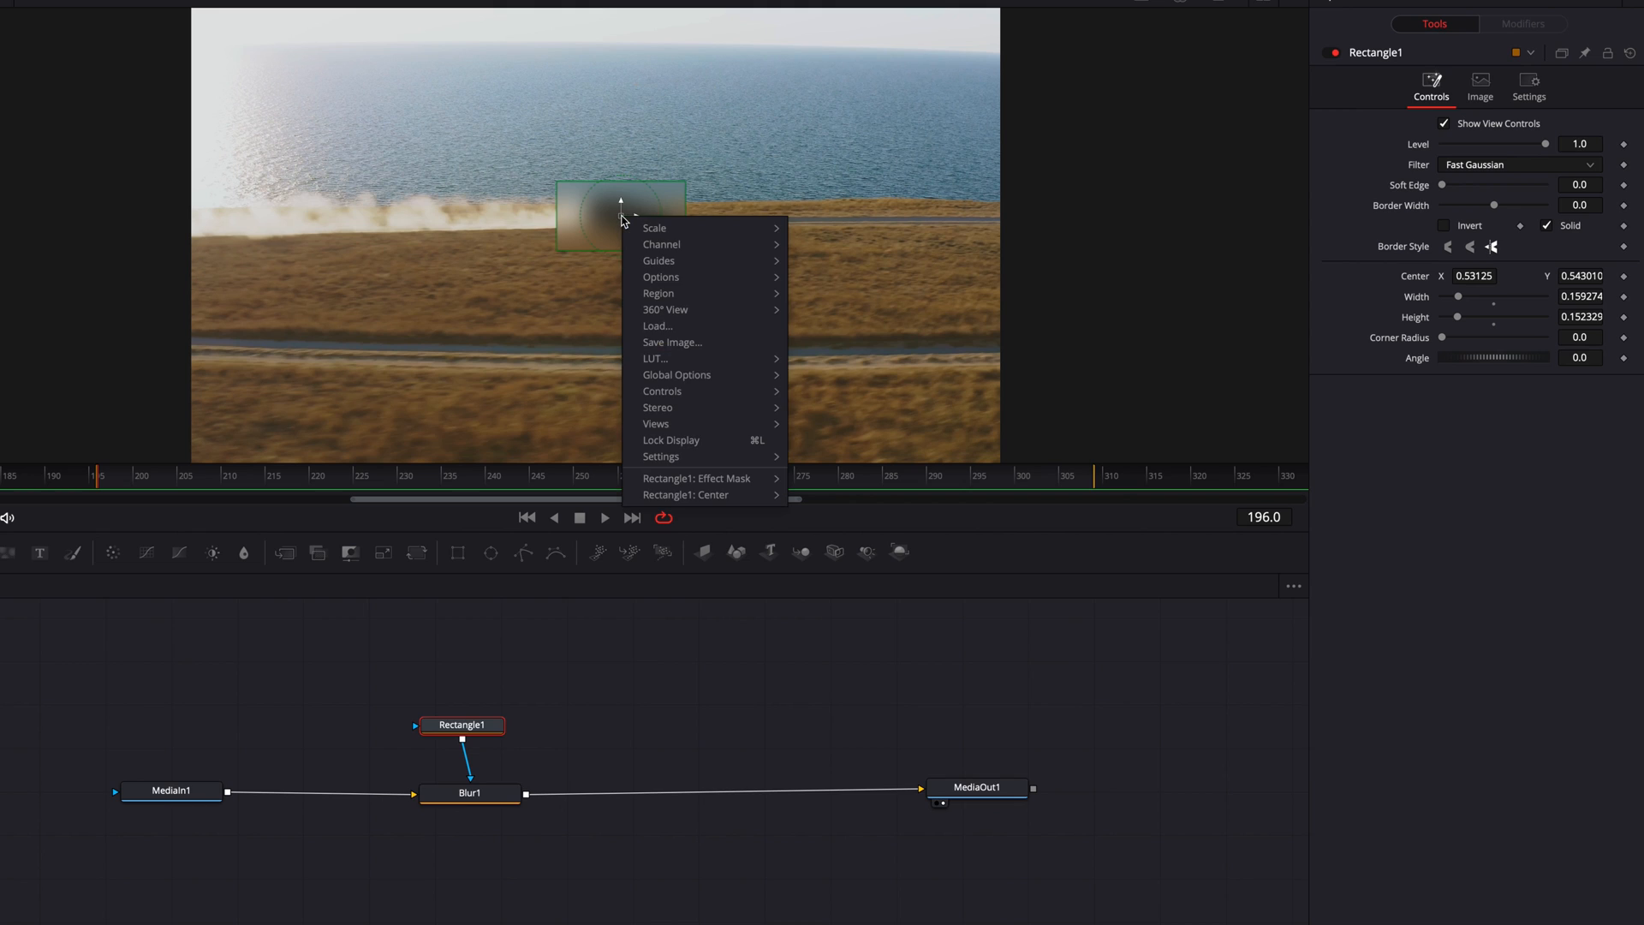
{"action": "mouse_move", "coordinate": [685, 494]}
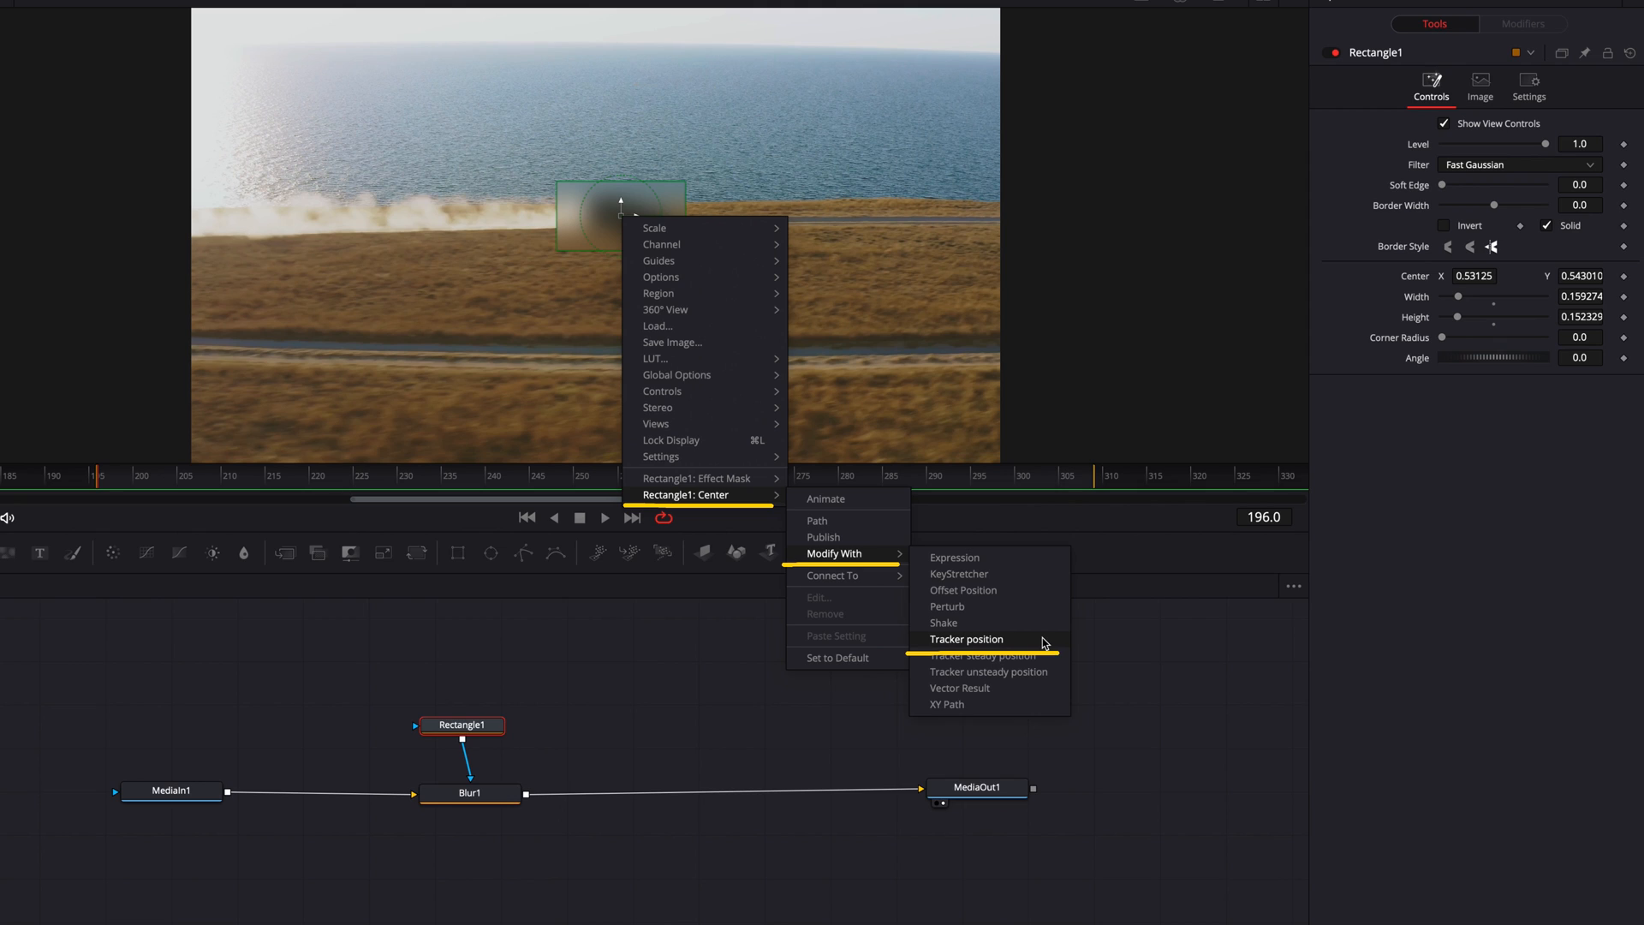
{"action": "left_click", "coordinate": [966, 639]}
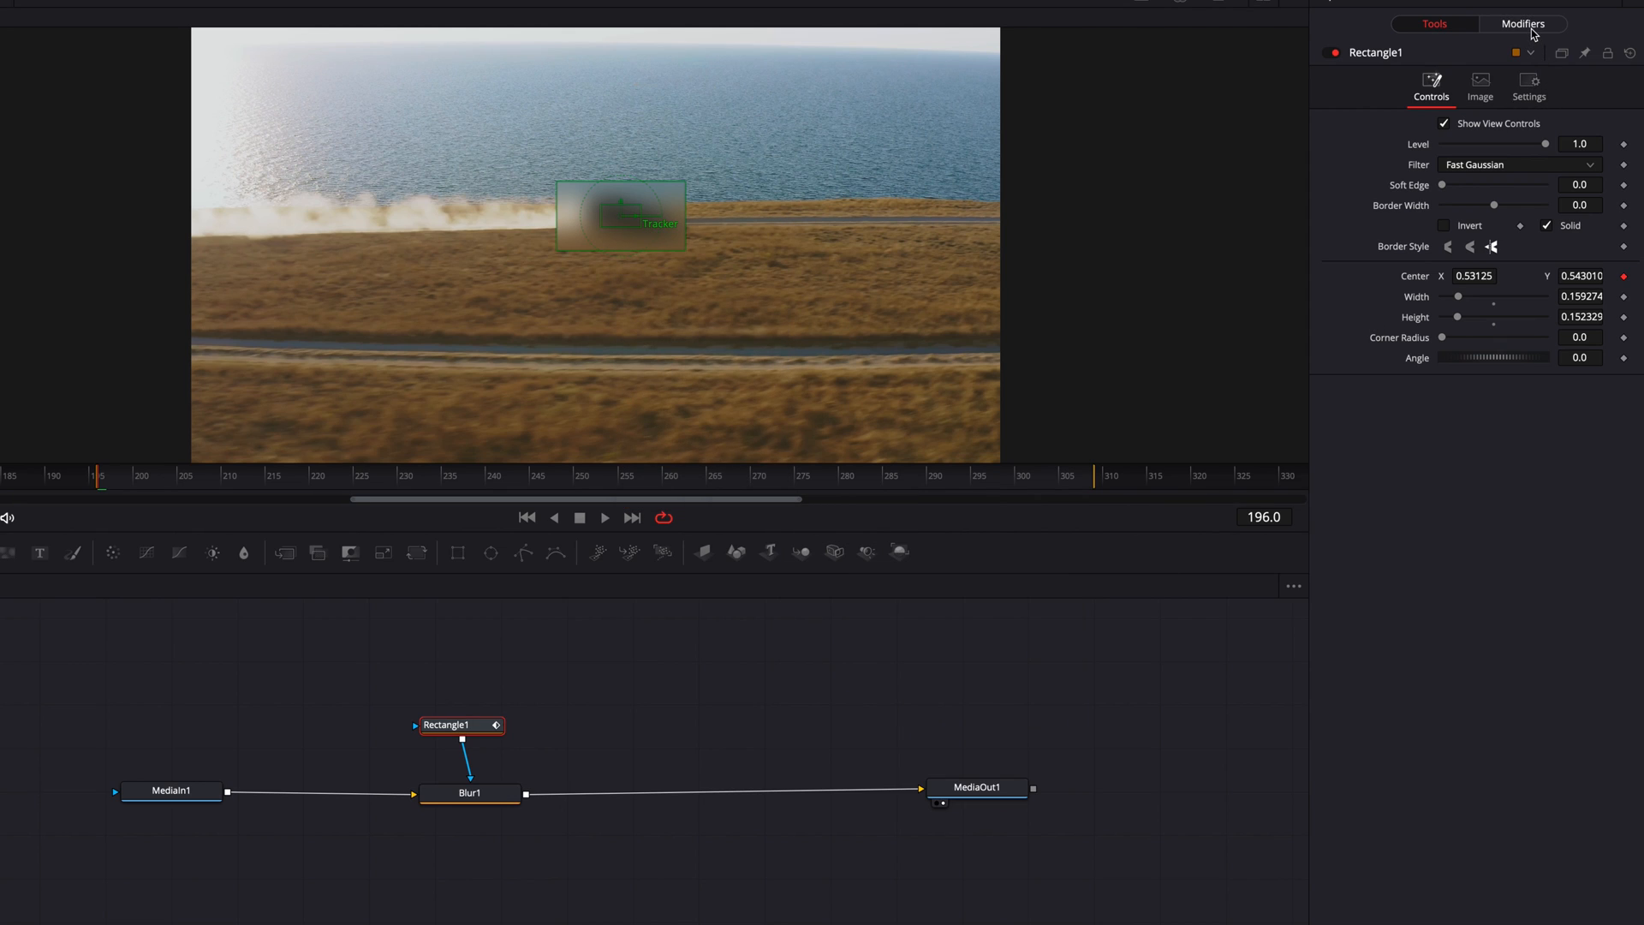
{"action": "left_click", "coordinate": [1521, 23]}
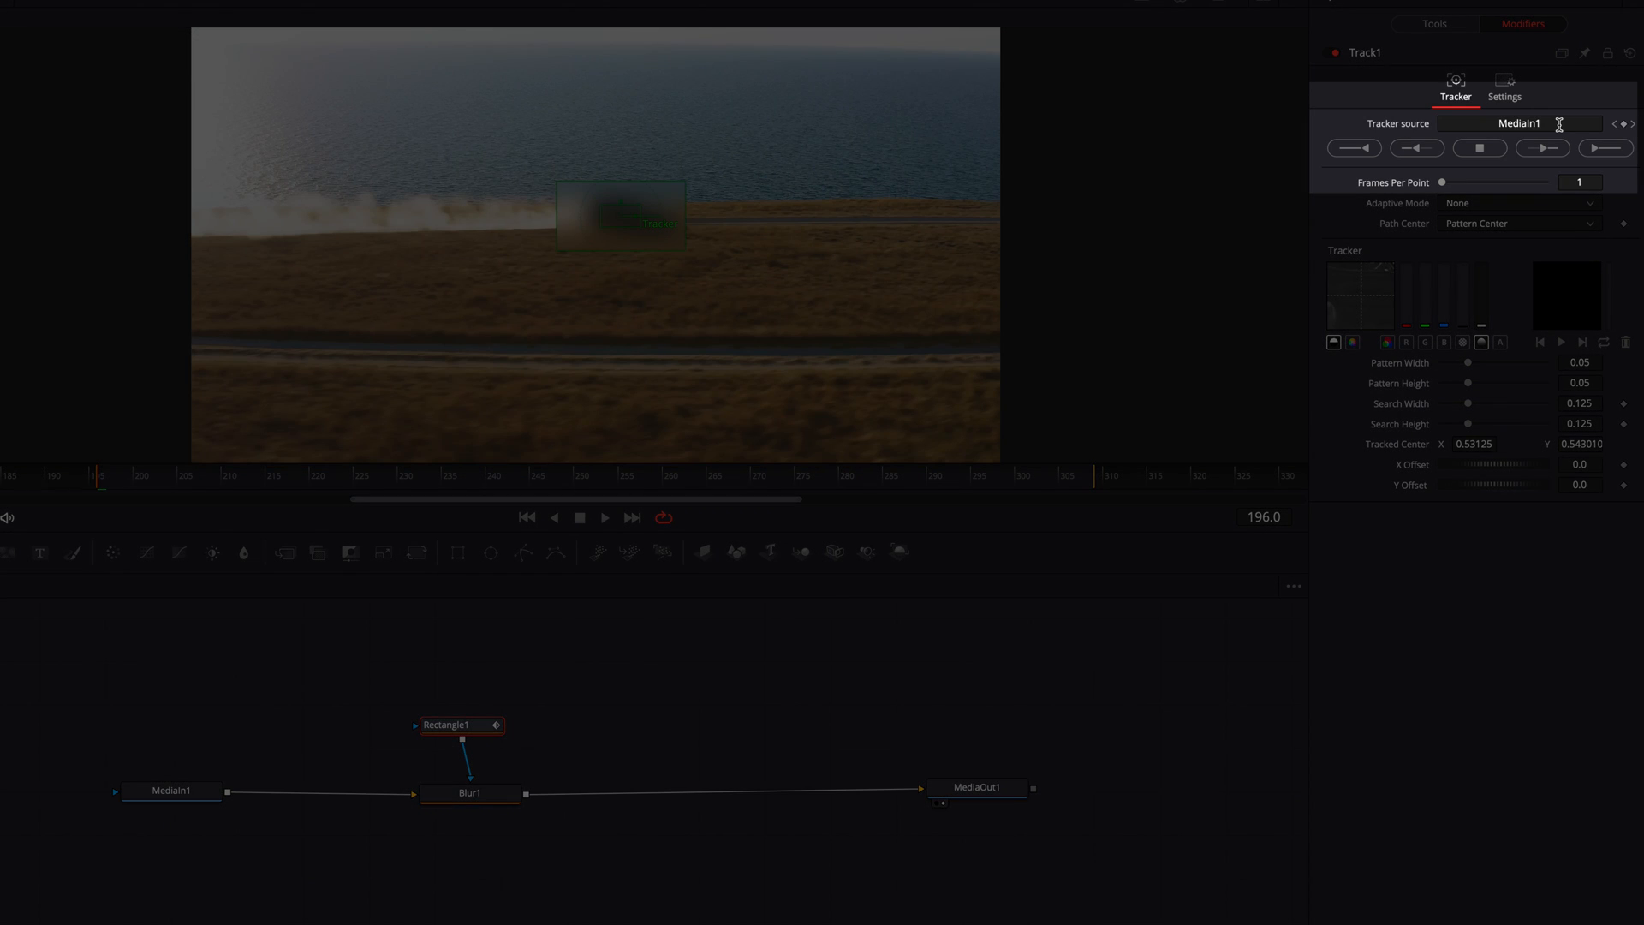
Place Track1's pattern on the car, use Best match adaptive mode, and track forward through frames 196–308
{"action": "left_click", "coordinate": [1520, 123]}
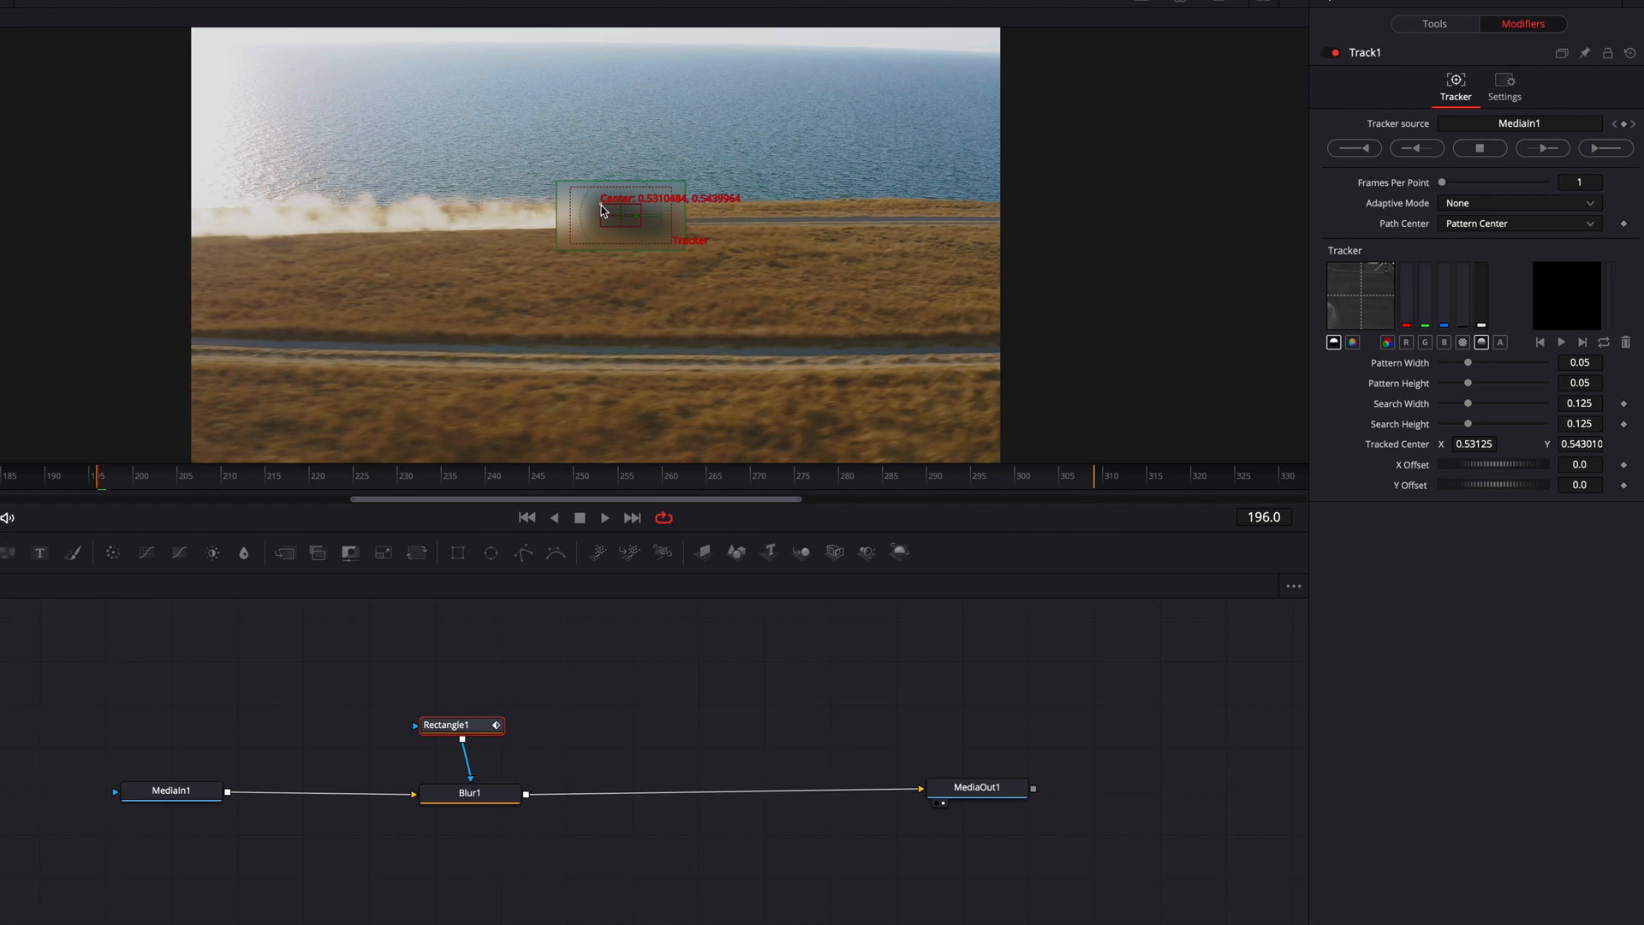
{"action": "left_click_drag", "start_coordinate": [603, 209], "coordinate": [697, 204]}
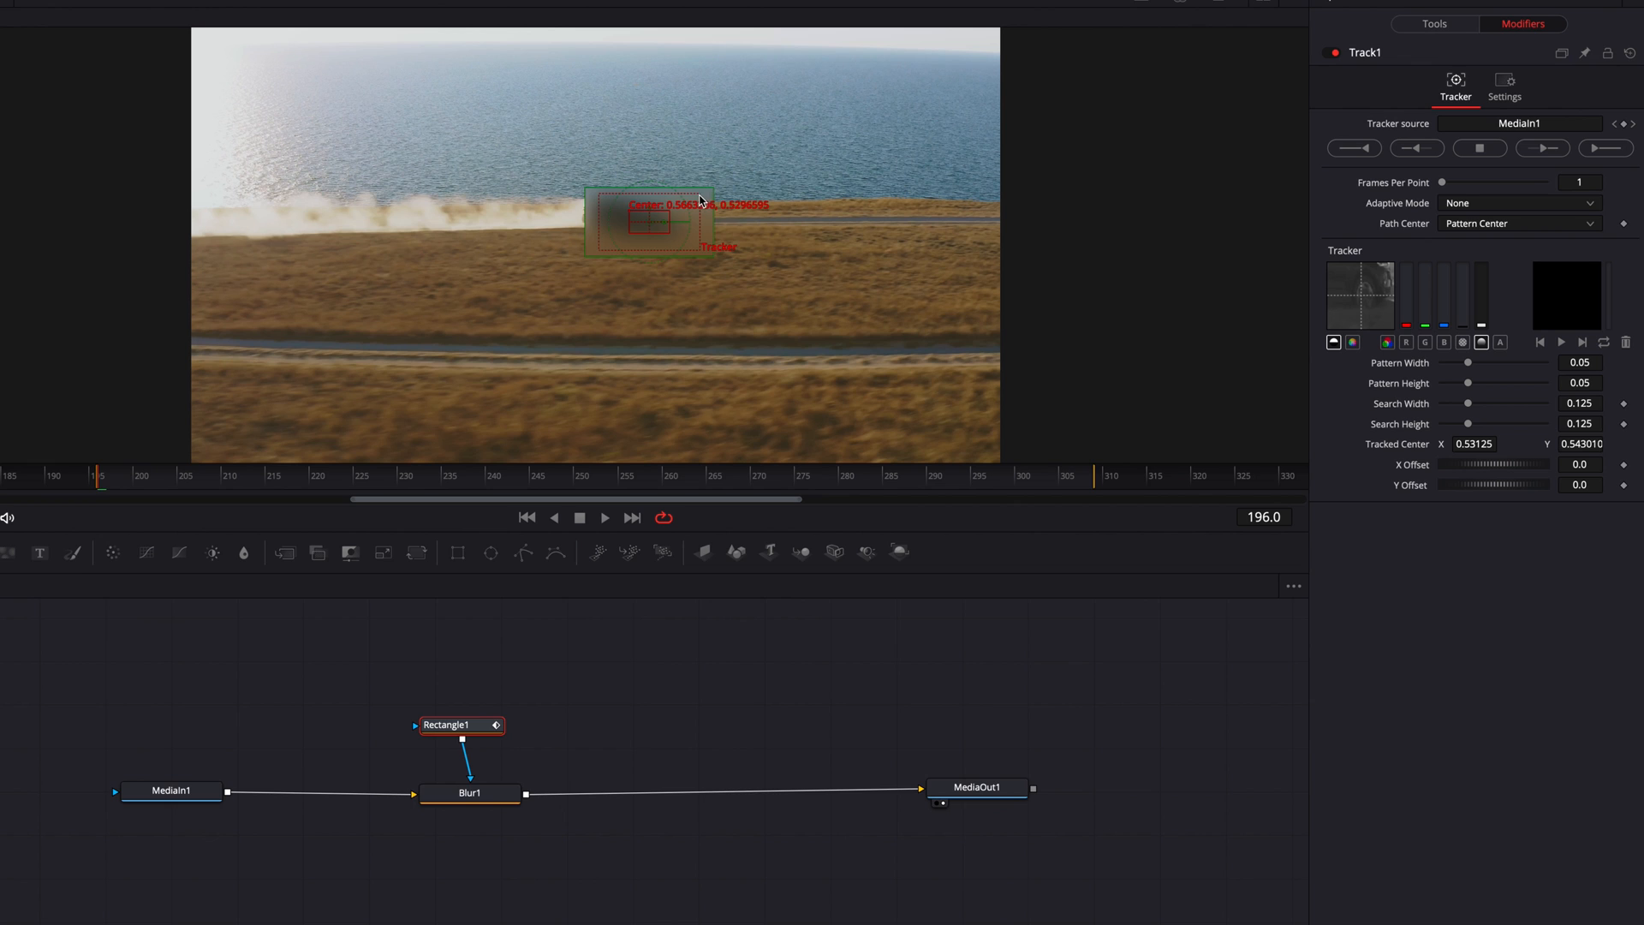
{"action": "left_click", "coordinate": [1521, 203]}
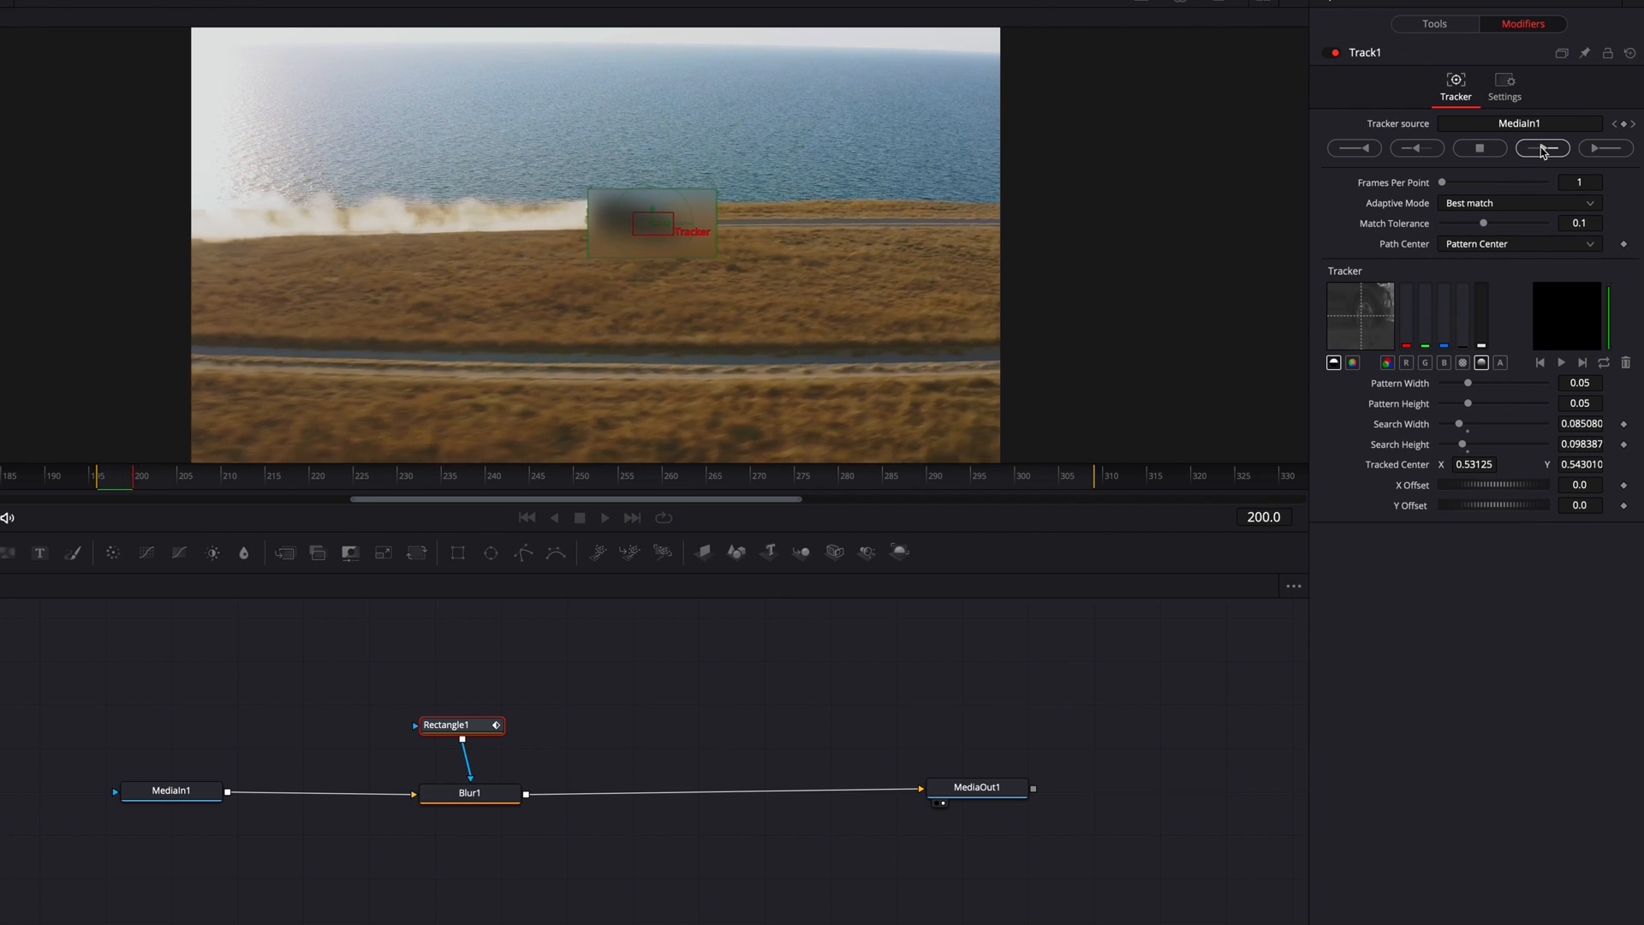
{"action": "left_click", "coordinate": [1541, 148]}
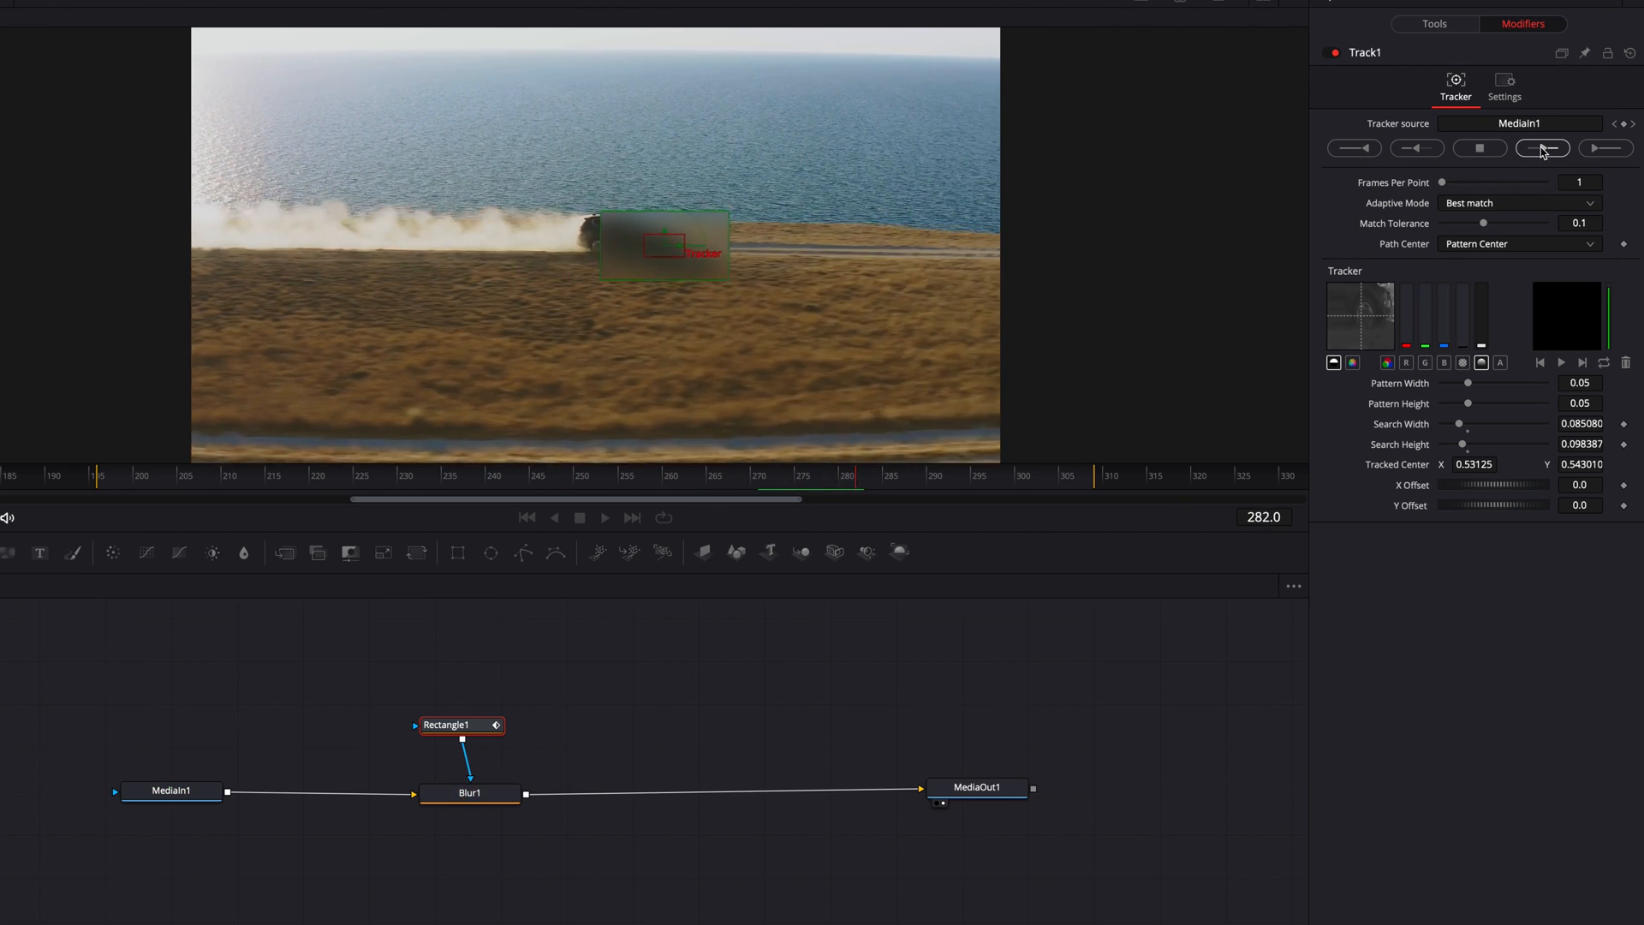
{"action": "left_click", "coordinate": [1541, 149]}
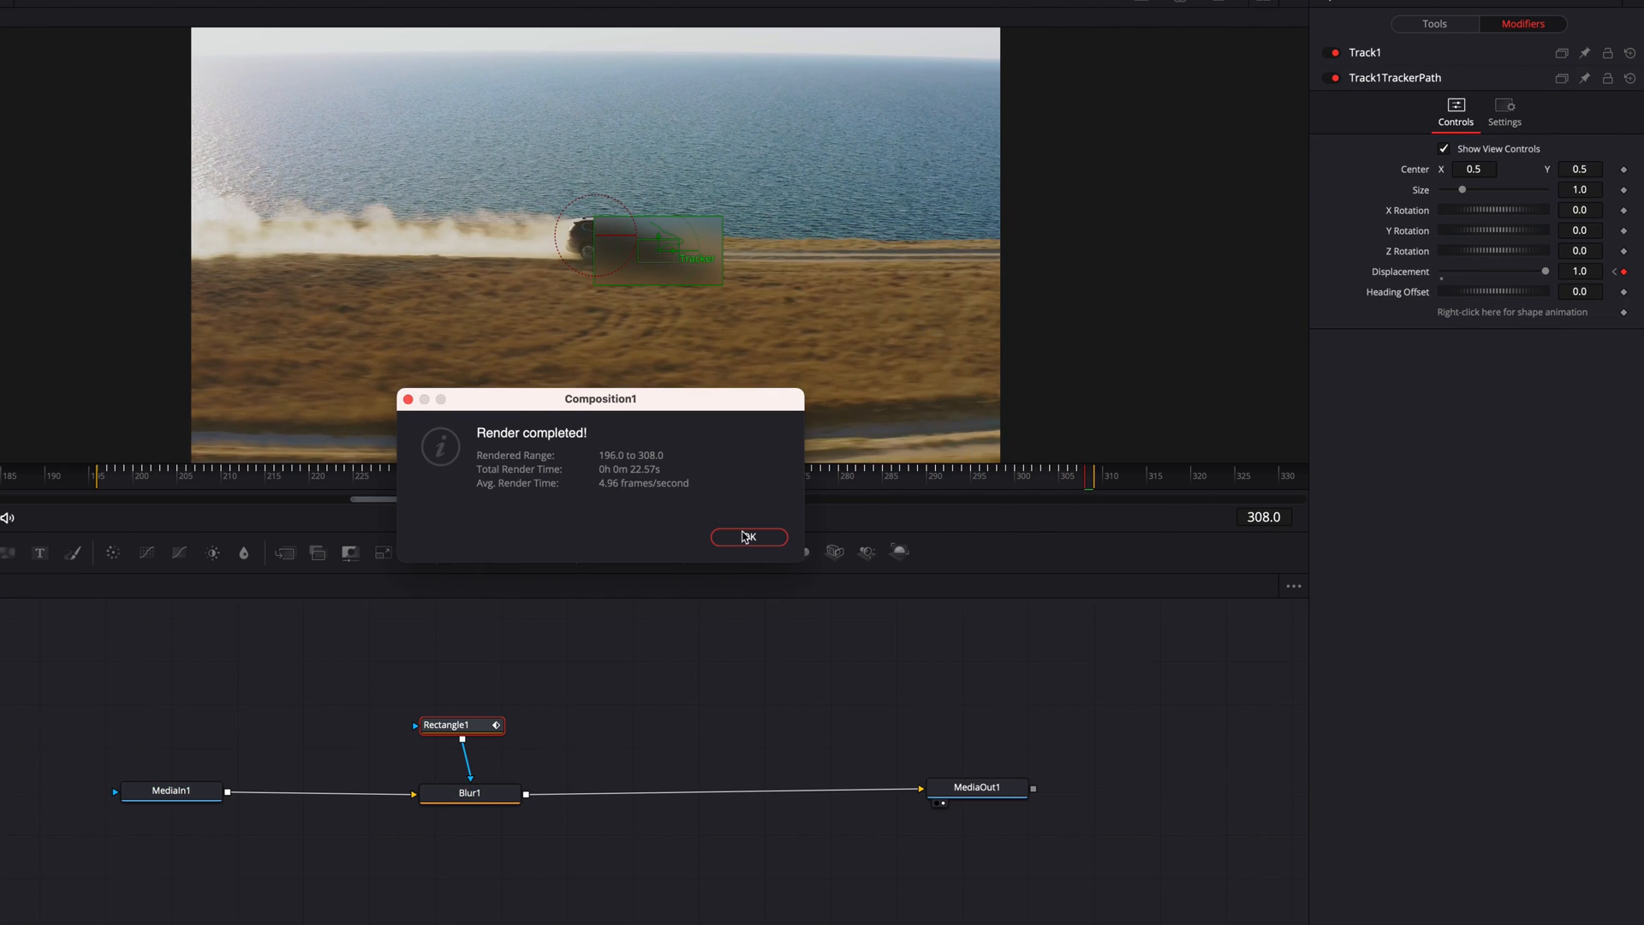
Dismiss the Render completed notice and check the blur mask follows Track1 at frame 294
{"action": "left_click", "coordinate": [747, 537]}
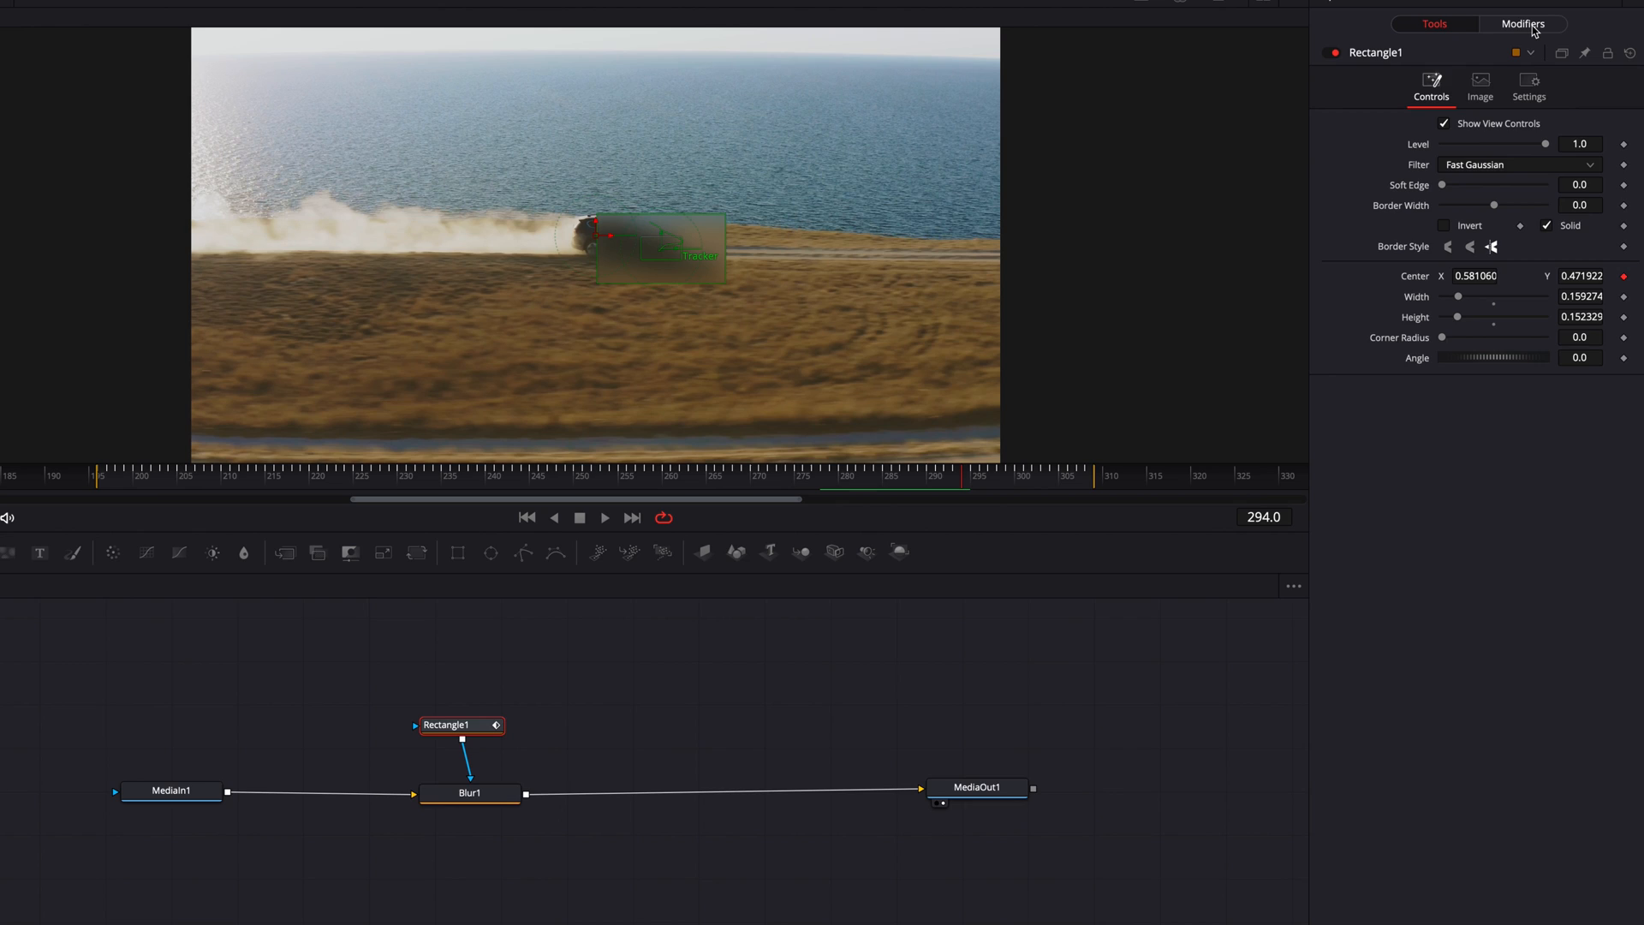
{"action": "left_click", "coordinate": [1521, 23]}
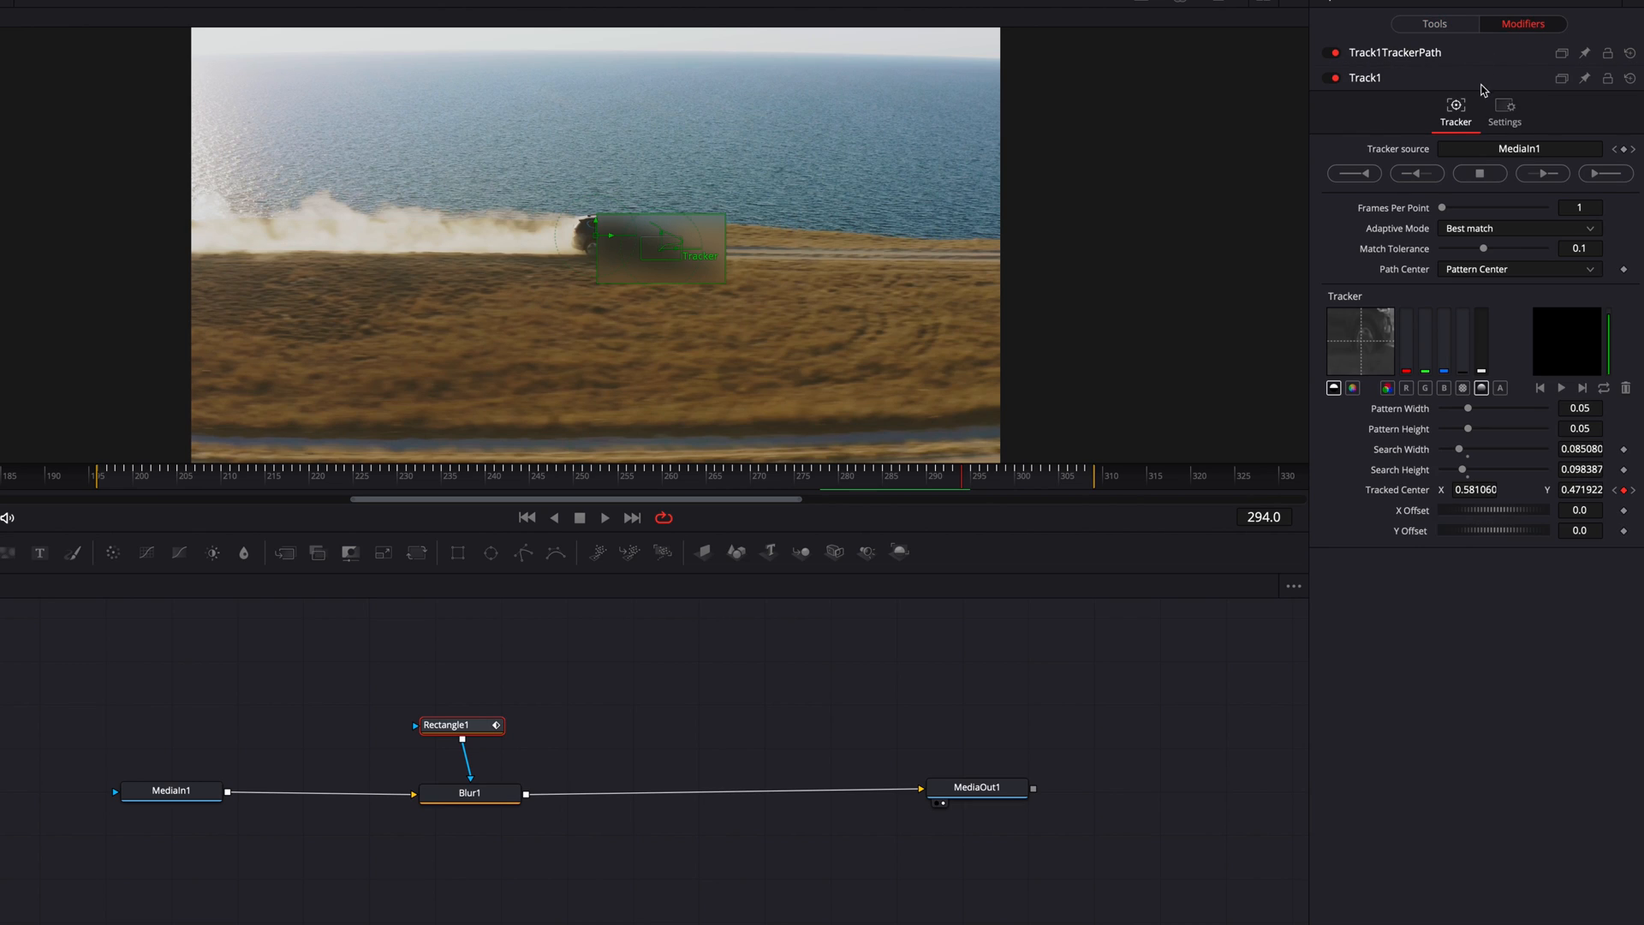